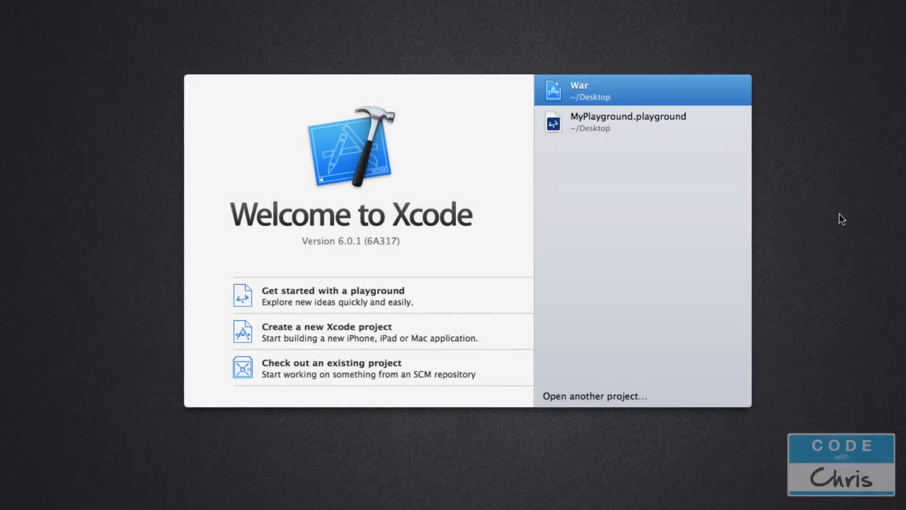
mouse_move(839, 227)
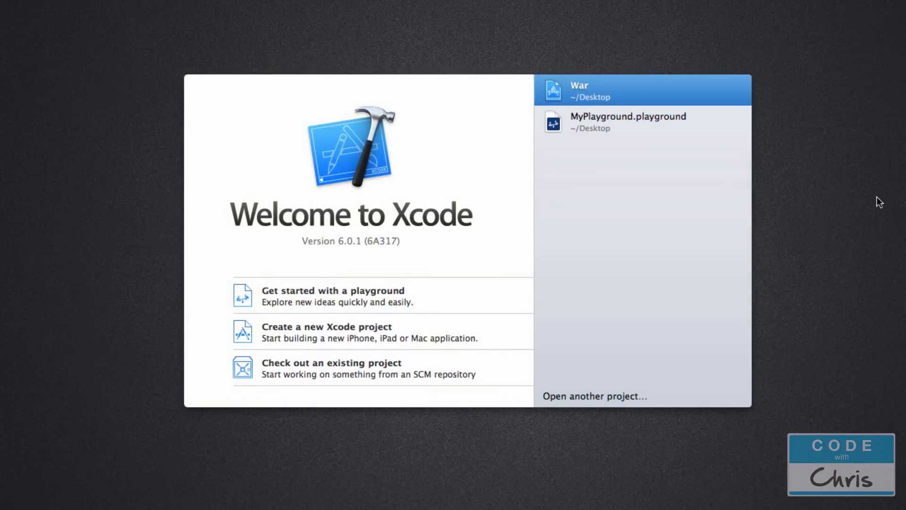
mouse_move(516, 333)
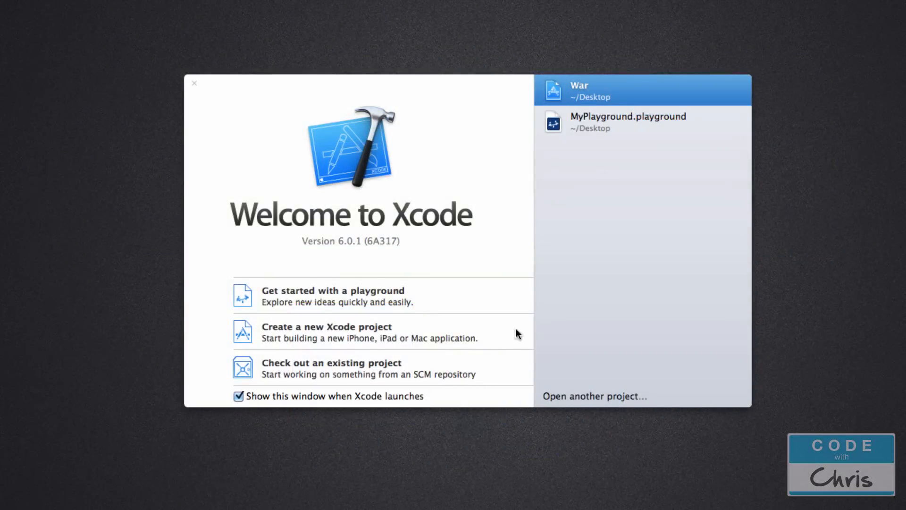
mouse_move(373, 319)
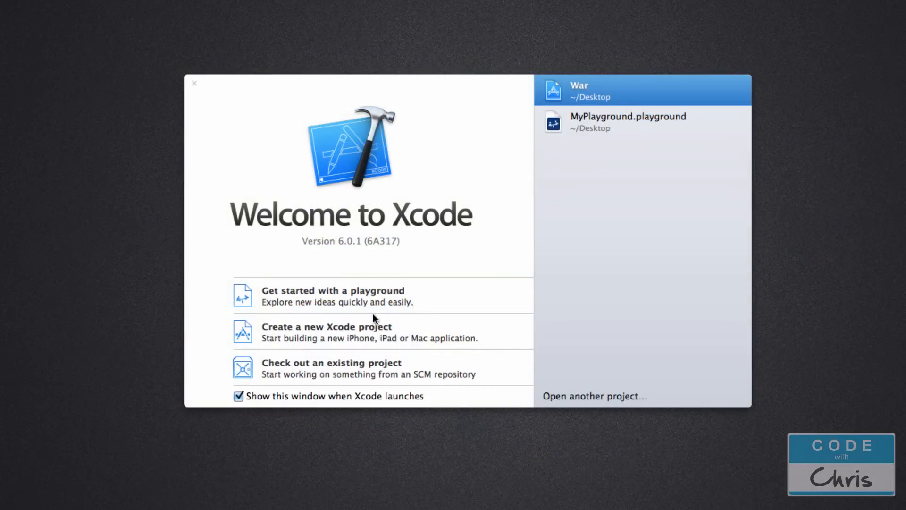
Start a new iOS playground named SubclassPlayground
click(333, 296)
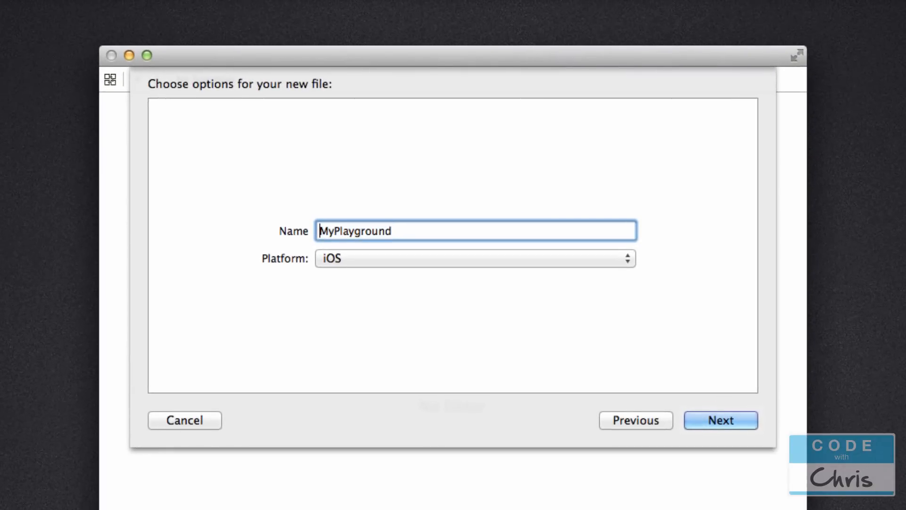
text(S)
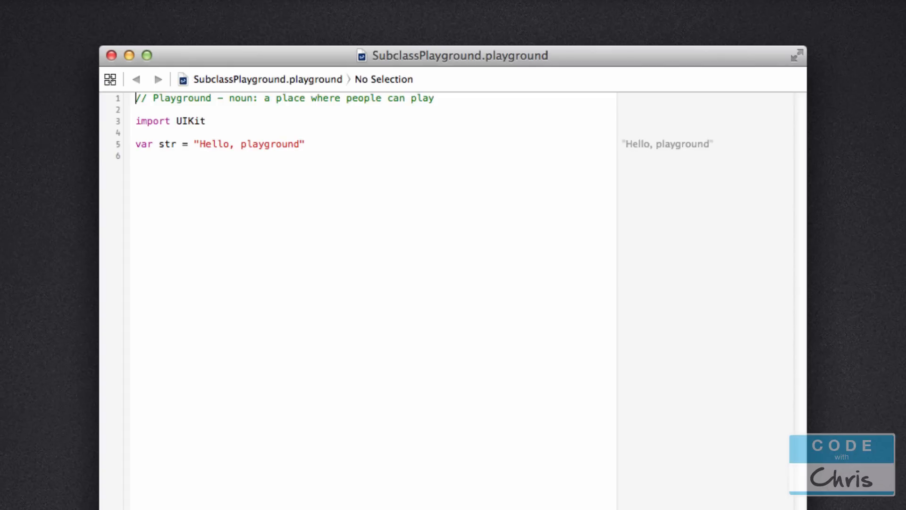
mouse_move(480, 343)
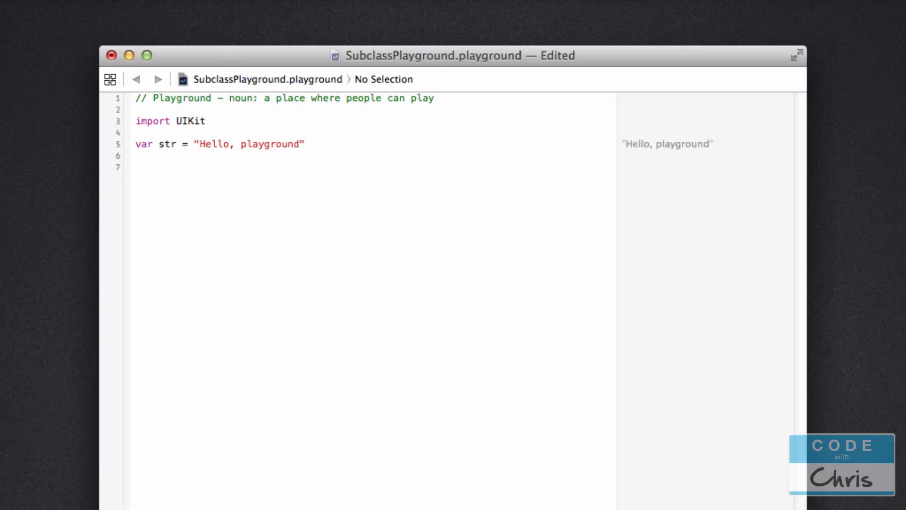
Declare an empty class Person { } below the starter code, cursor inside its body
text(class)
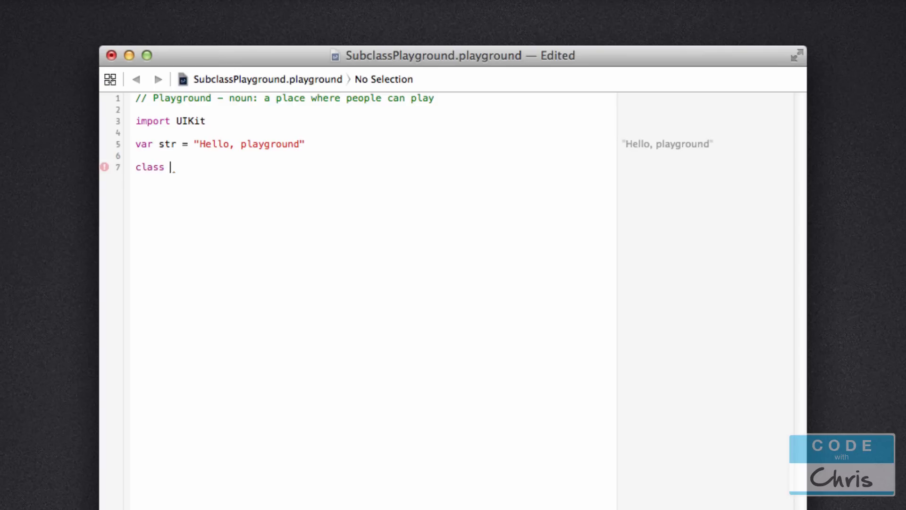
text(Person)
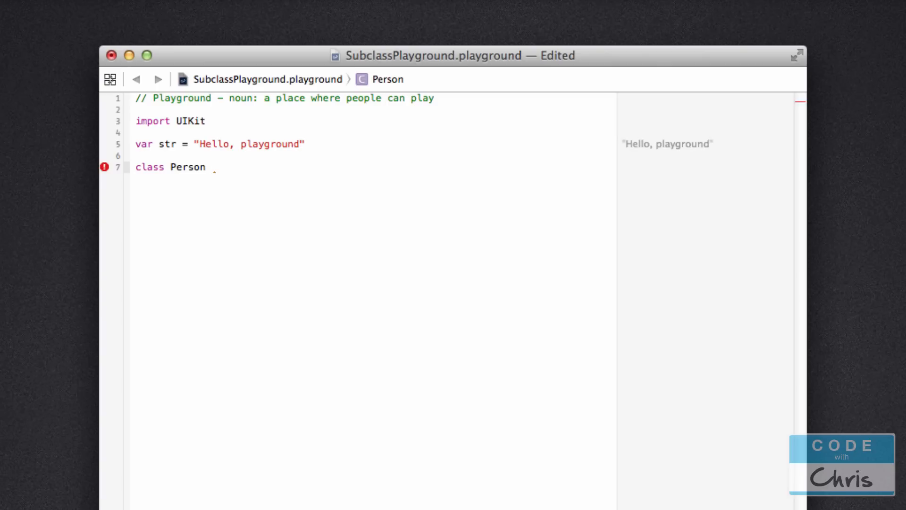
text({)
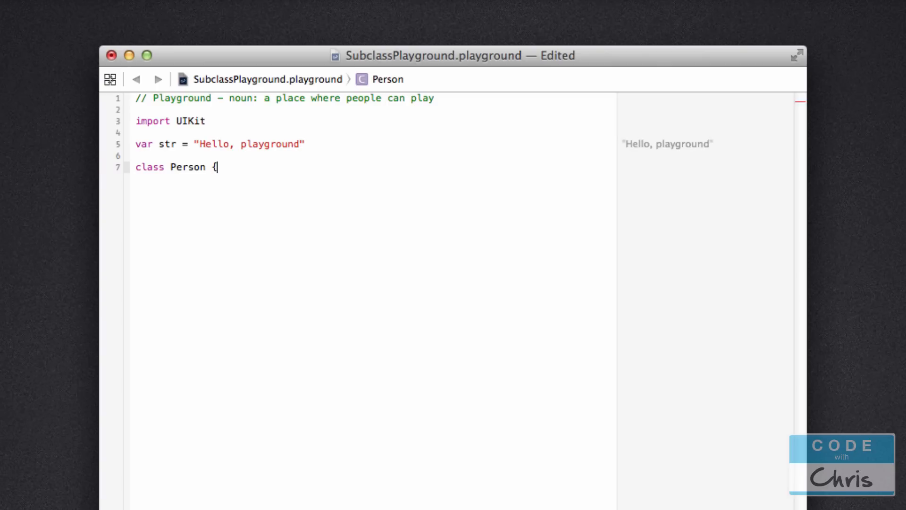
key(Return)
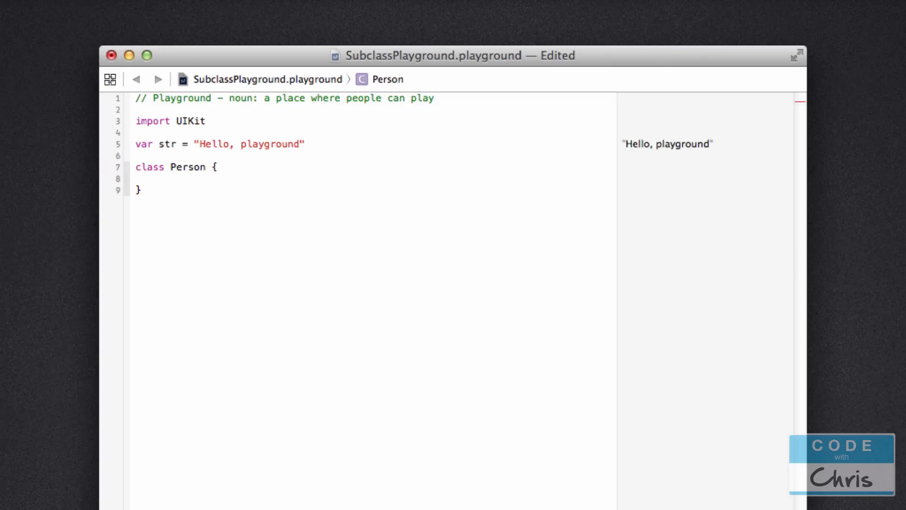
click(159, 178)
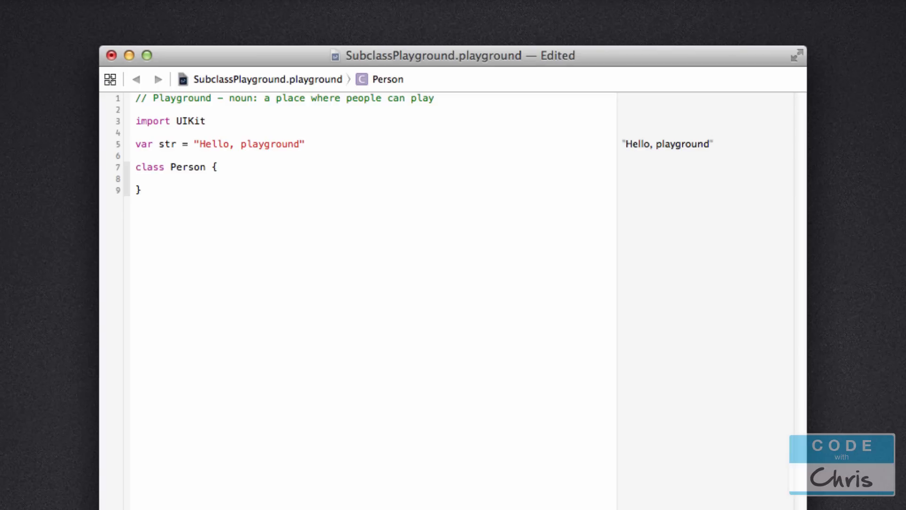
click(159, 178)
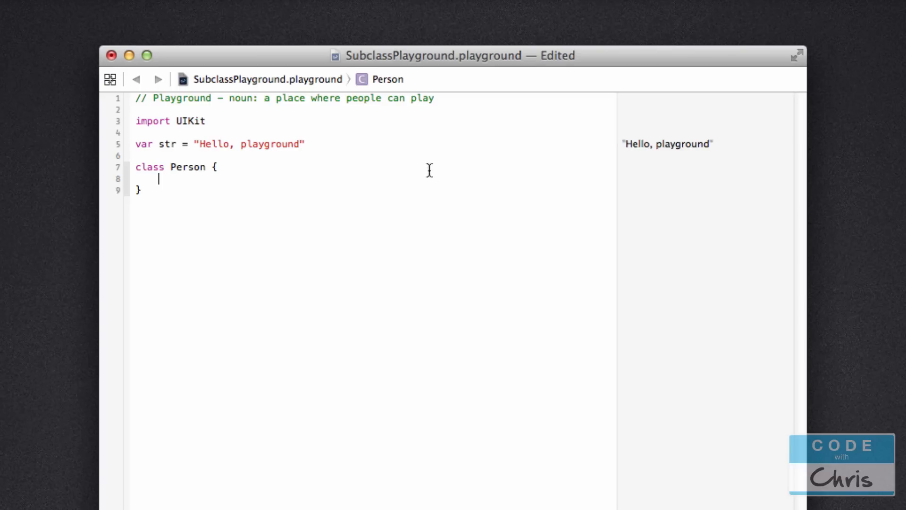
Add an empty init() and var Name:String = "Initial Name" to Person
text(init () {)
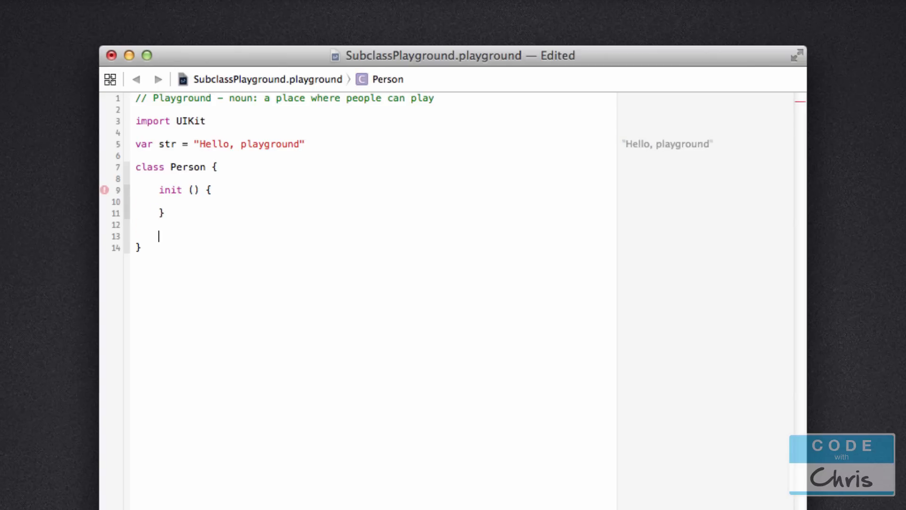
text(v)
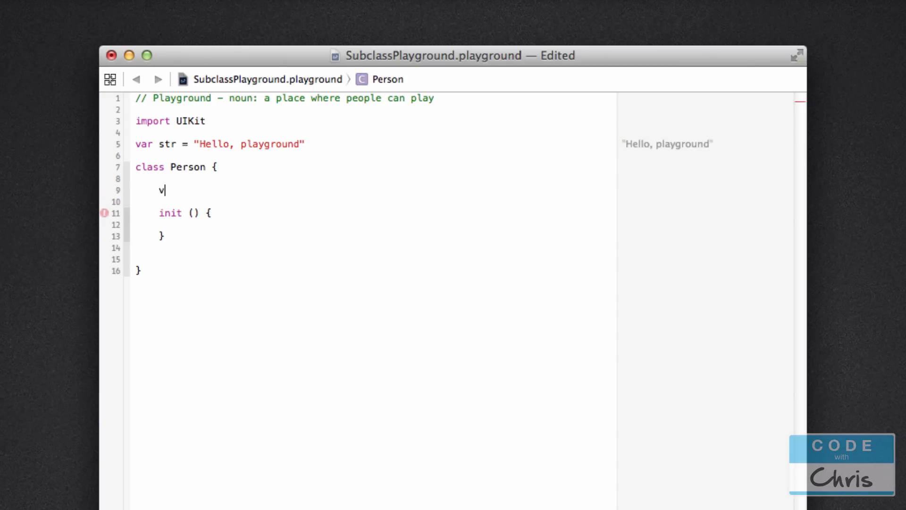
text(ar)
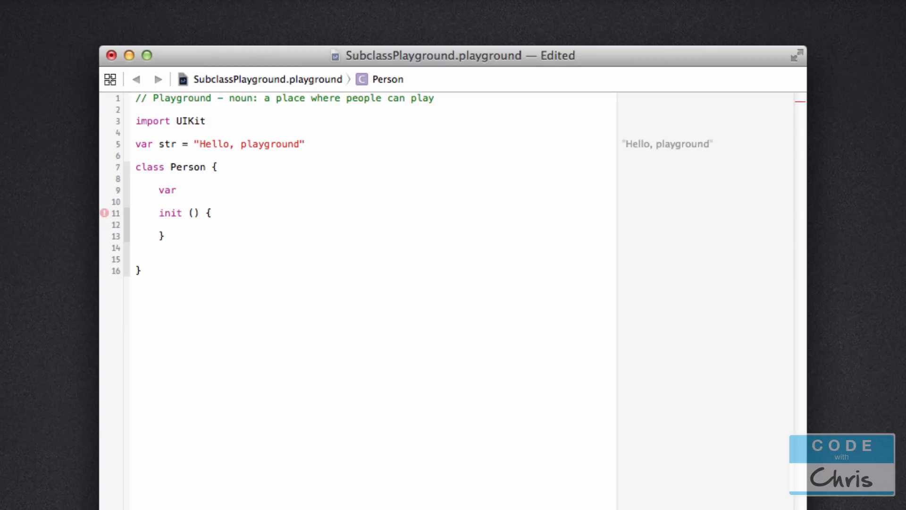
click(179, 190)
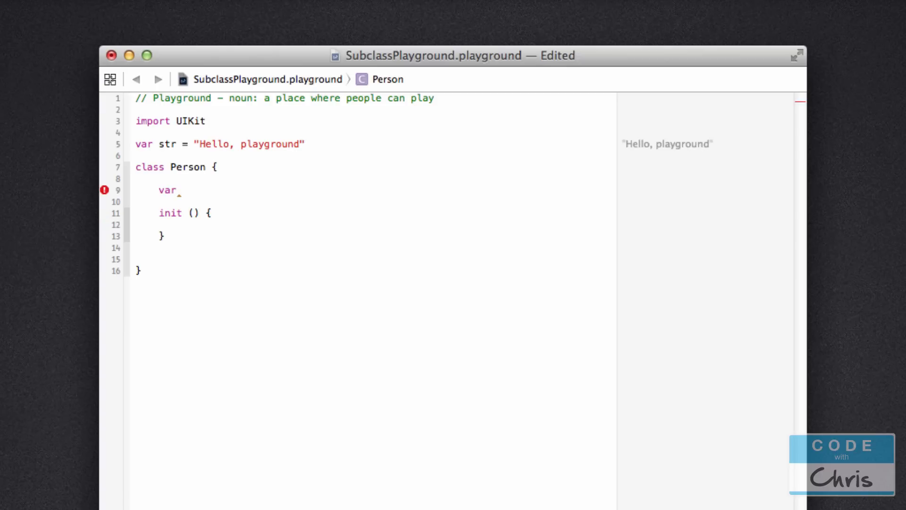
text(Name:)
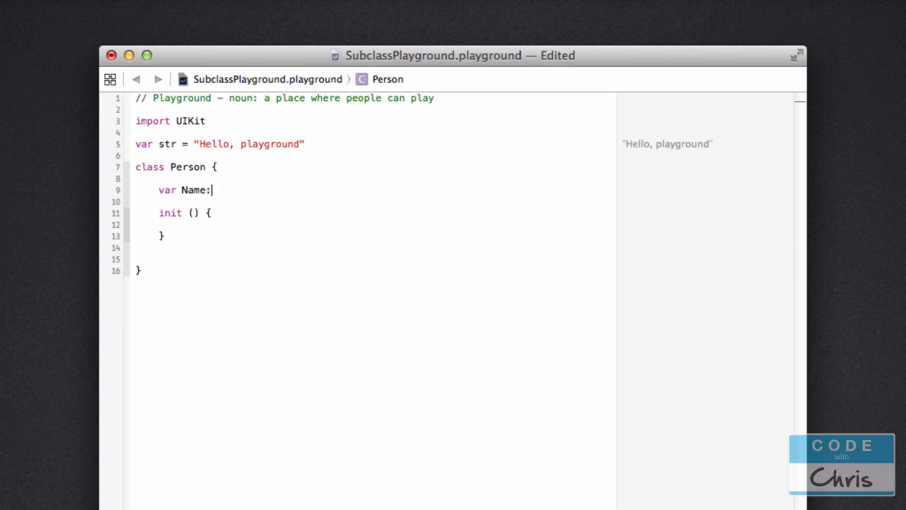
text(String = ")
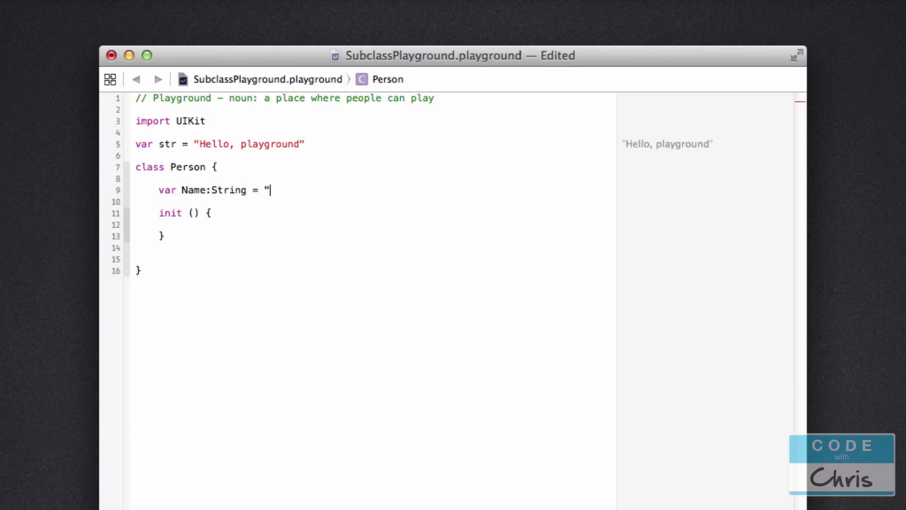
text(Initial Name)
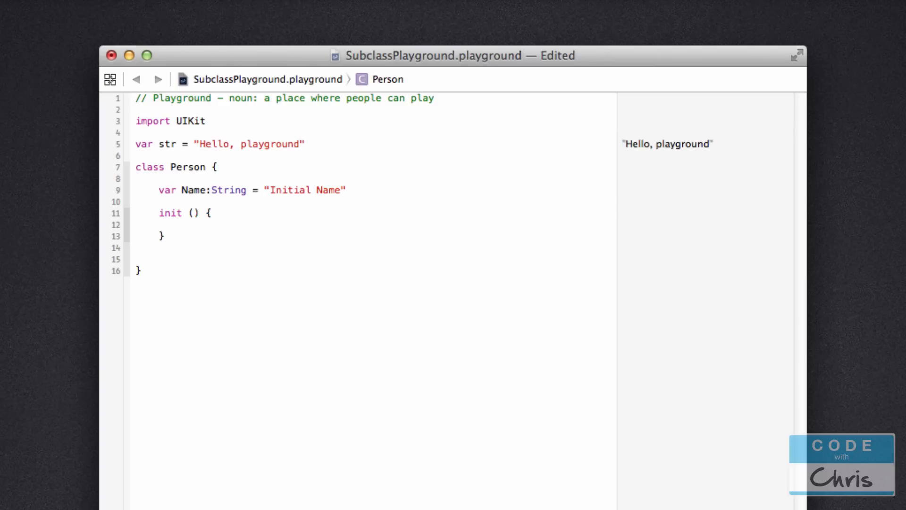
Add func Walk() printing "I'm walking" to Person, then begin a var line below
text(func)
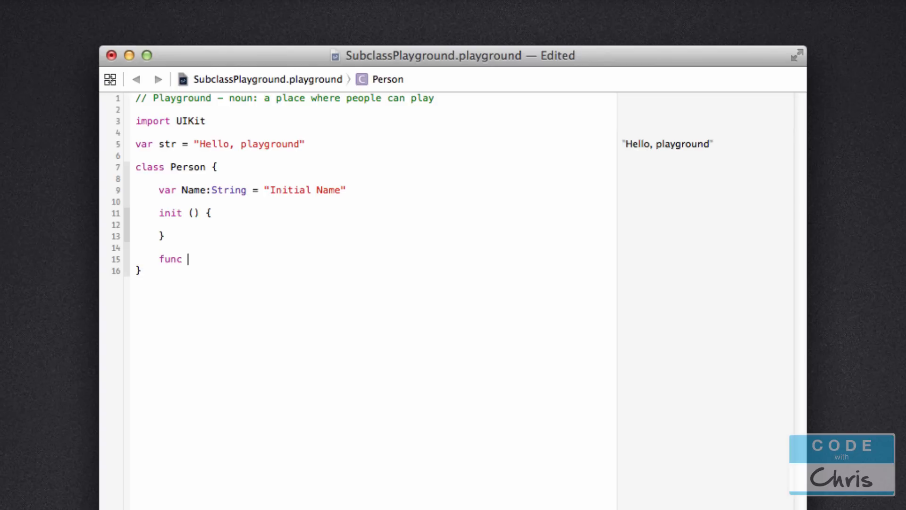
text(Walk)
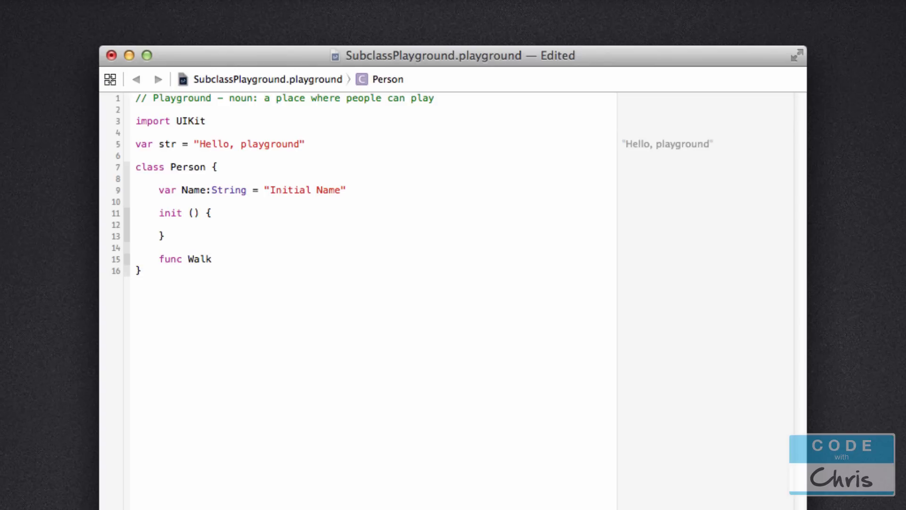
text(()
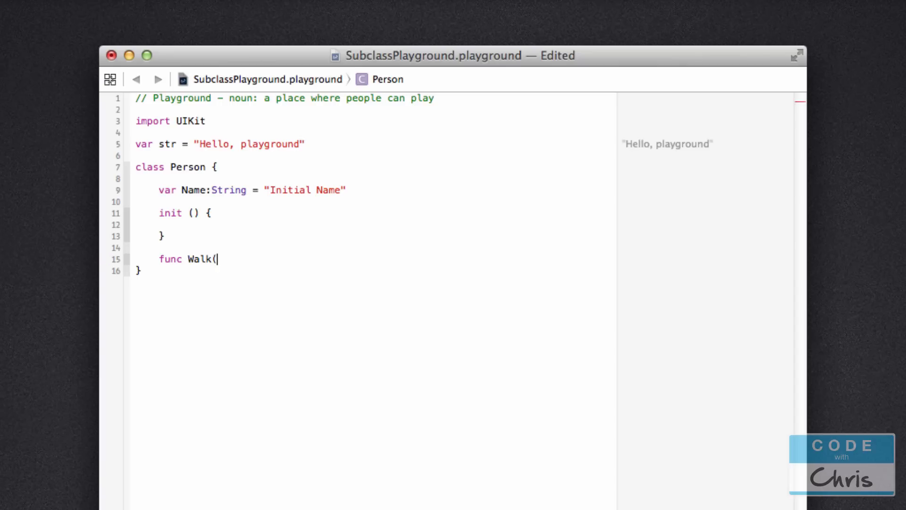
text())
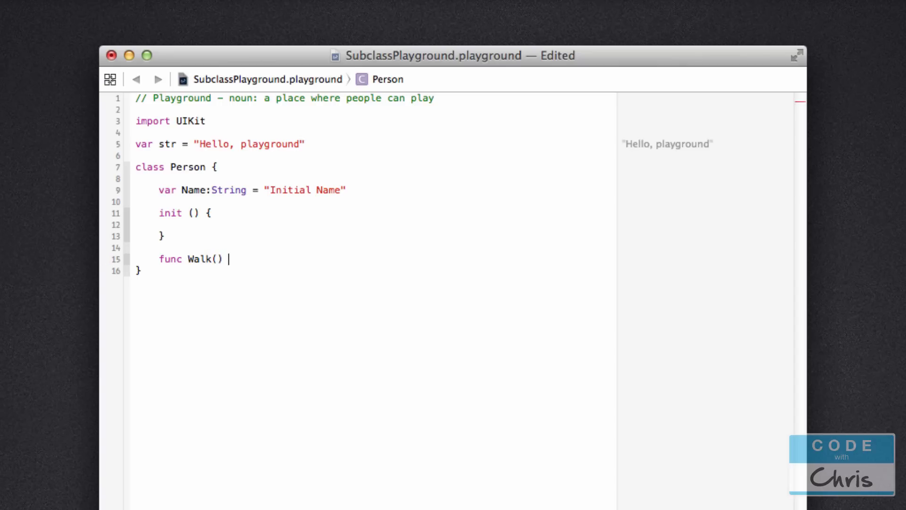
text({)
text(println)
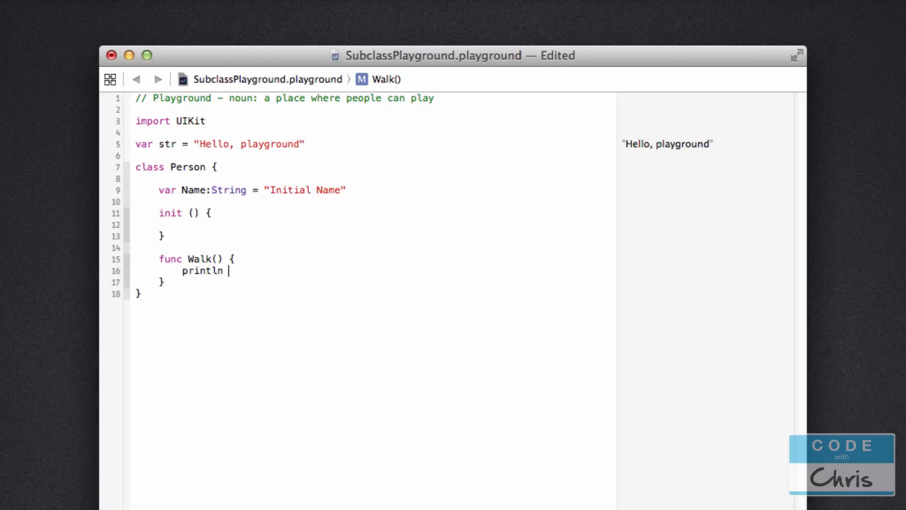
text(()
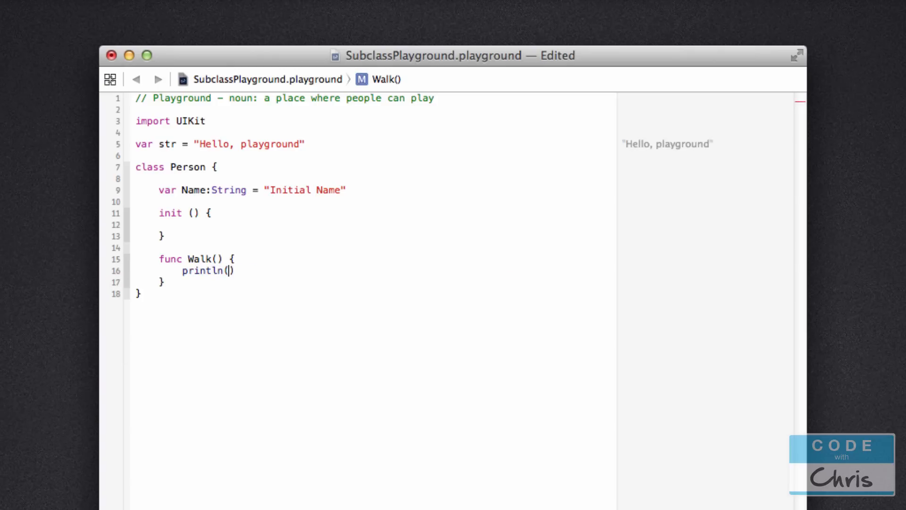
text("I")
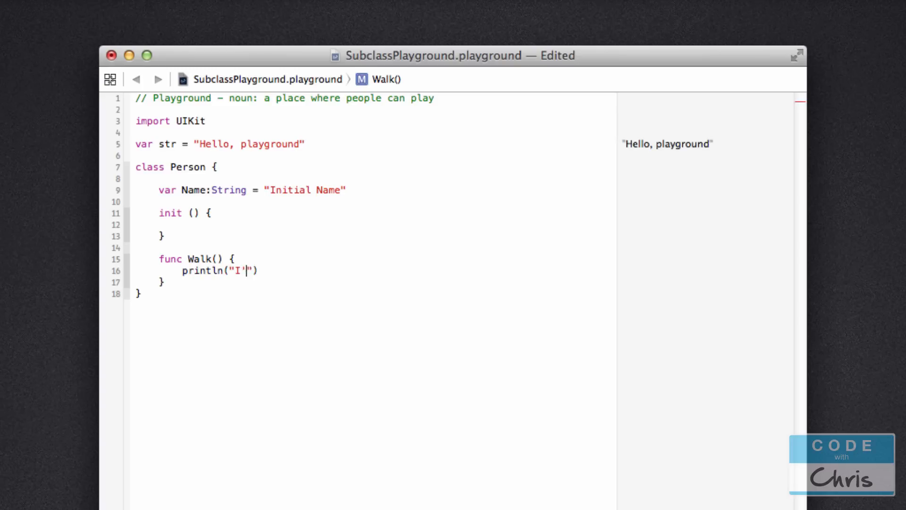
text(m walking)
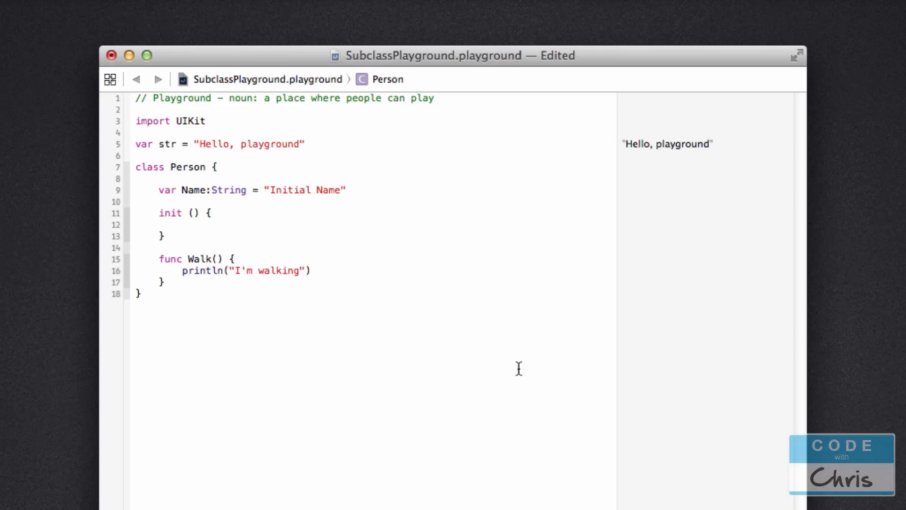
text(var a =)
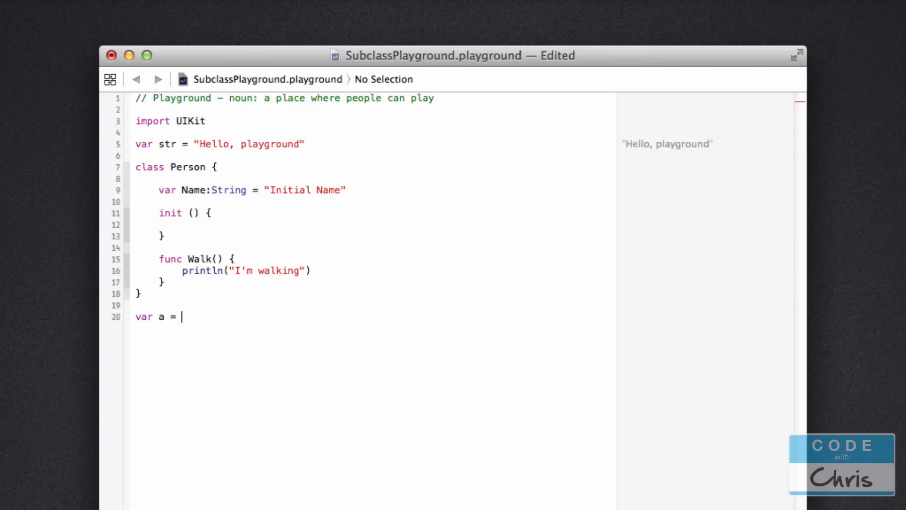
Create var a = Person(), set a.Name = "Alice" and call a.Walk()
text(Person)
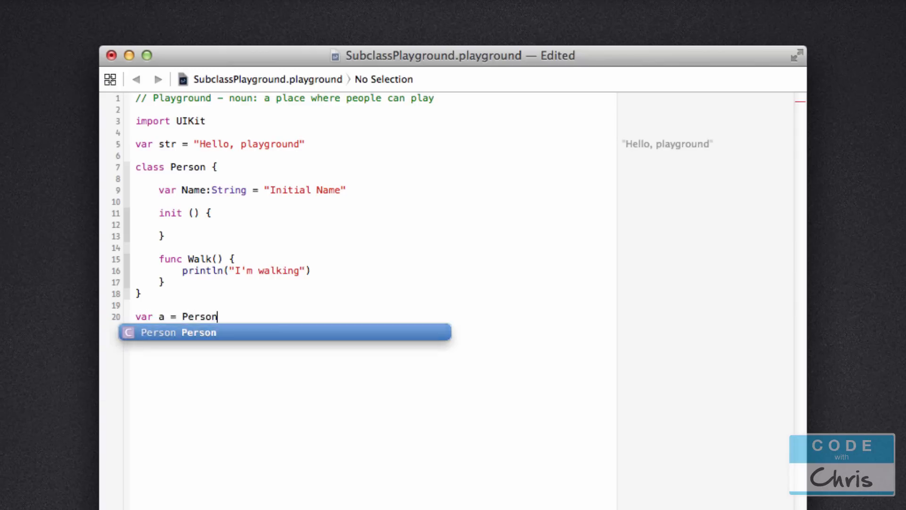
key(Return)
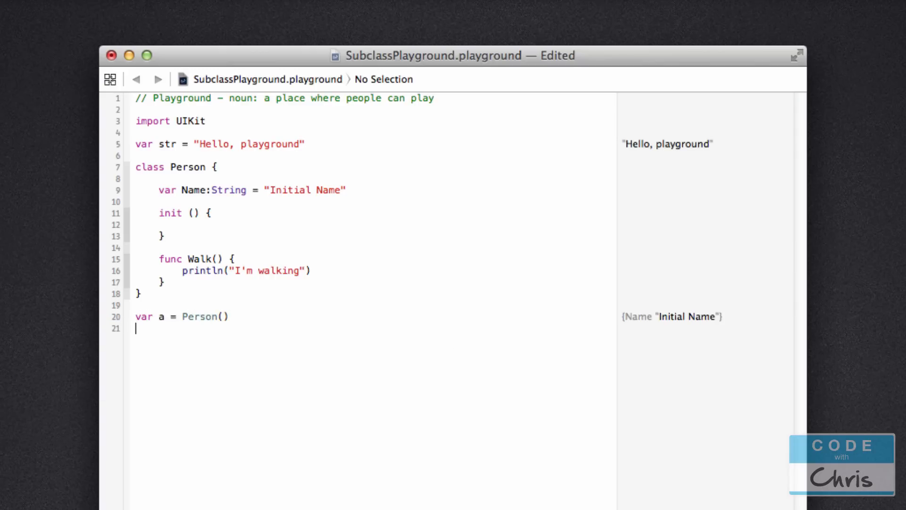
text(a.Name =)
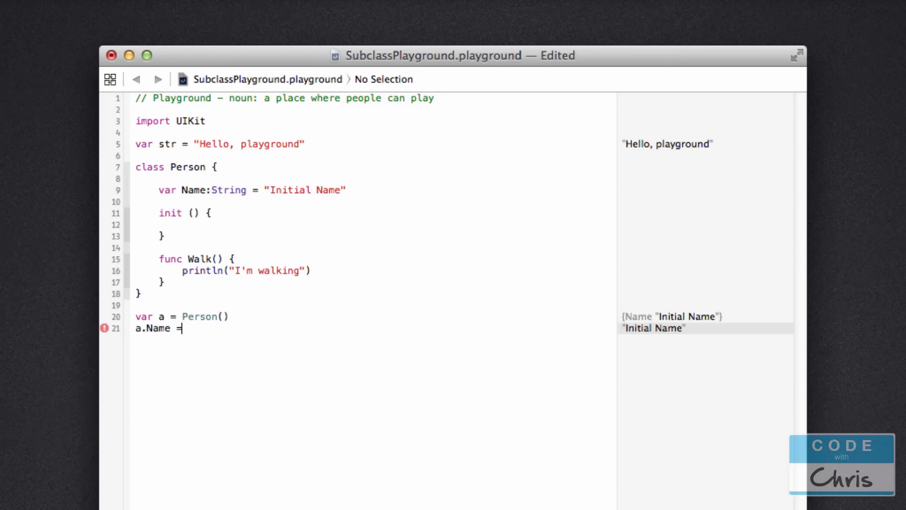
text("Alice")
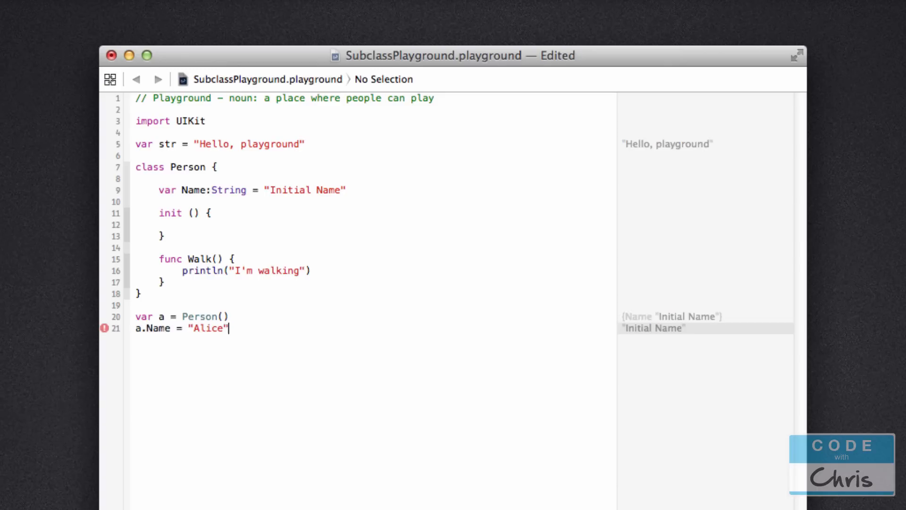
key(return)
text(a.Walk())
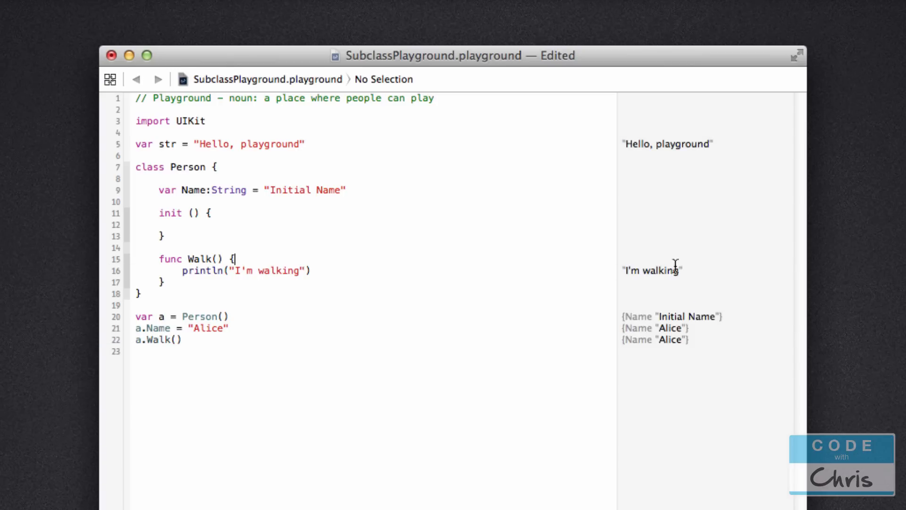
click(374, 419)
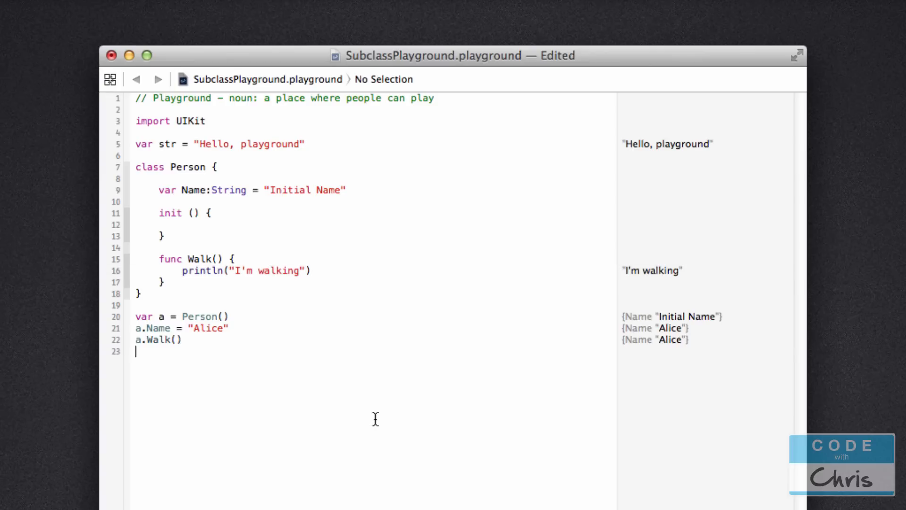
key(Return)
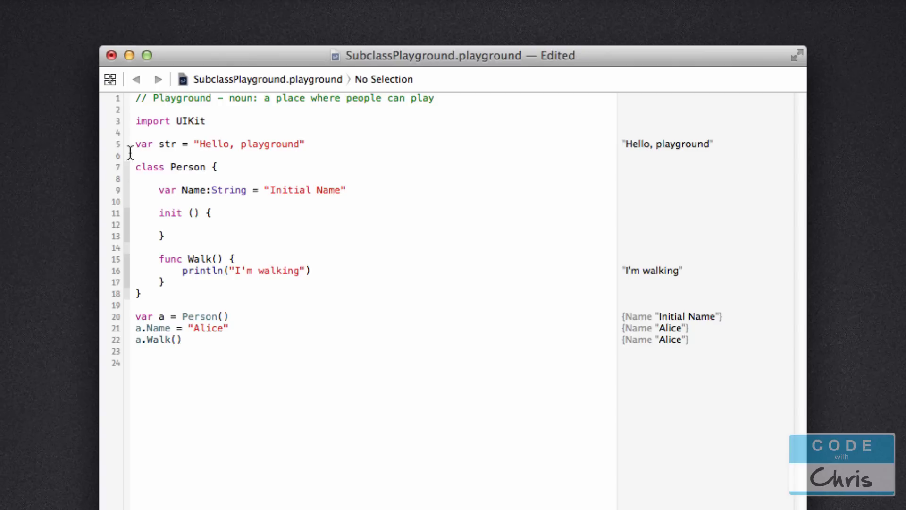
mouse_move(310, 466)
text(class Super)
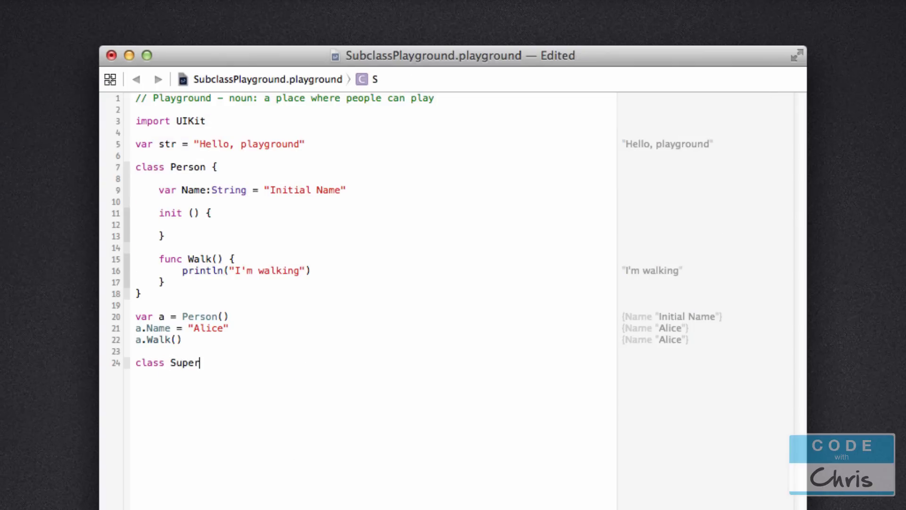
Declare an empty class Superhuman : Person { } below the instance code
text(human)
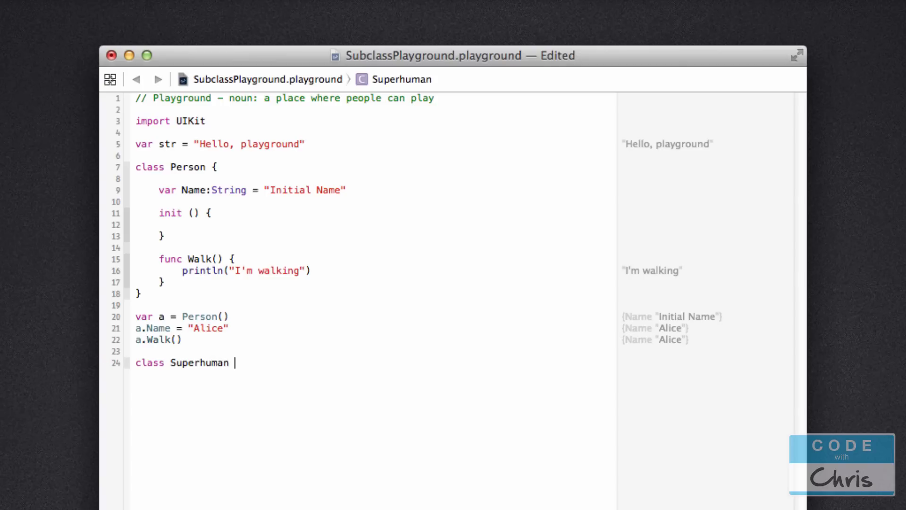
text(:)
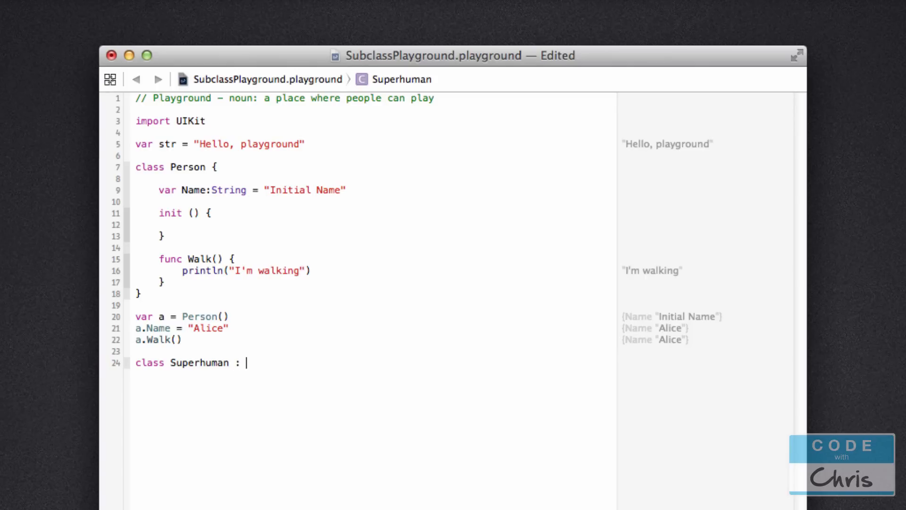
text(Person)
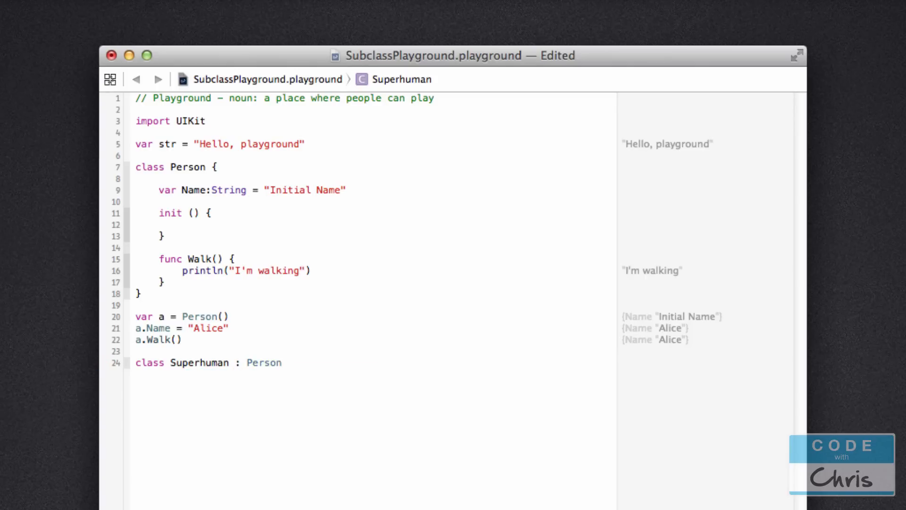
text({)
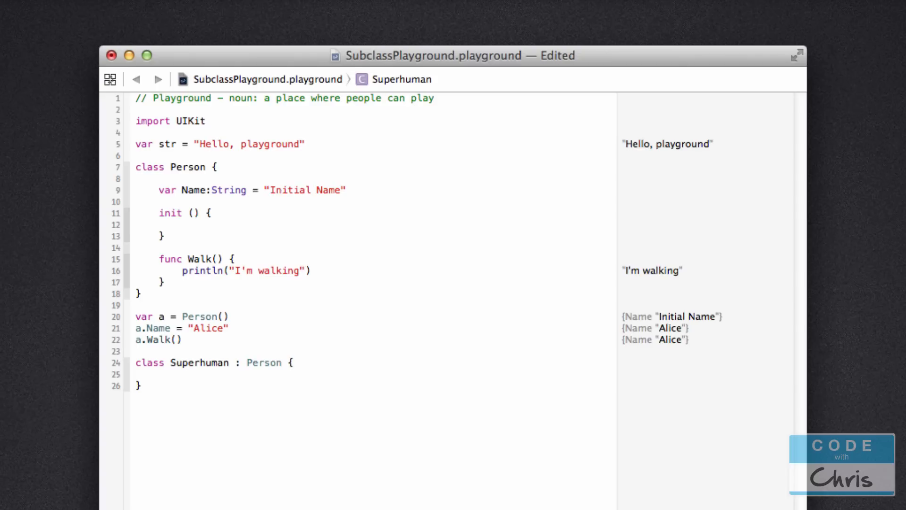
click(141, 385)
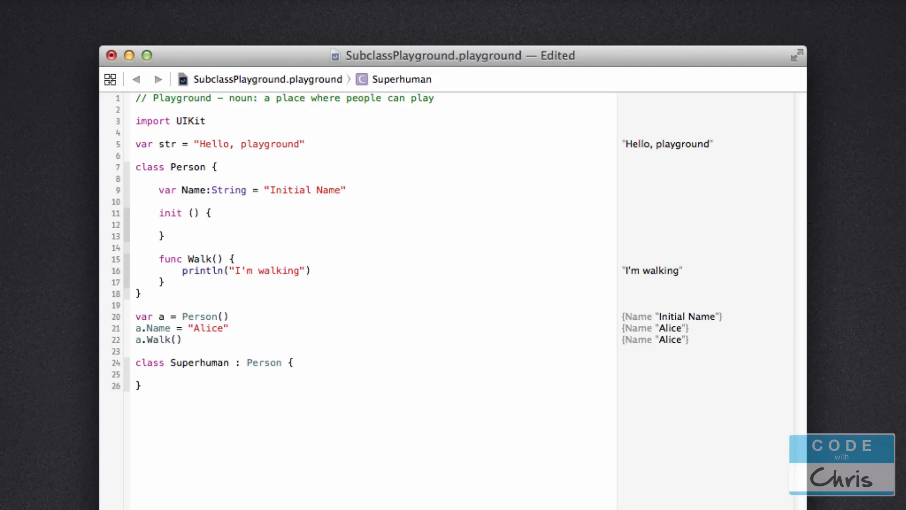
click(142, 385)
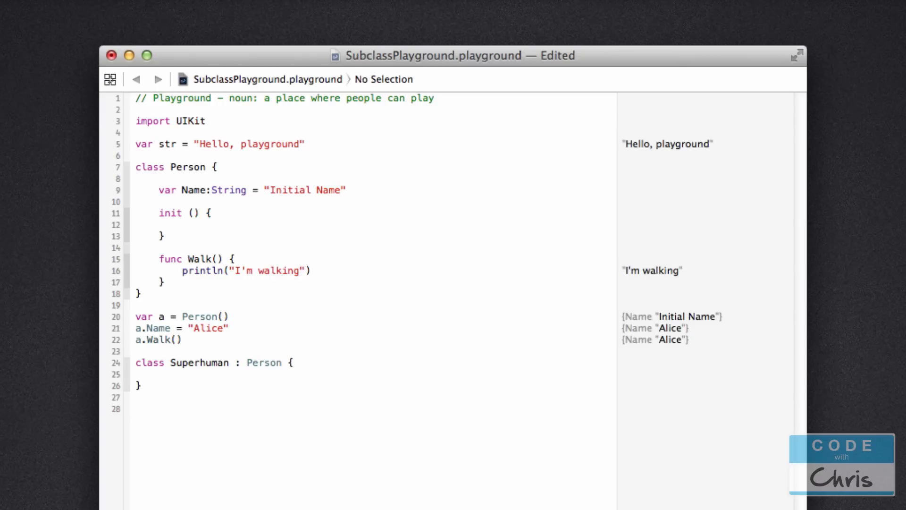
Create var b = Superhuman(), read b.Name and call b.Walk()
text(var)
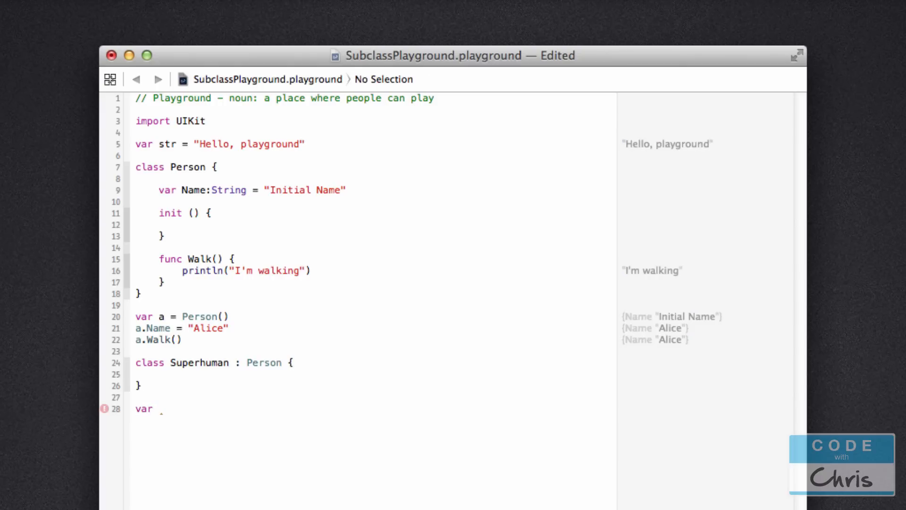
text(b =)
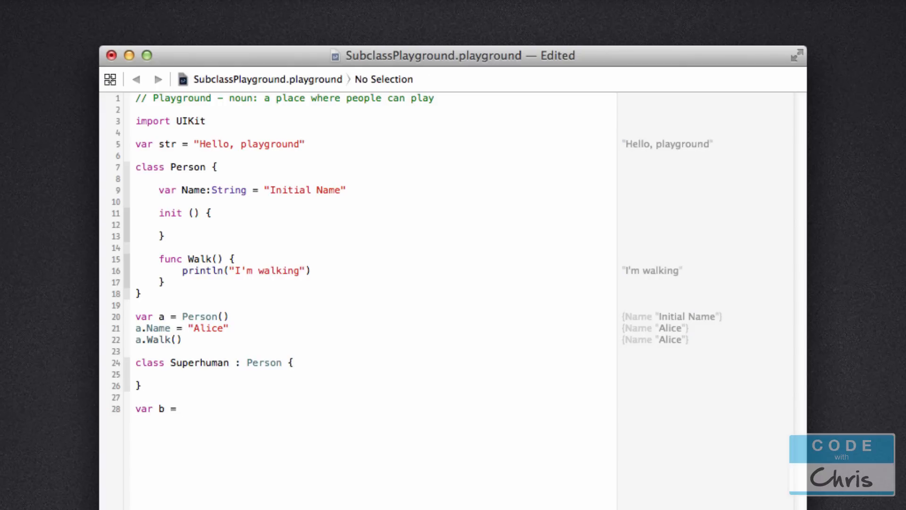
text(Superhuman()
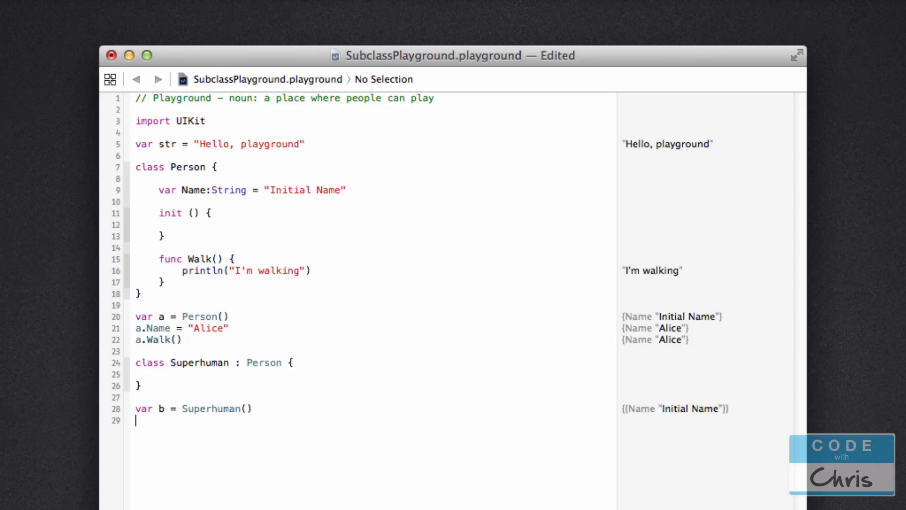
key(Return)
text(b.N)
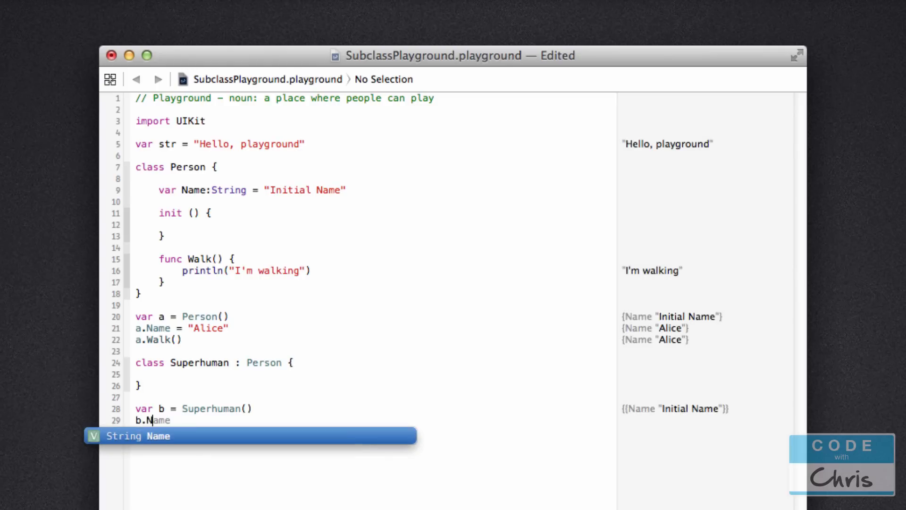
key(Return)
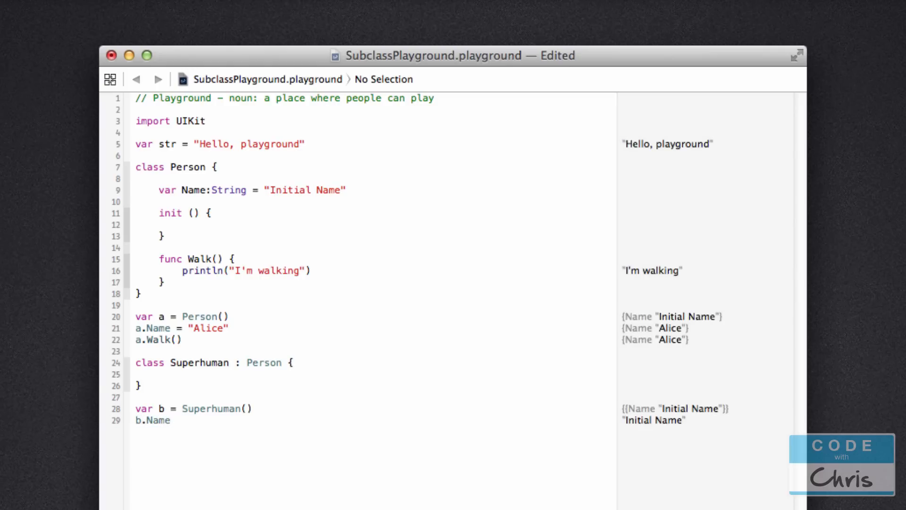
key(Return)
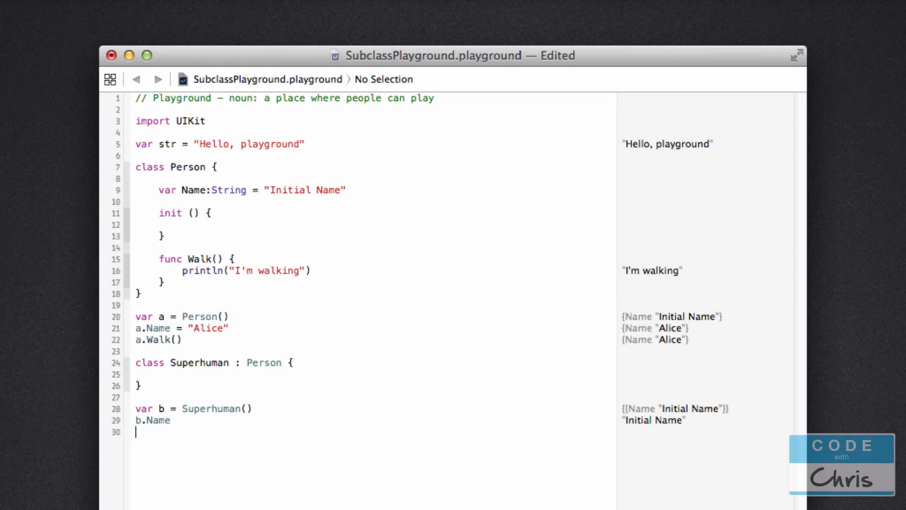
mouse_move(381, 435)
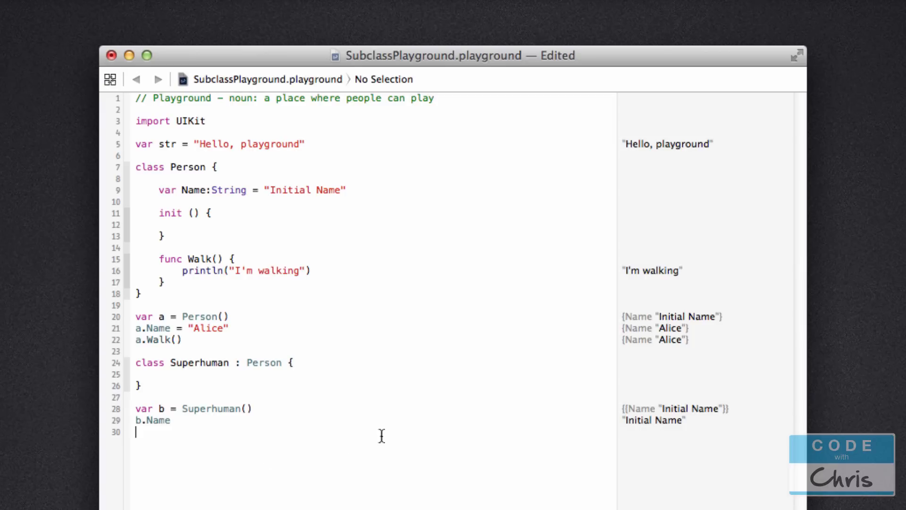
text(b.Walk())
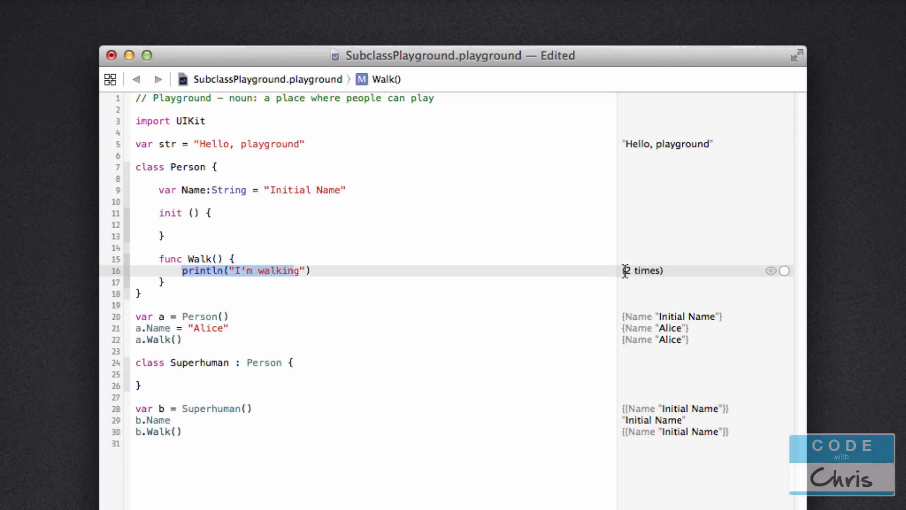
Review the inherited results and place the cursor in the empty Superhuman body
click(366, 463)
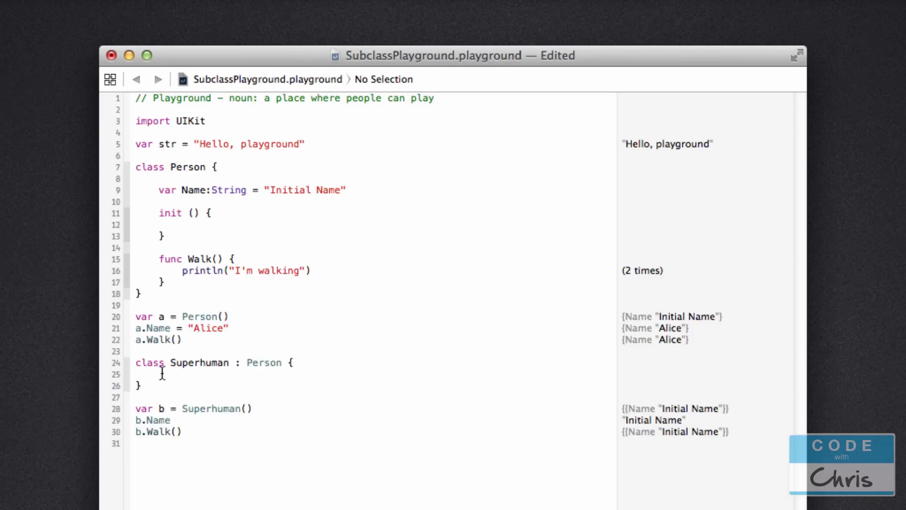
click(159, 374)
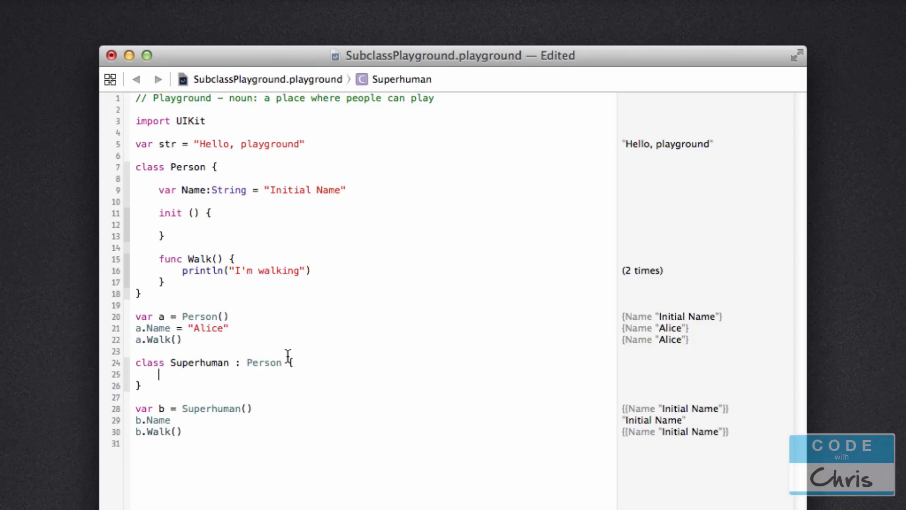
double_click(264, 363)
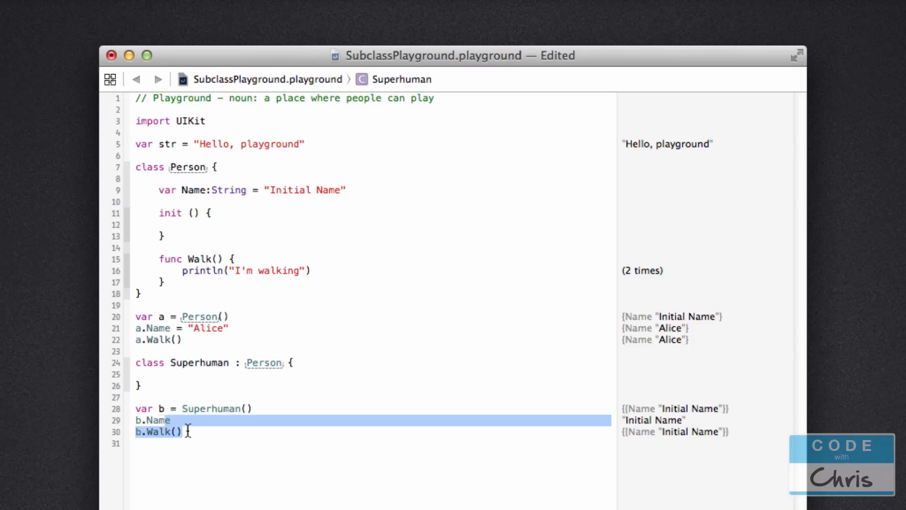
click(164, 447)
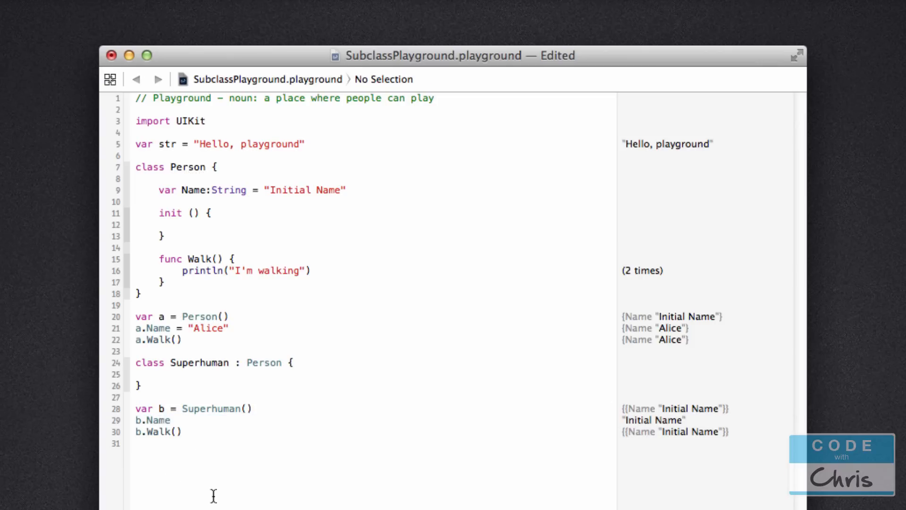
mouse_move(214, 491)
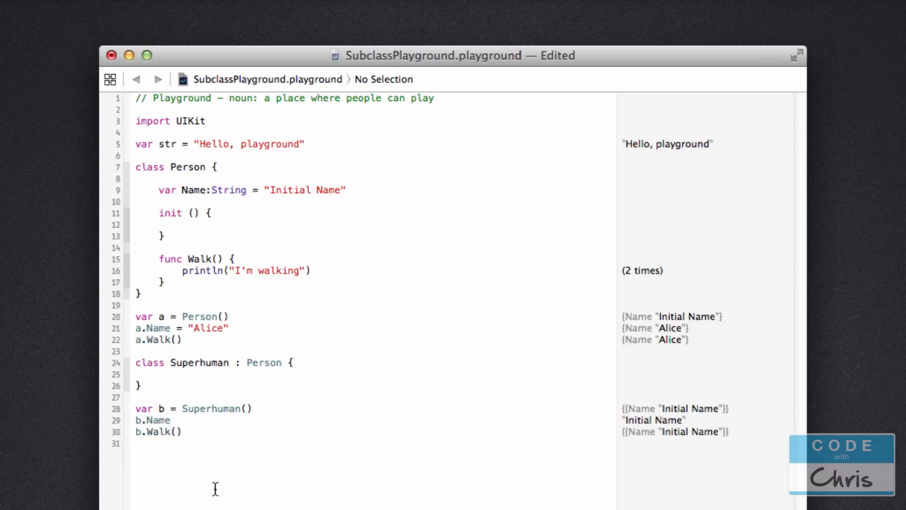
mouse_move(511, 388)
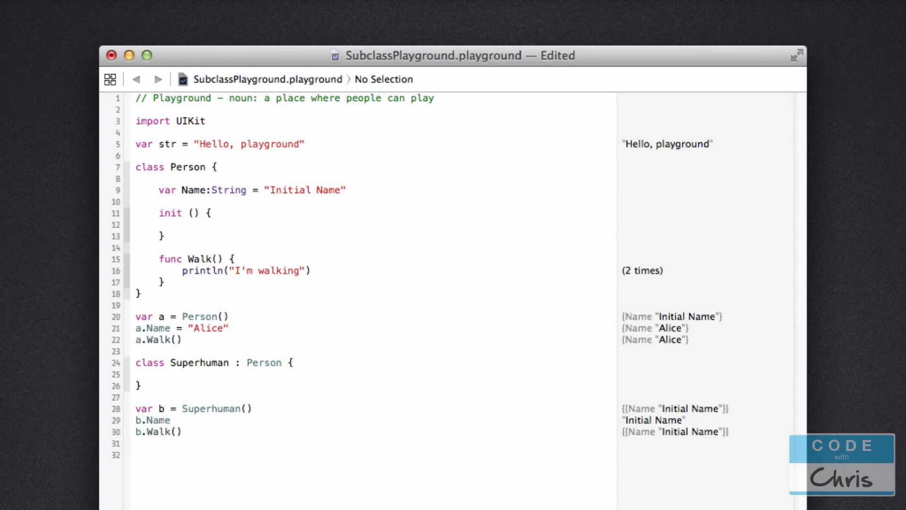
Add a blank line inside the Superhuman class body
click(136, 398)
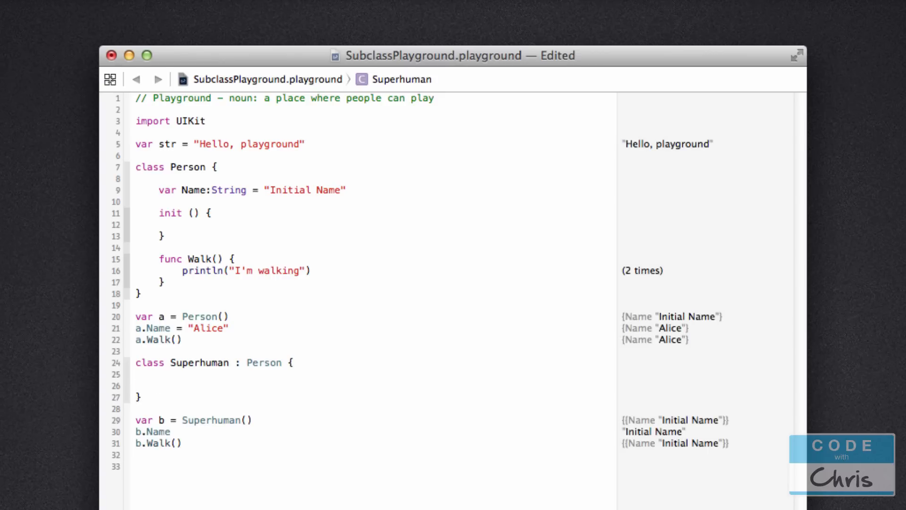
Add func Fly() printing "I'm flying" to Superhuman
text(func)
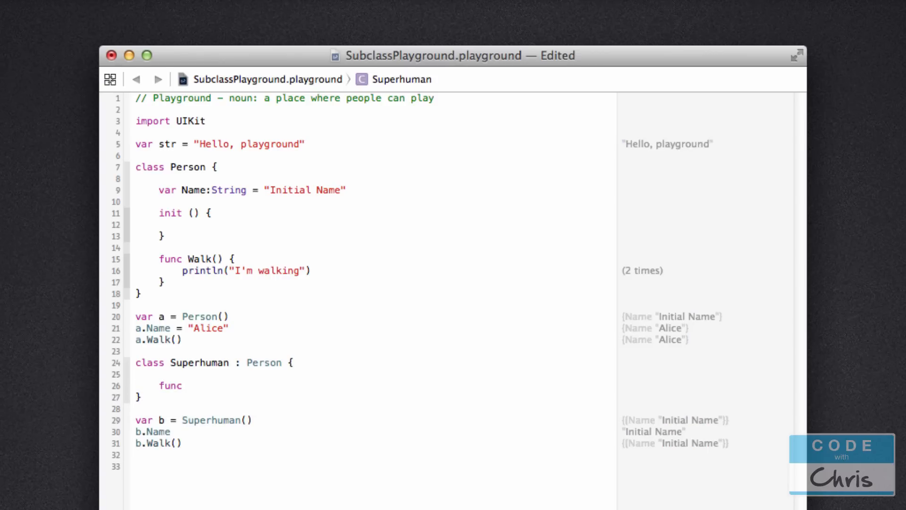
text(Fly)
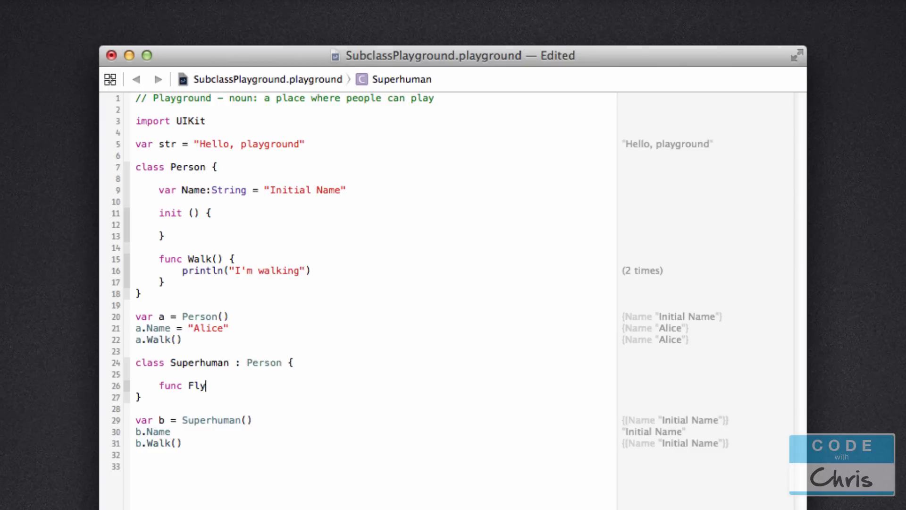
text(() {)
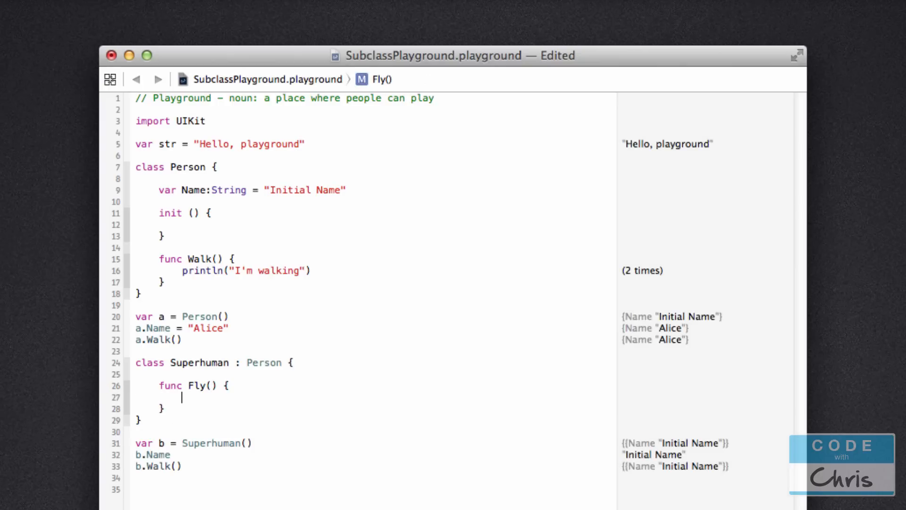
text(println)
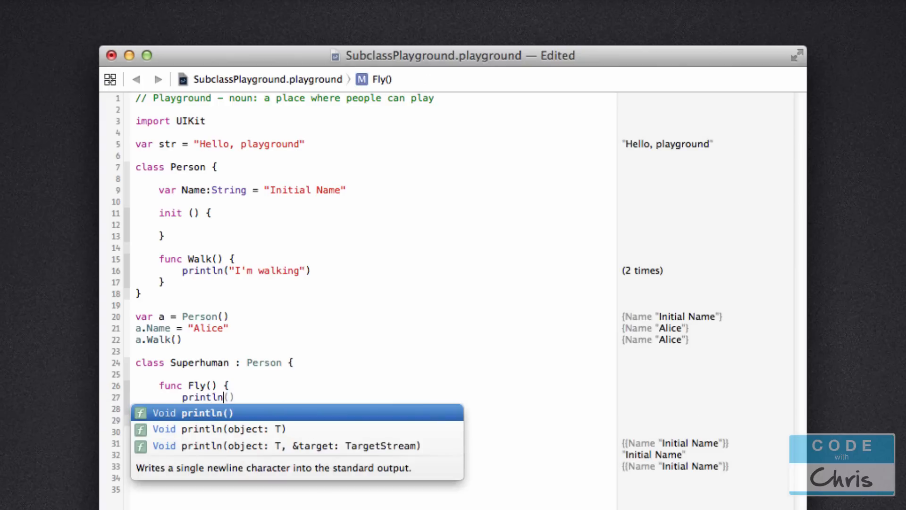
text("I'm flying"))
click(374, 478)
text(b.Fly())
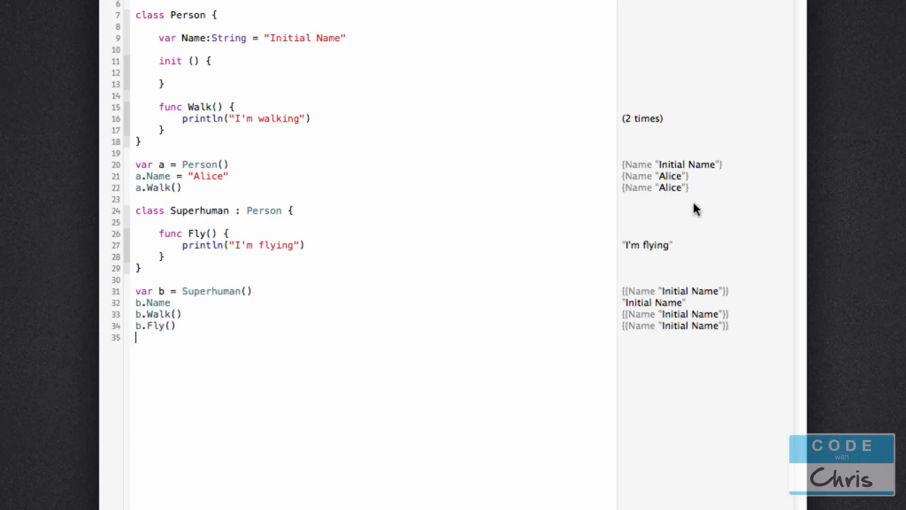
mouse_move(200, 242)
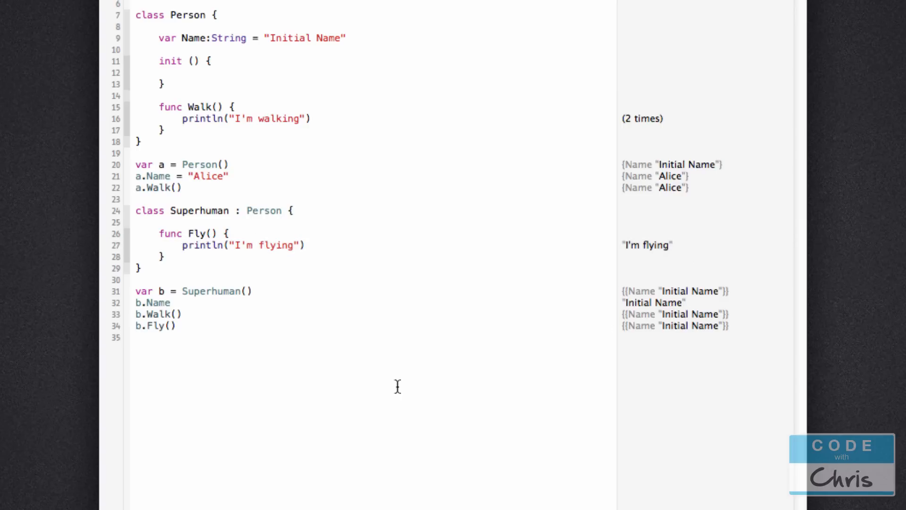
mouse_move(504, 354)
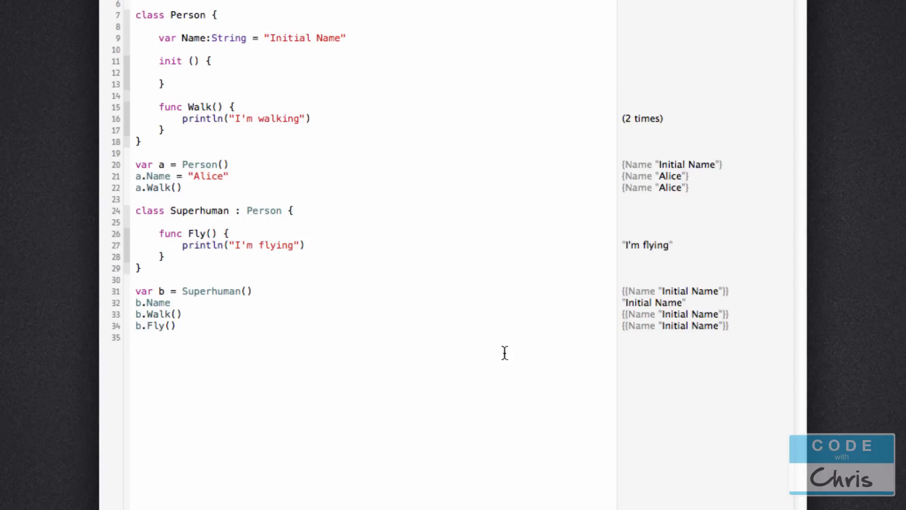
mouse_move(397, 216)
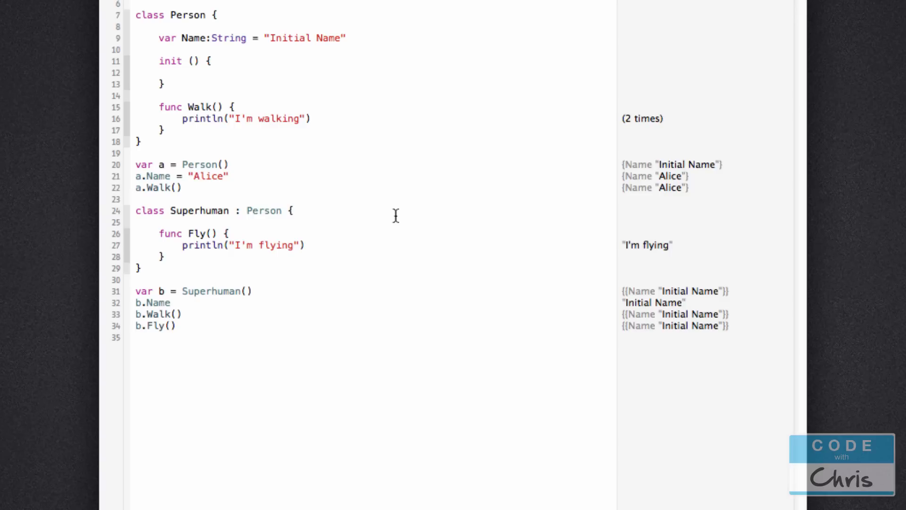
Add var AlterEgoName:String = "Clark" to Superhuman
key(Return)
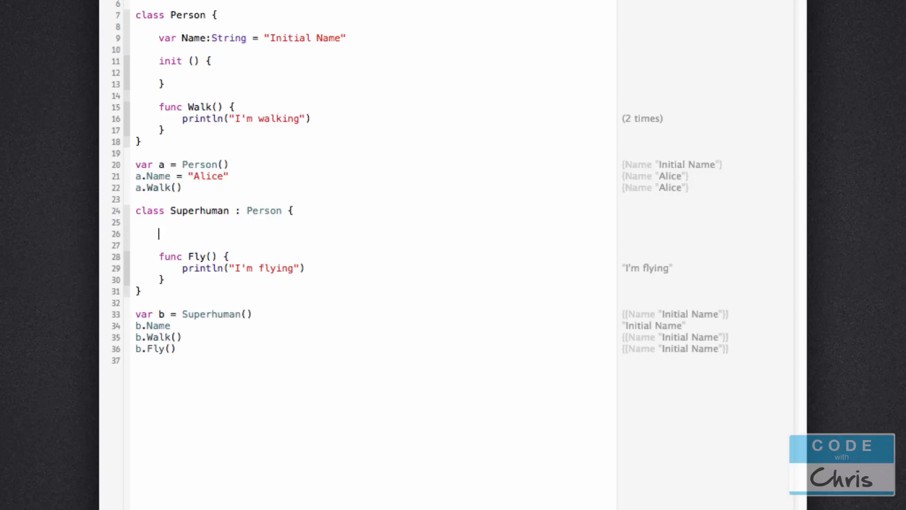
text(var A)
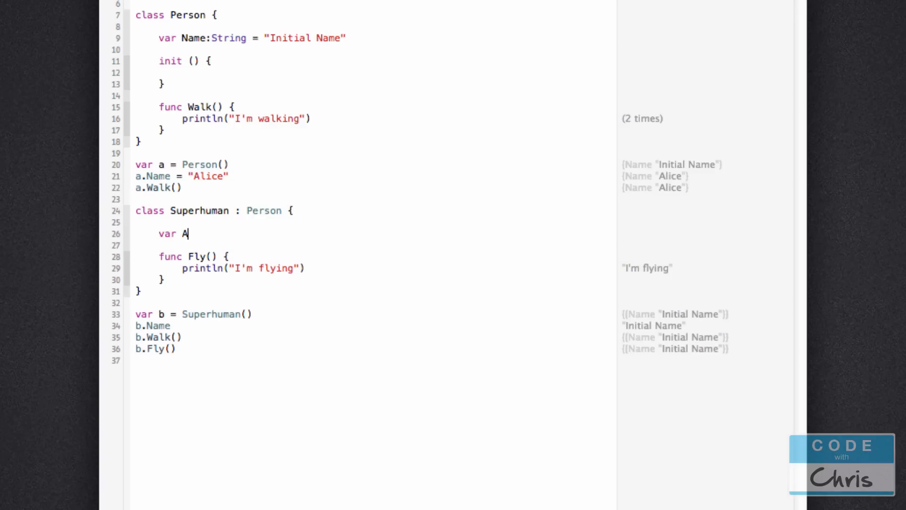
text(lterEgo)
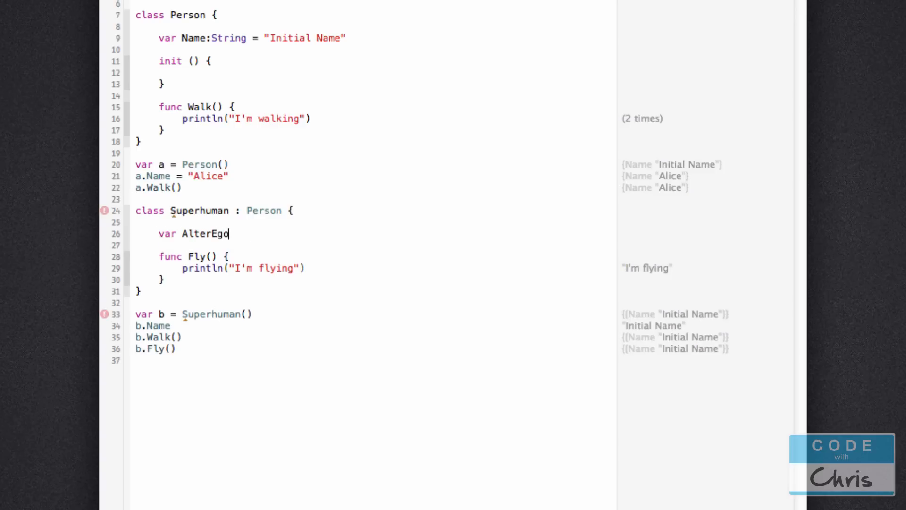
text(Name)
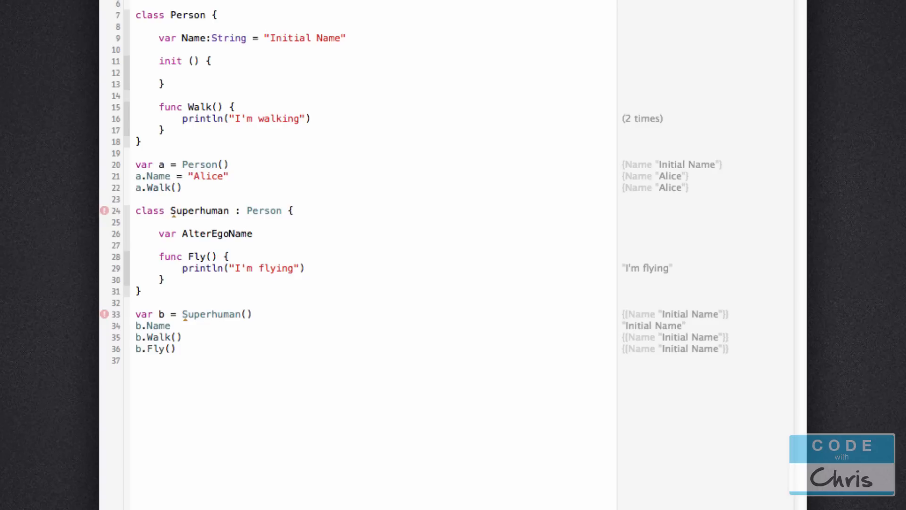
text(:)
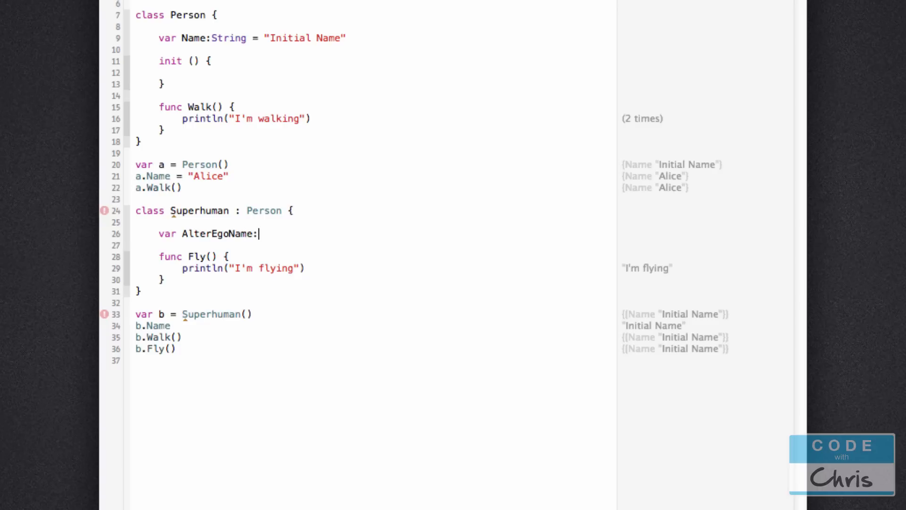
text(String = ")
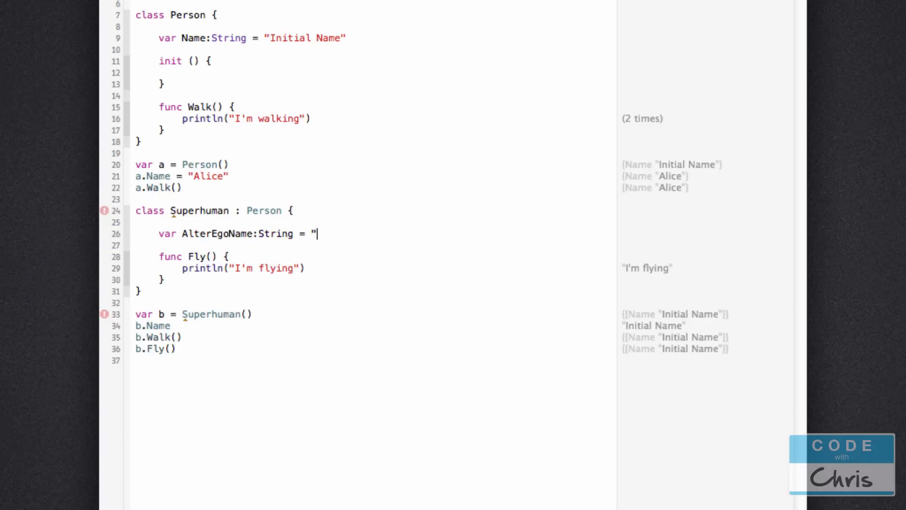
text(Clark)
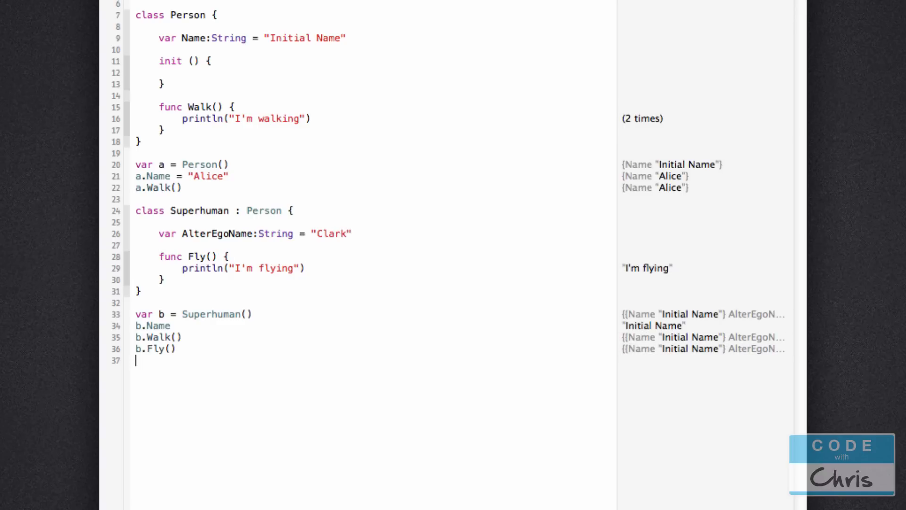
Call b.Fly() and try b's autocomplete to confirm AlterEgoName appears
text(b.Fly())
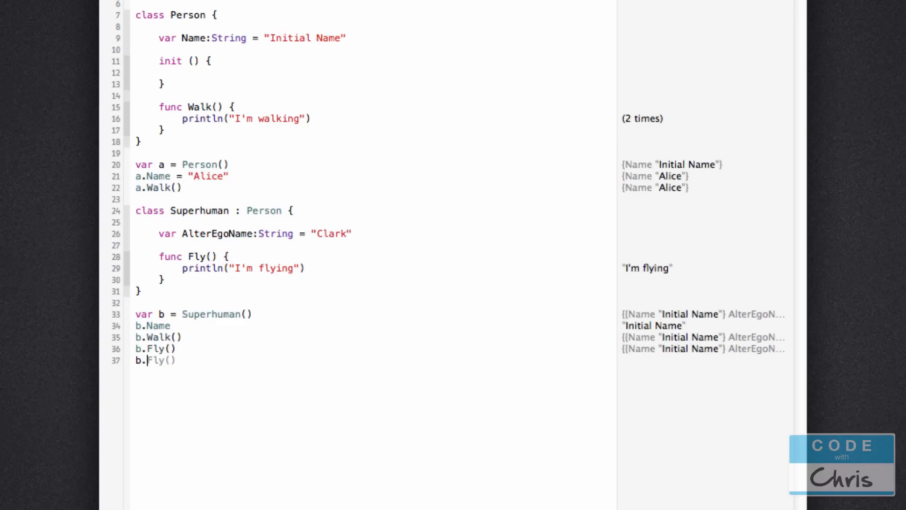
text(Name)
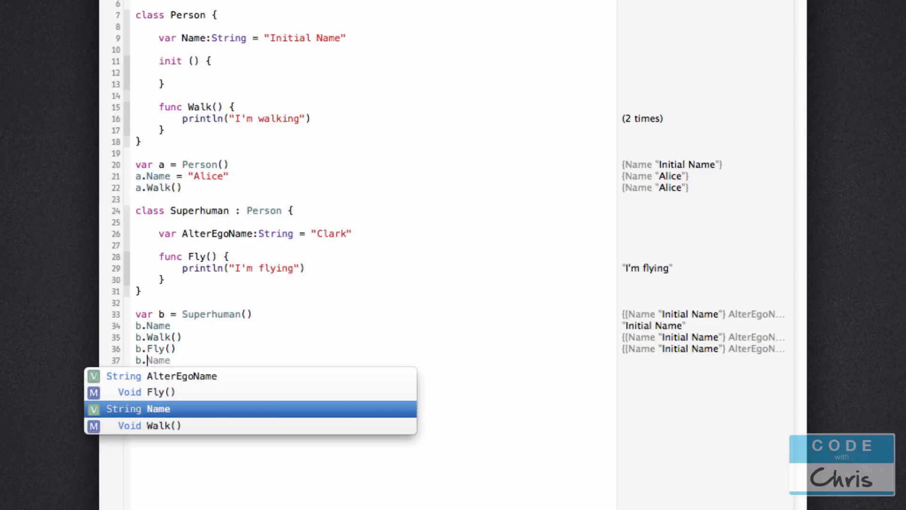
key(Up)
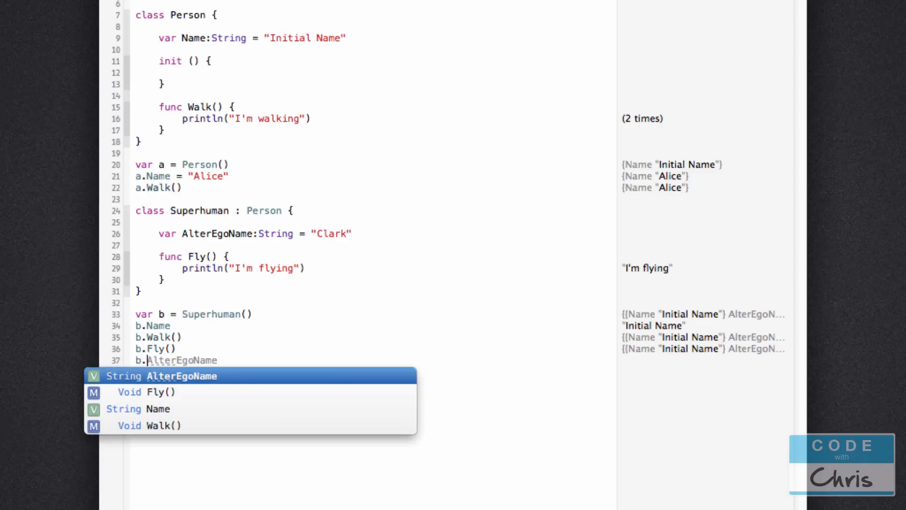
key(Down)
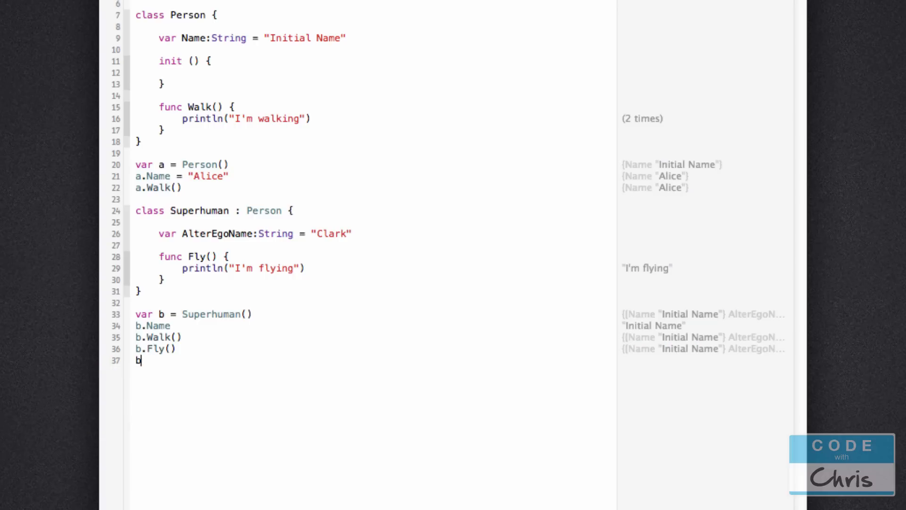
Clear the unfinished line so the playground ends with b's Name, Walk and Fly calls
text(a.)
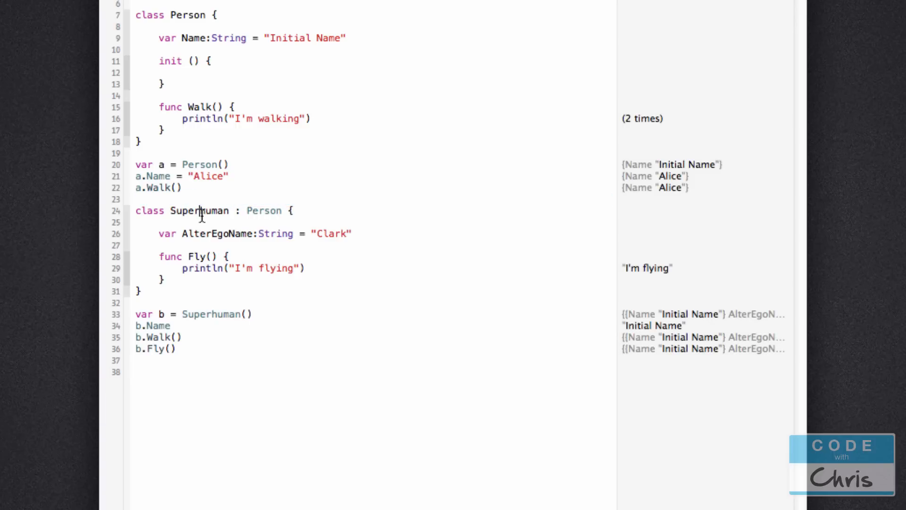
double_click(265, 210)
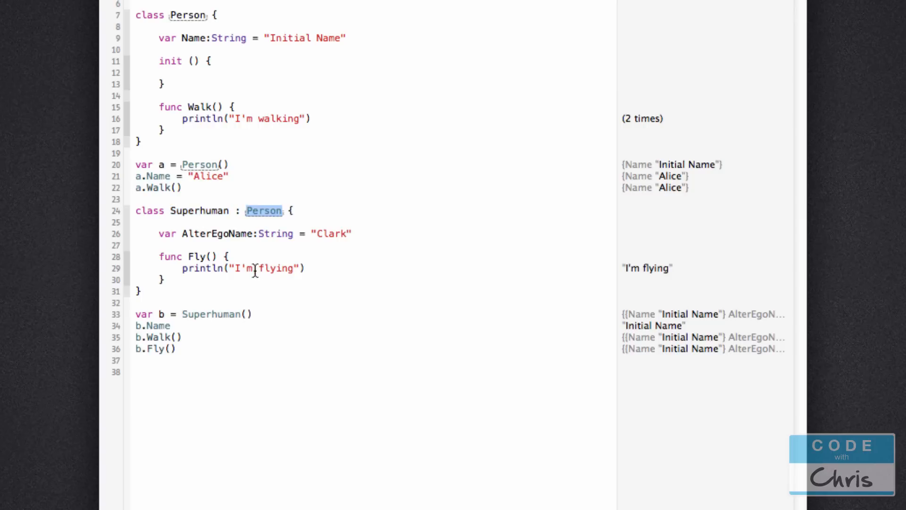
mouse_move(185, 420)
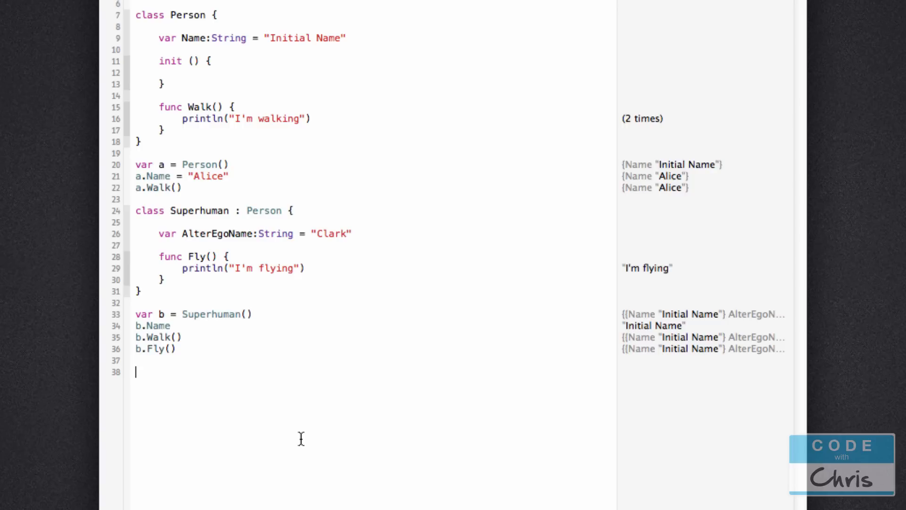
mouse_move(146, 222)
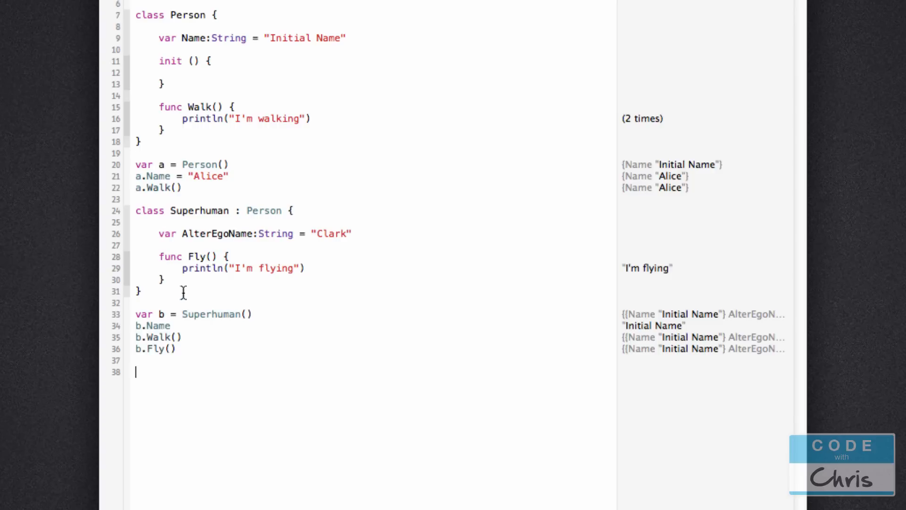
mouse_move(180, 283)
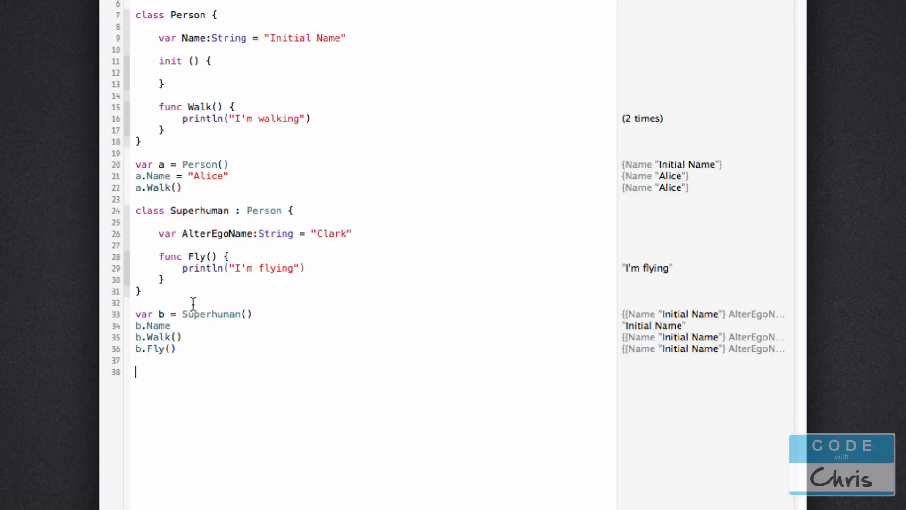
mouse_move(197, 272)
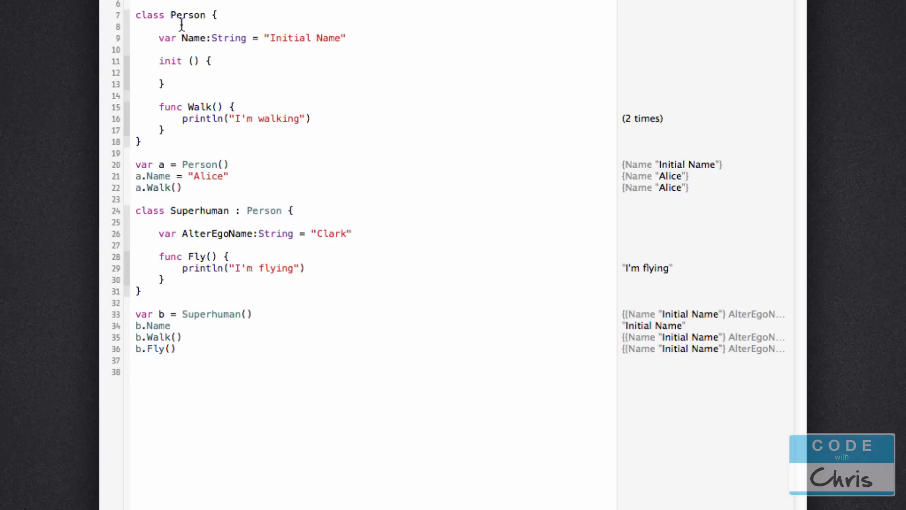
mouse_move(206, 95)
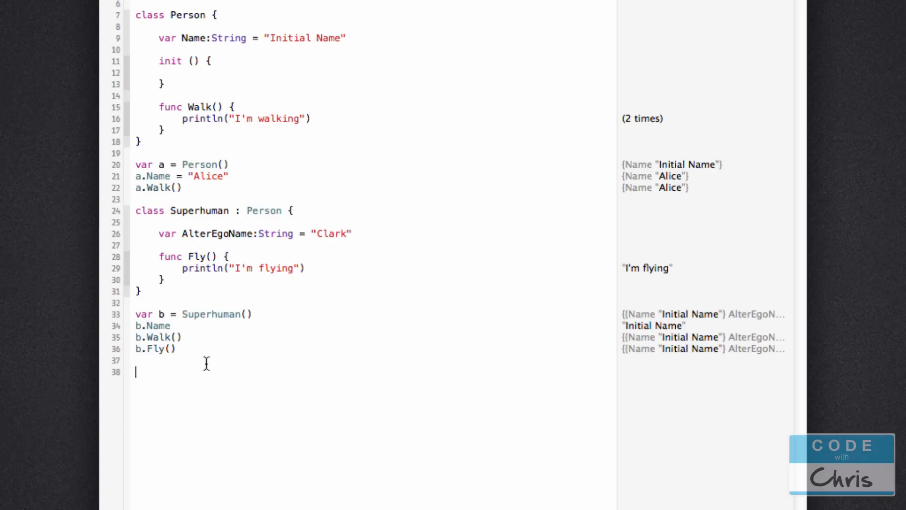
double_click(158, 337)
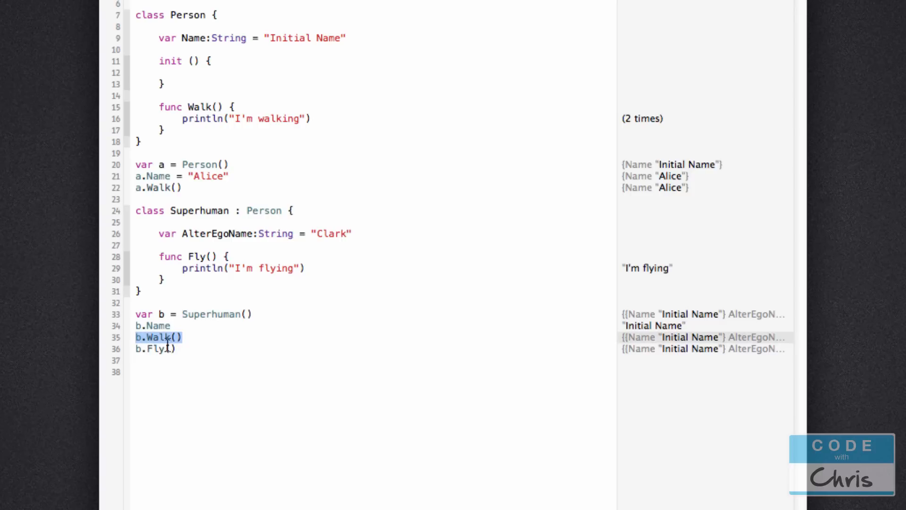
click(156, 337)
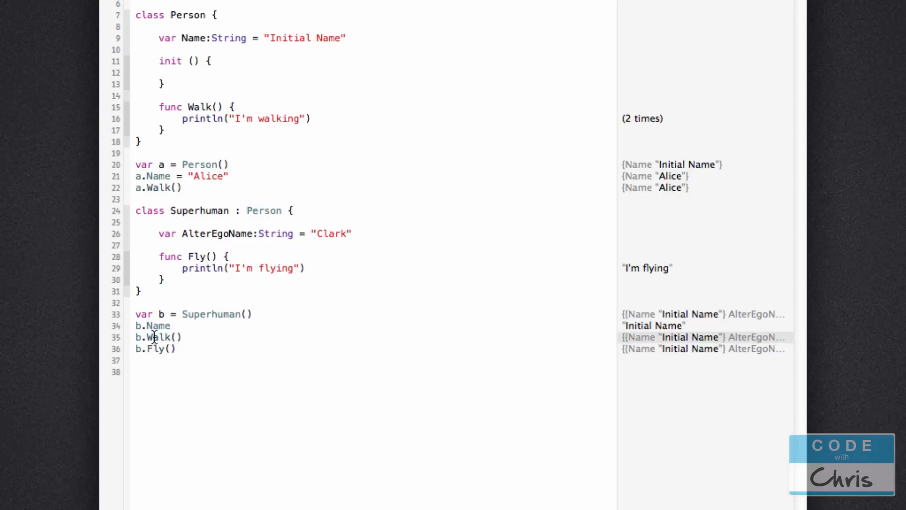
double_click(163, 337)
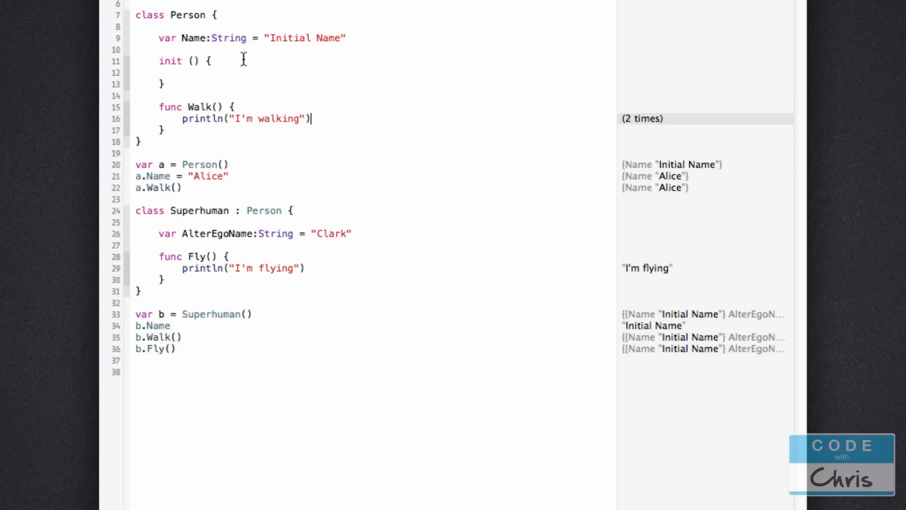
mouse_move(242, 15)
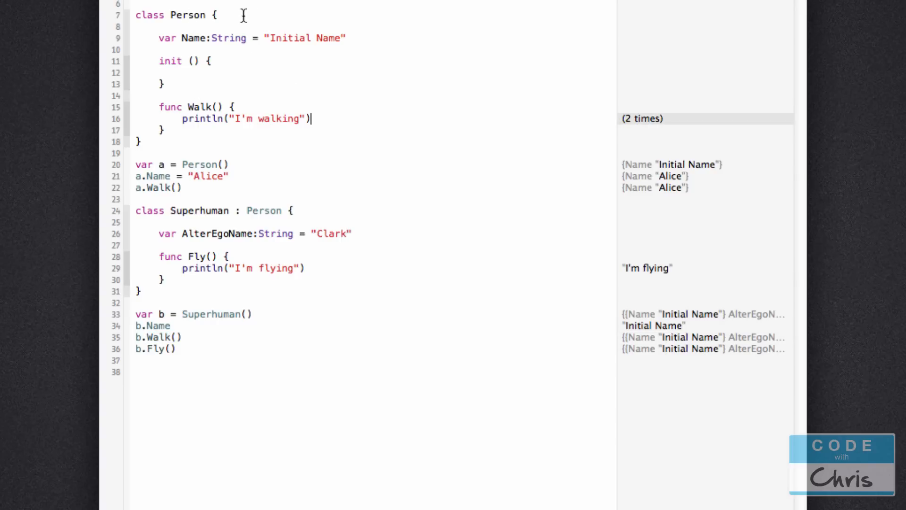
mouse_move(213, 329)
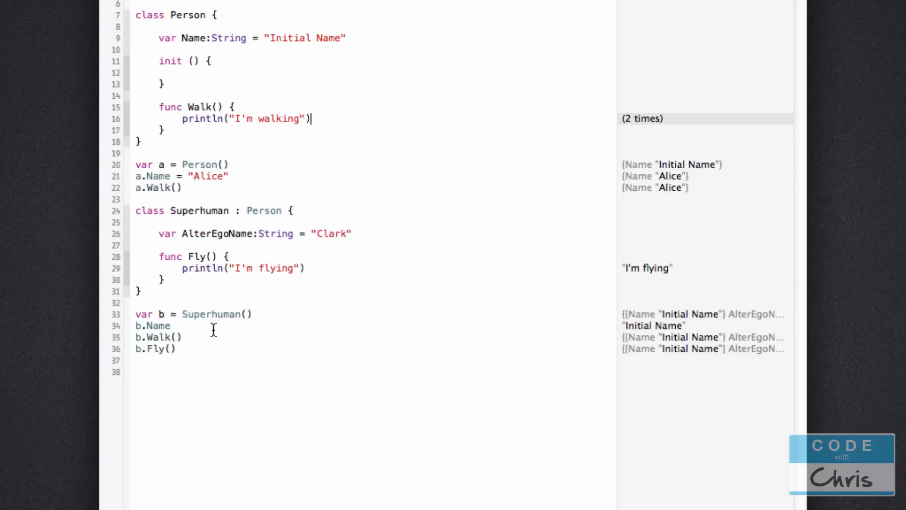
mouse_move(197, 285)
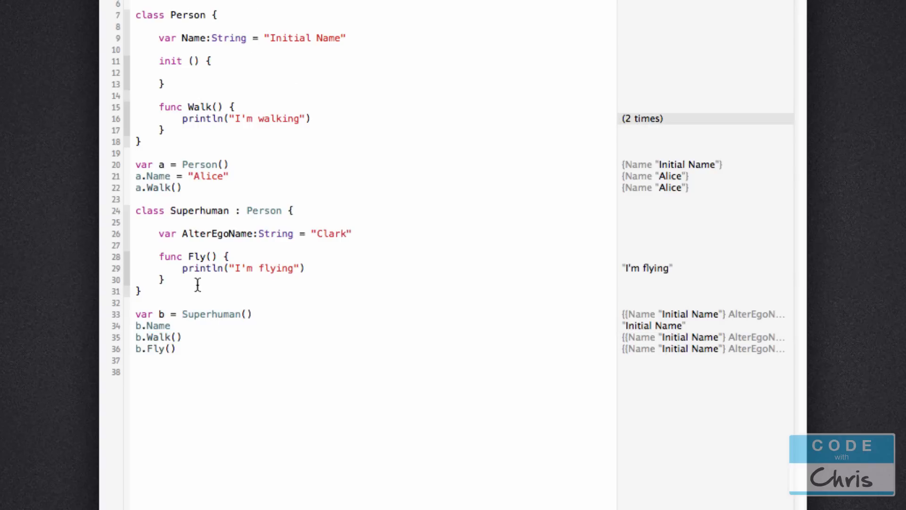
Write 'override func Walk() {' inside Superhuman and place the cursor in its empty body
key(enter)
text(override)
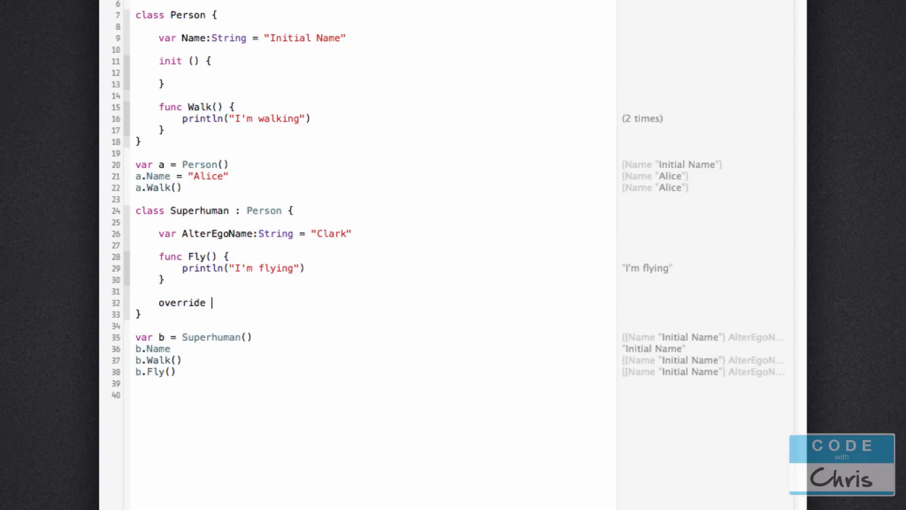
text(func)
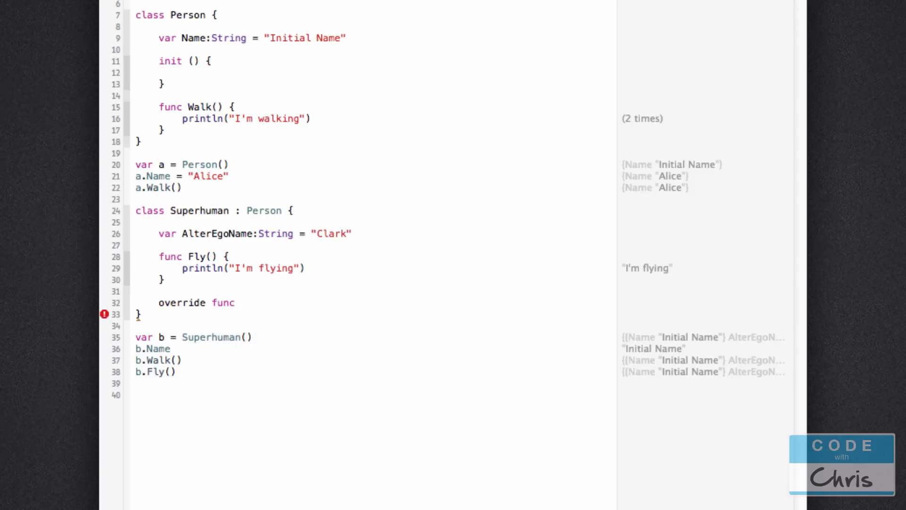
text(Walk()
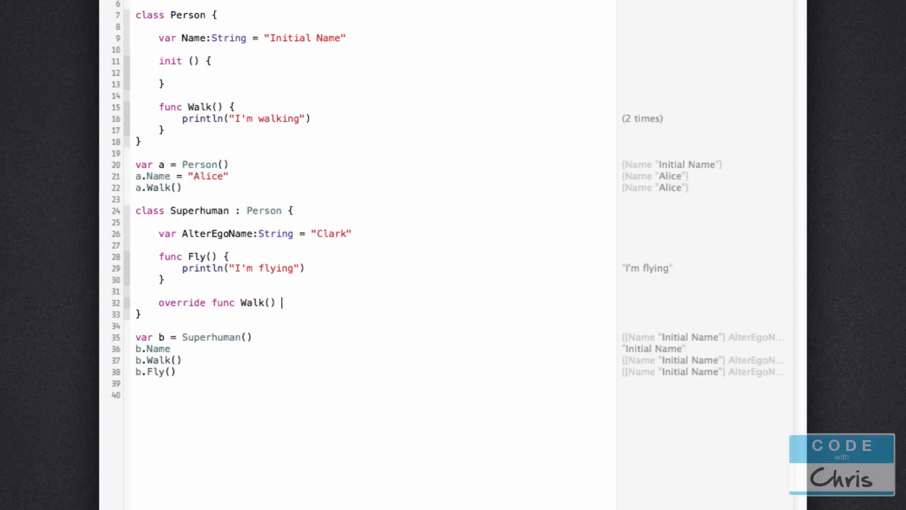
text({)
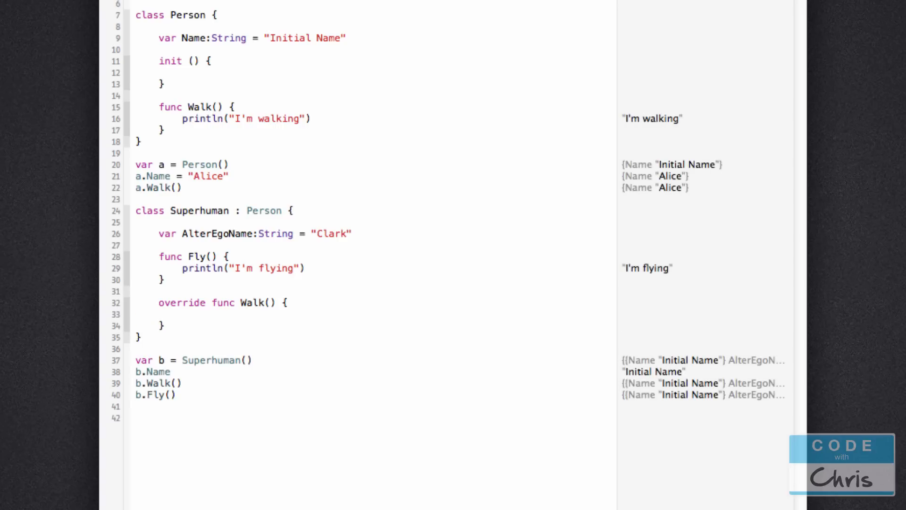
click(205, 302)
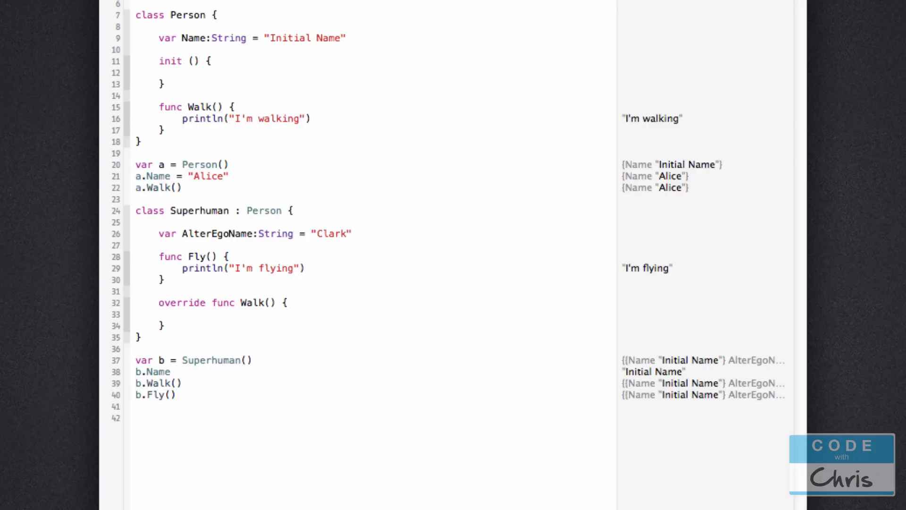
click(181, 314)
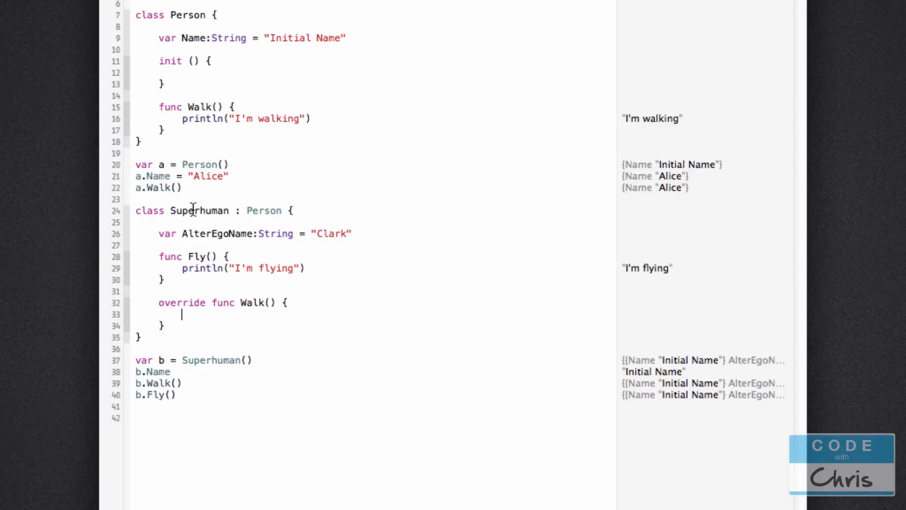
mouse_move(160, 103)
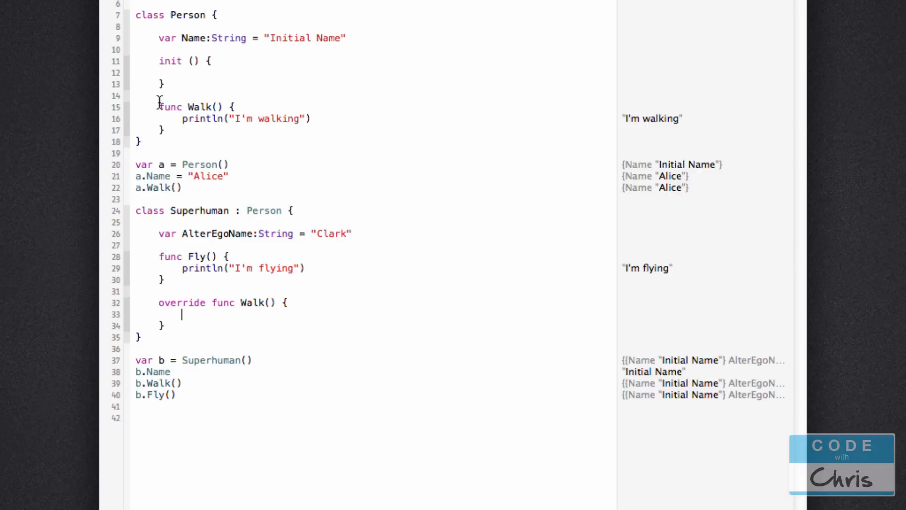
drag(159, 107, 165, 130)
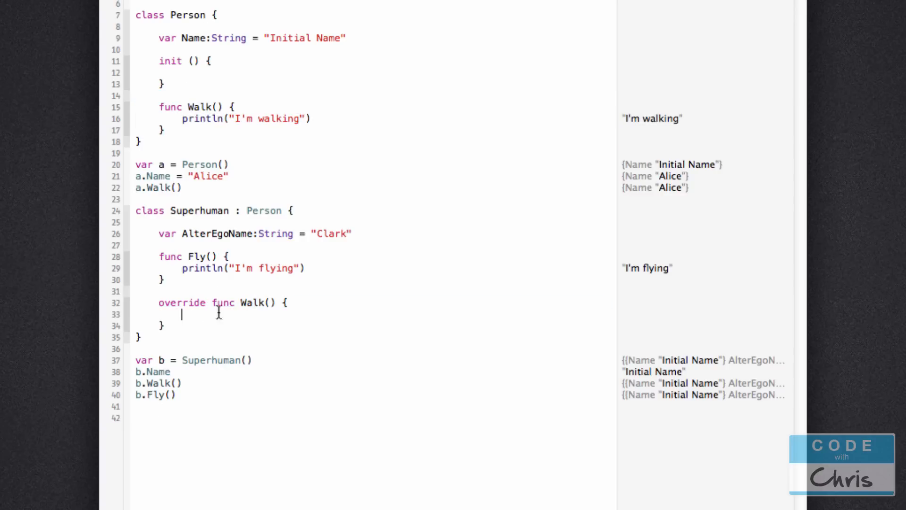
mouse_move(383, 291)
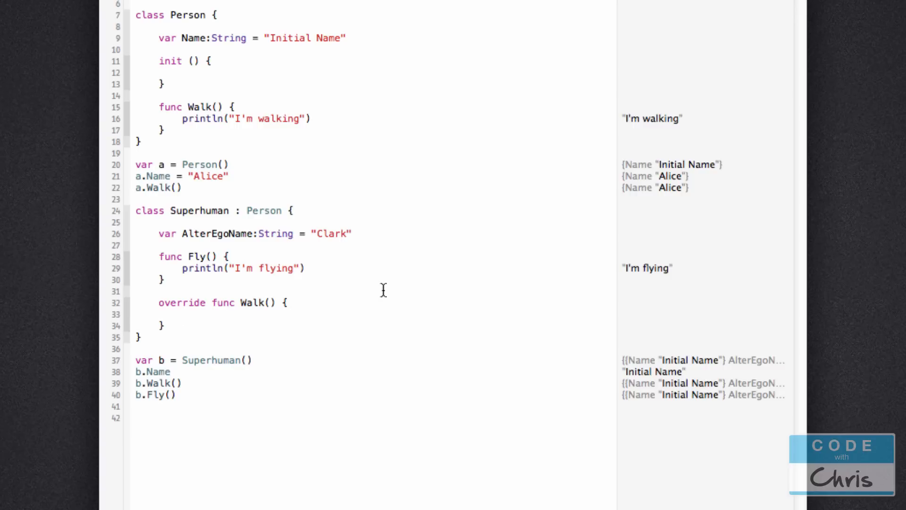
Make the Walk() override println "I'm walking really fast" and call b.Walk() below
text(println()
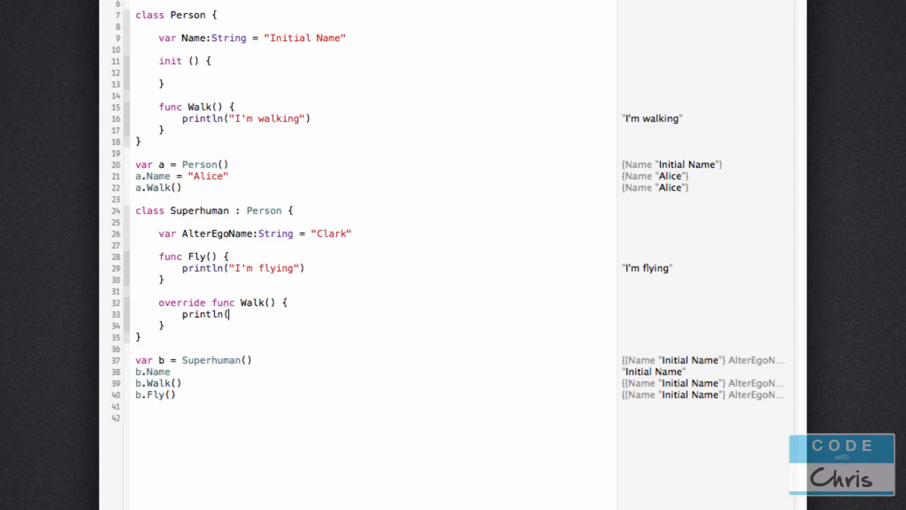
text("I'm walking really fast"))
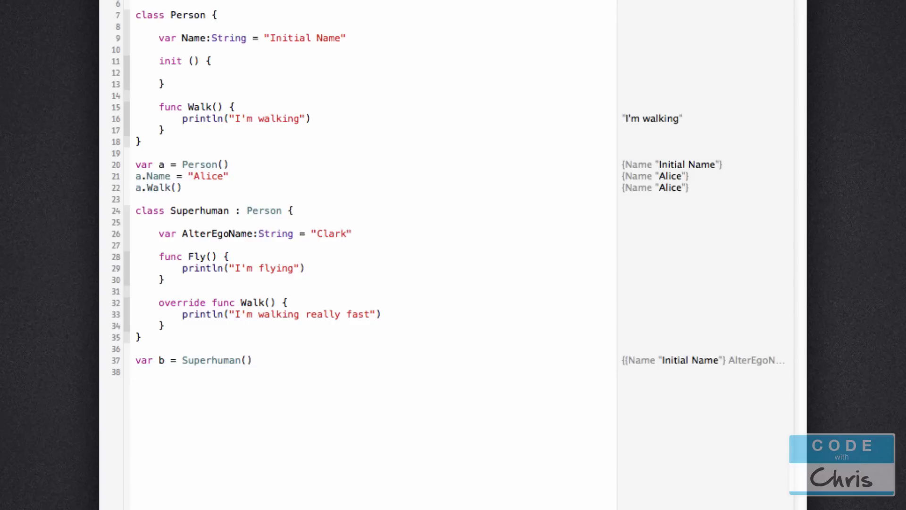
text(b.Walk())
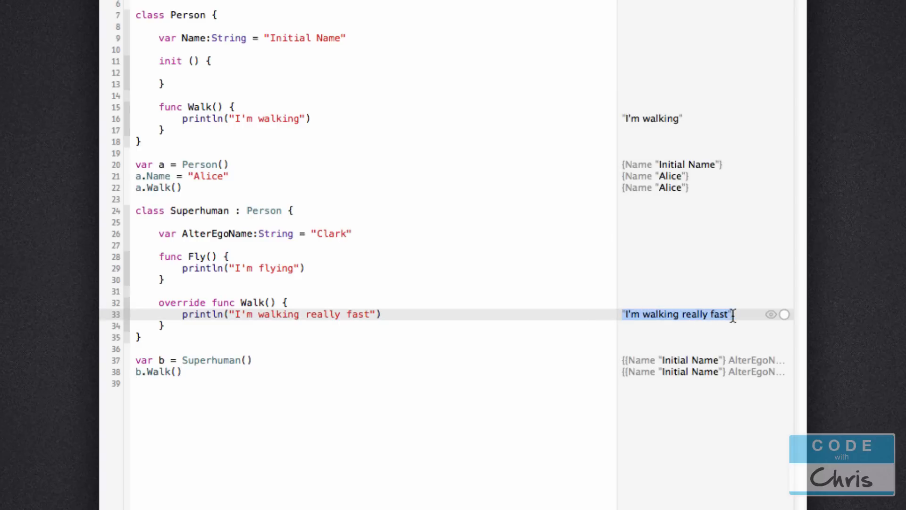
mouse_move(417, 421)
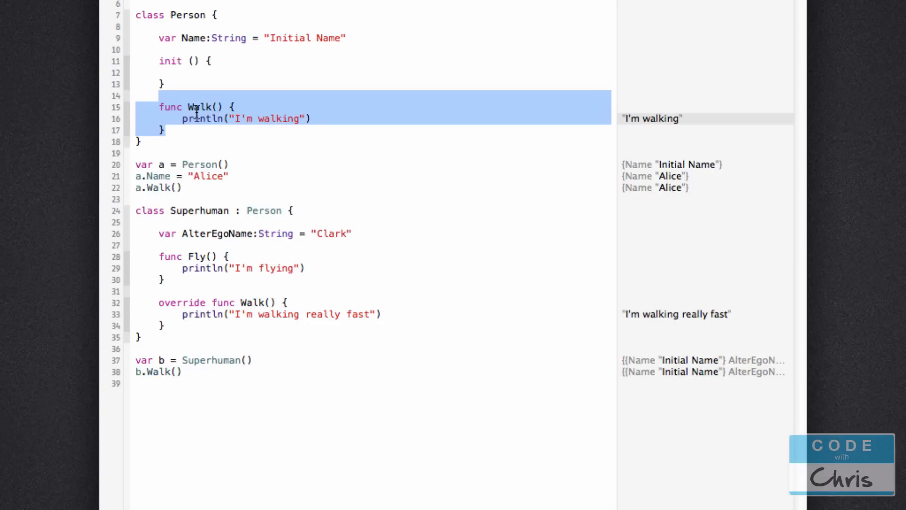
mouse_move(431, 304)
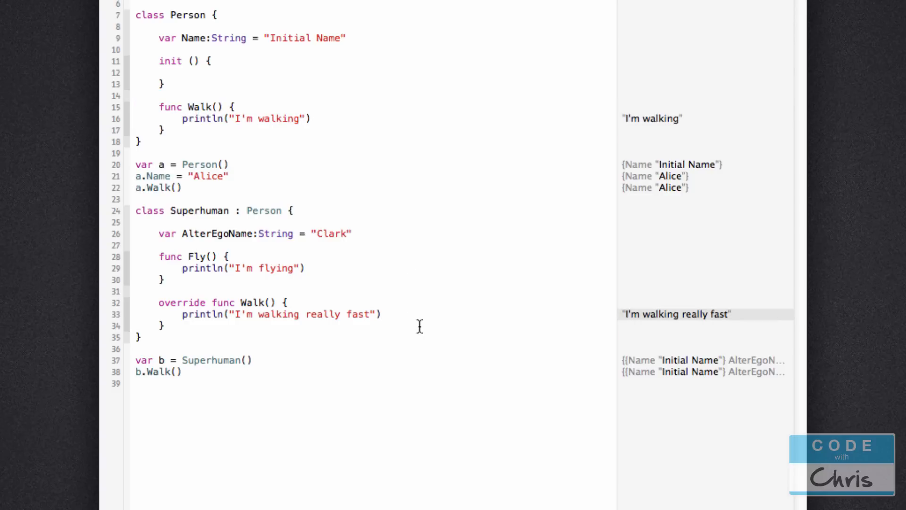
mouse_move(189, 326)
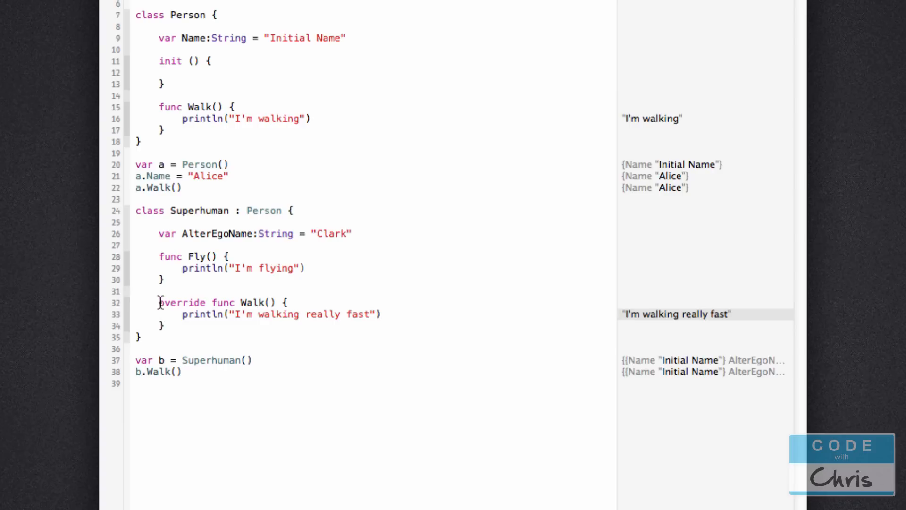
Add super.Walk() on new lines after the println in Superhuman's Walk() override
double_click(202, 314)
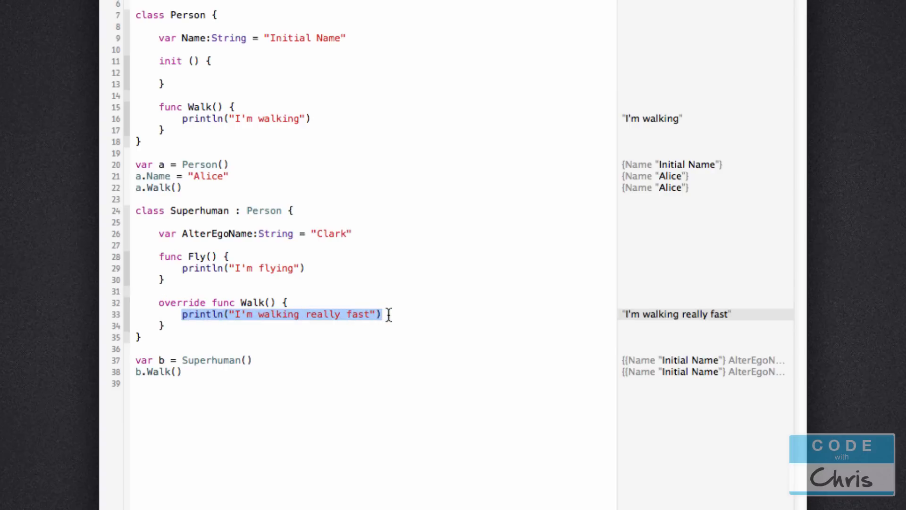
click(571, 305)
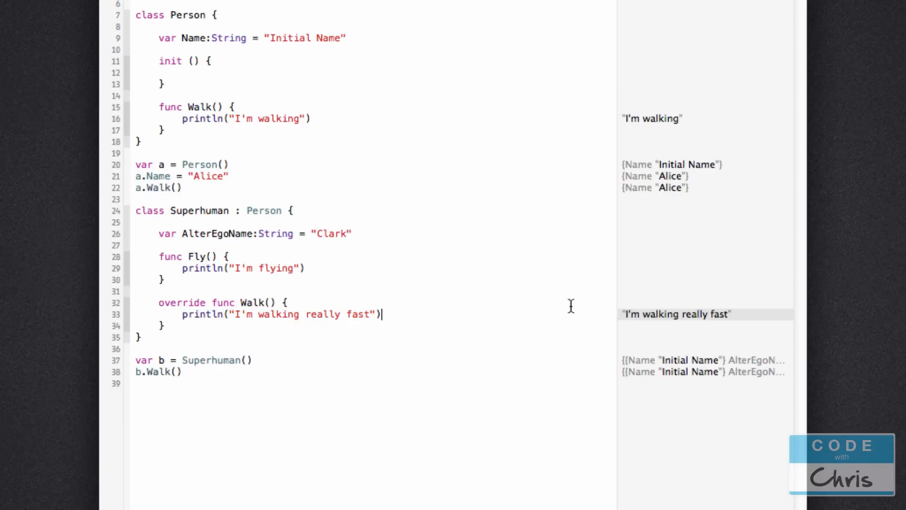
key(Return)
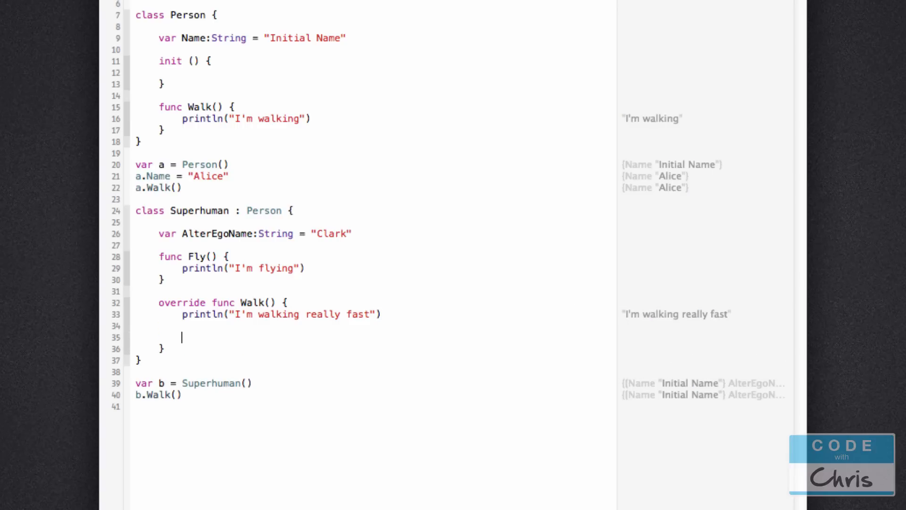
text(Superhuman)
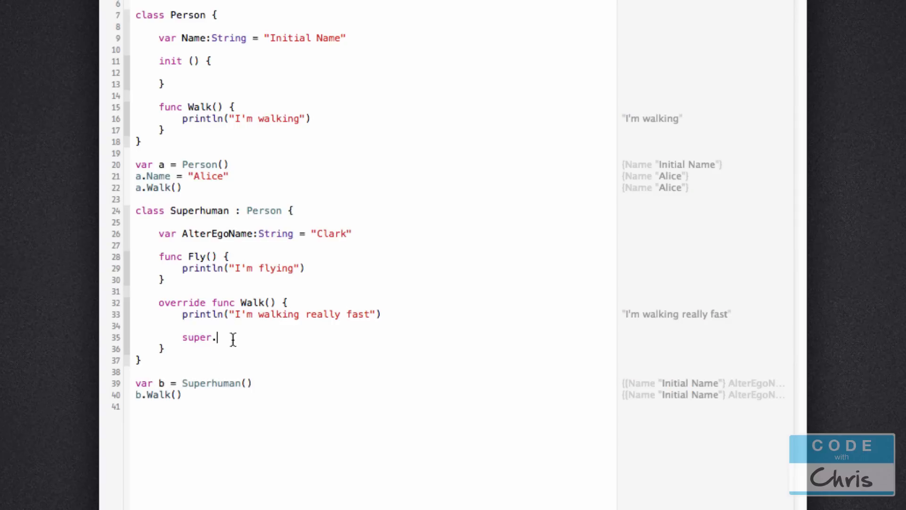
text(Walk()
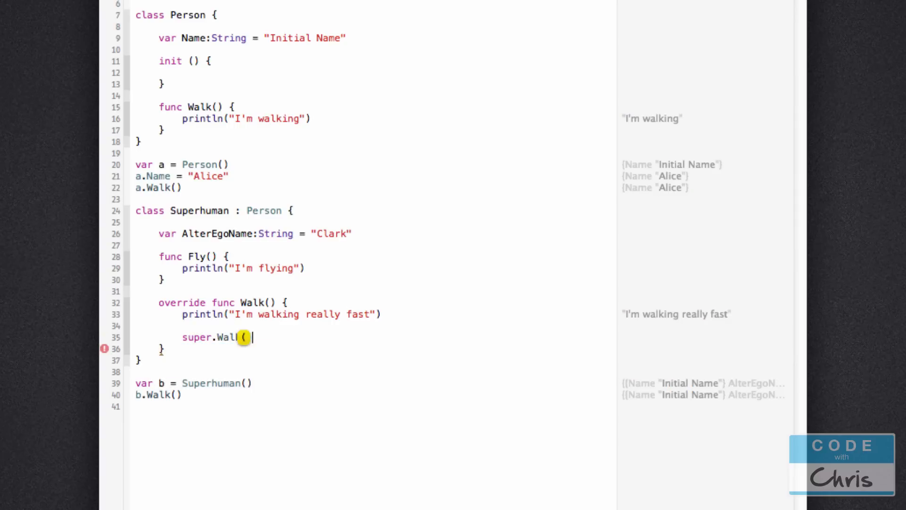
text(k))
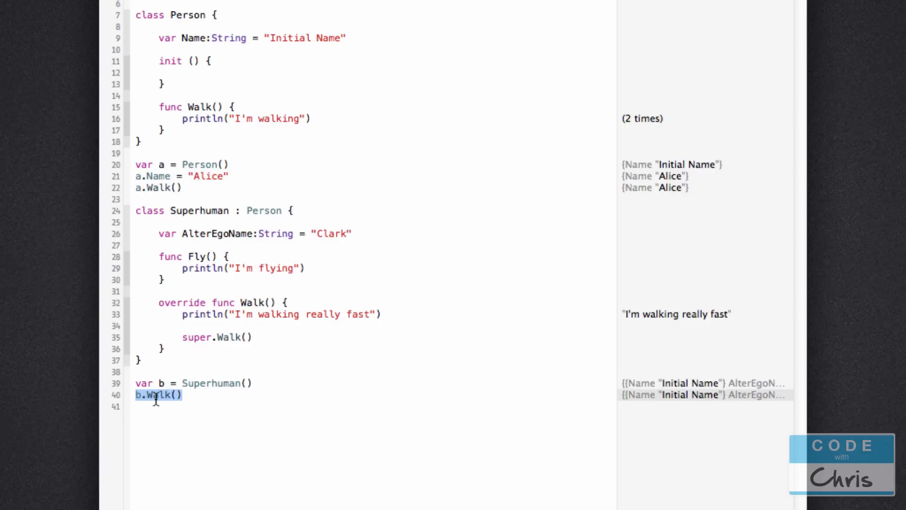
mouse_move(162, 302)
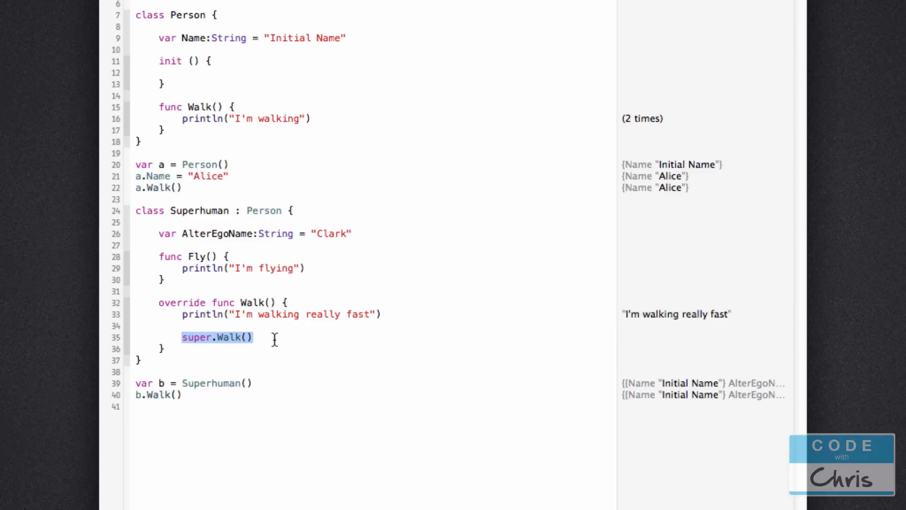
mouse_move(178, 113)
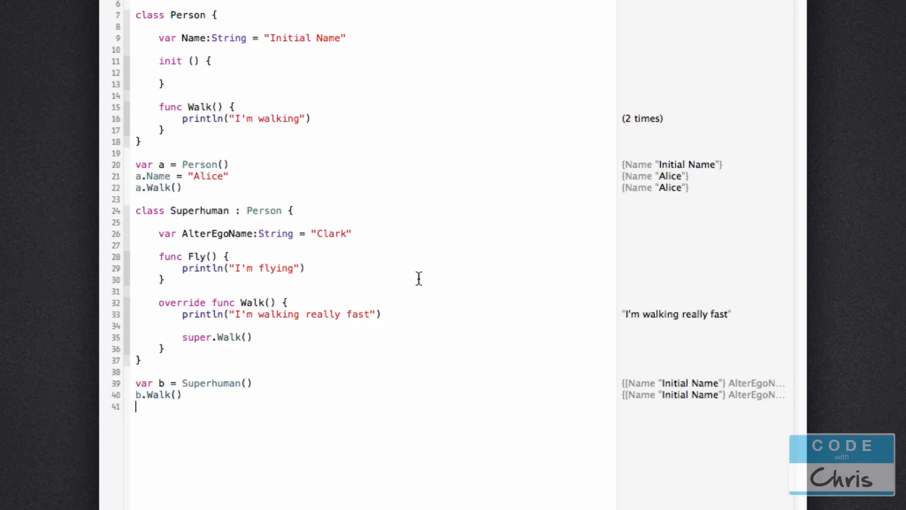
mouse_move(259, 245)
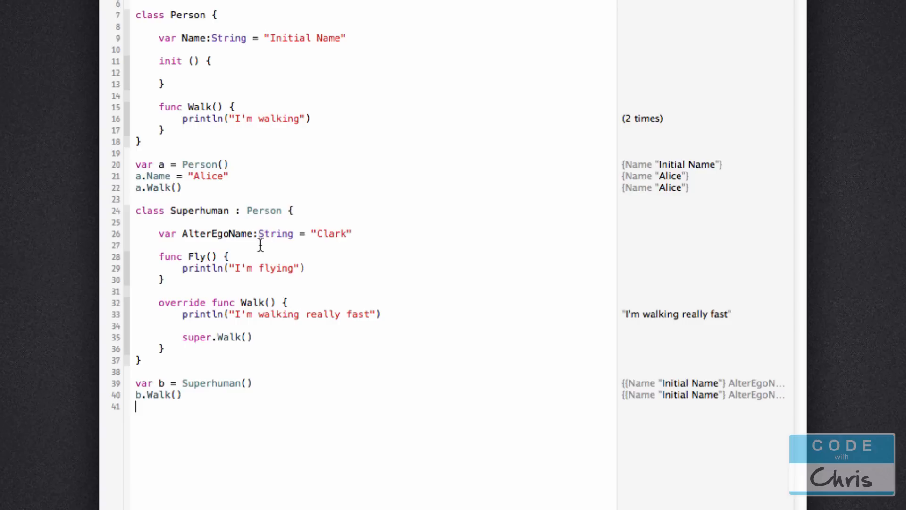
mouse_move(181, 208)
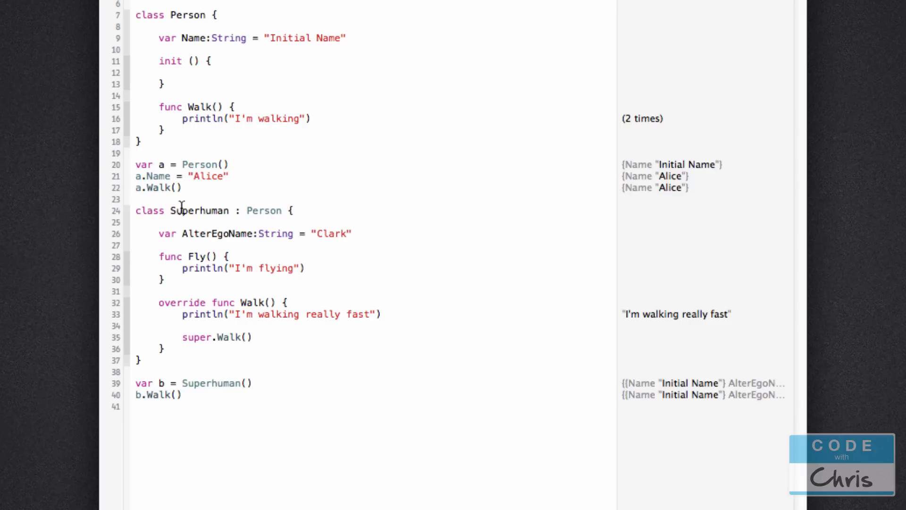
mouse_move(196, 220)
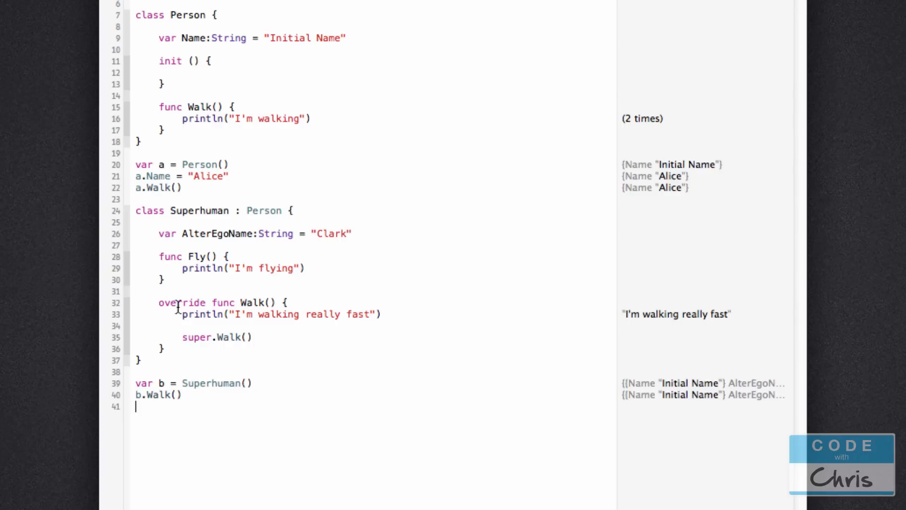
mouse_move(428, 242)
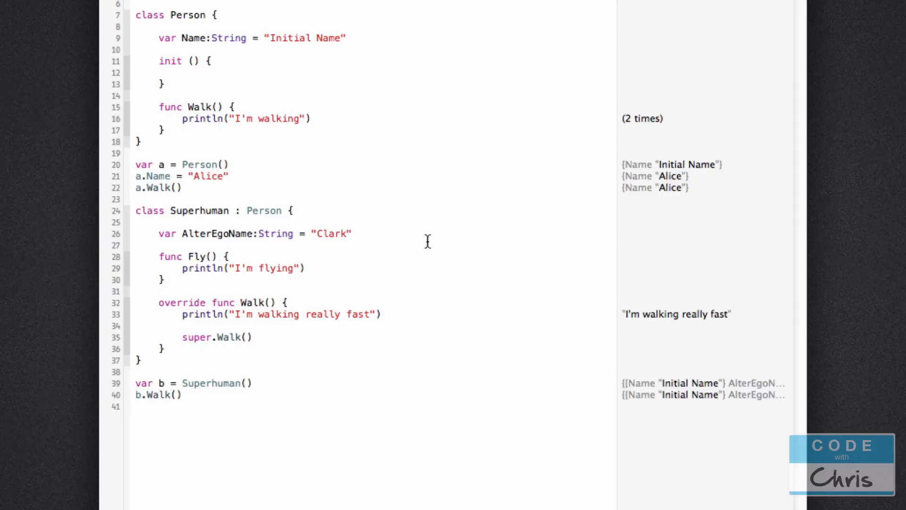
Write an empty 'override init () {' in Superhuman and place the cursor in its body
text(o)
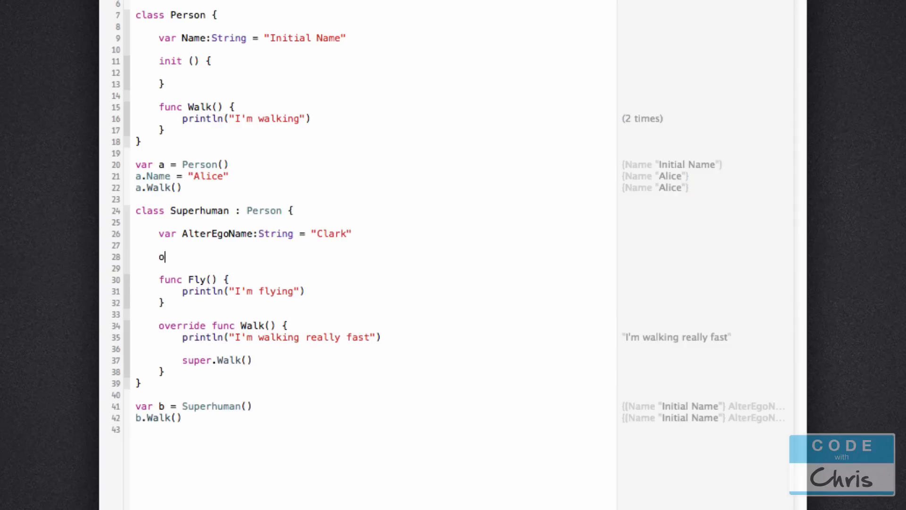
text(verride init)
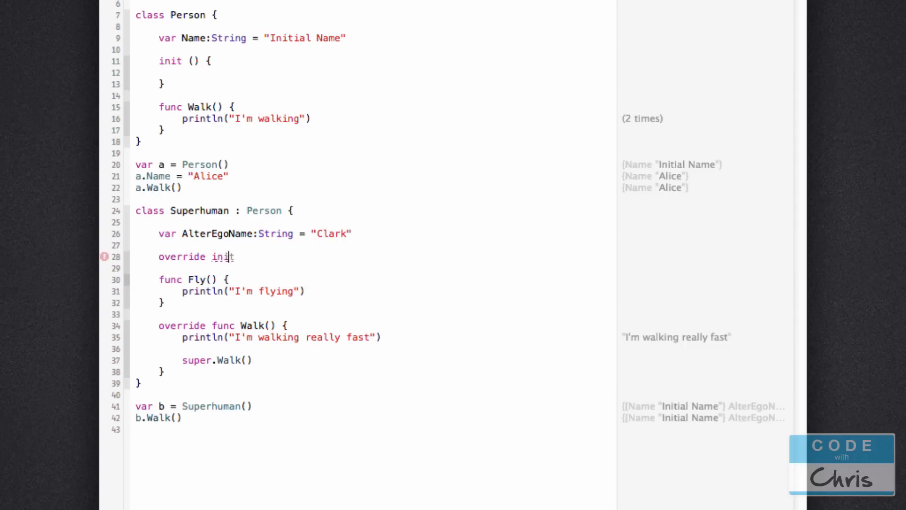
text(())
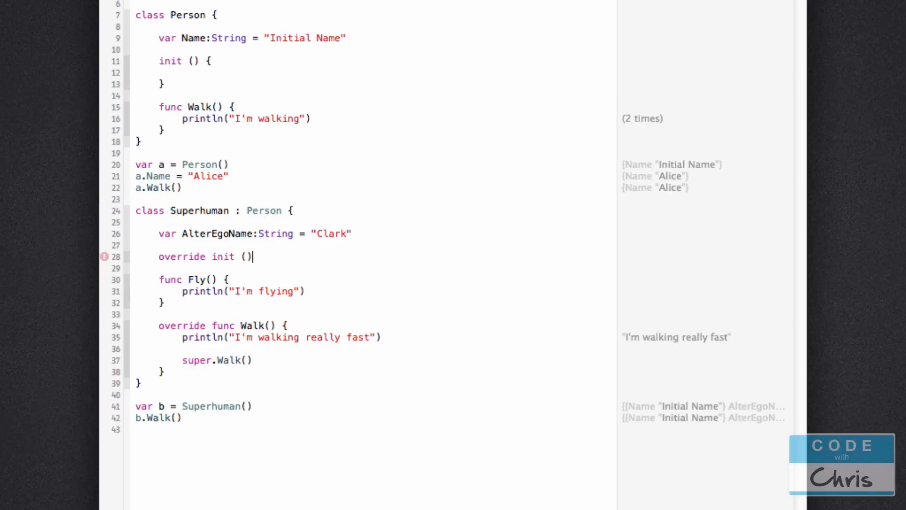
text({)
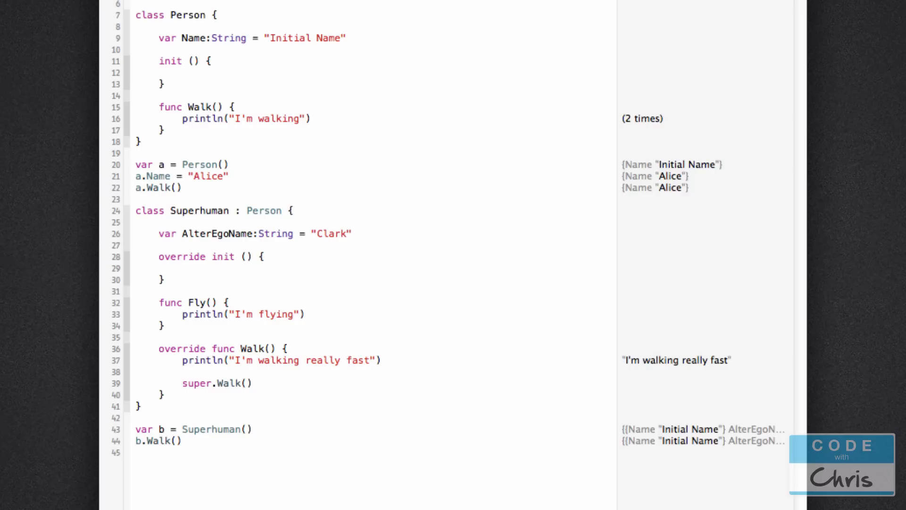
click(181, 268)
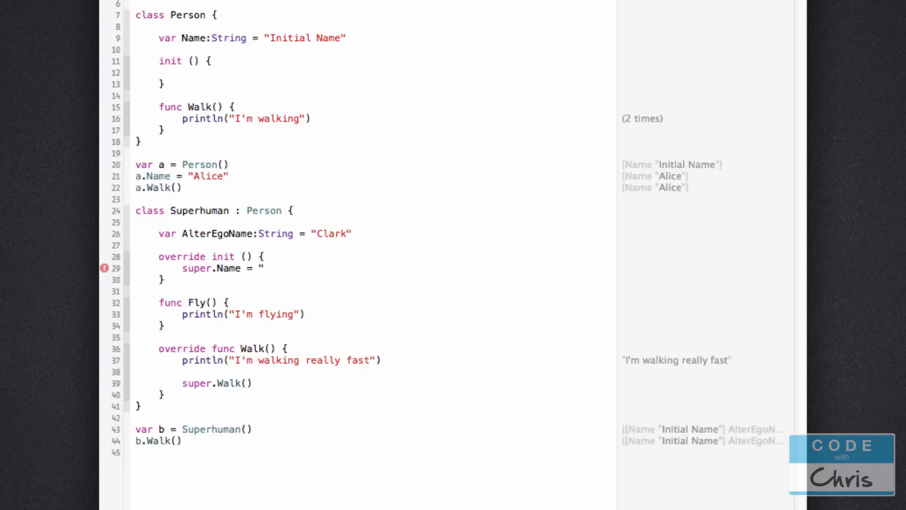
Set super.Name = "Super Duper" inside Superhuman's override init
text(Super)
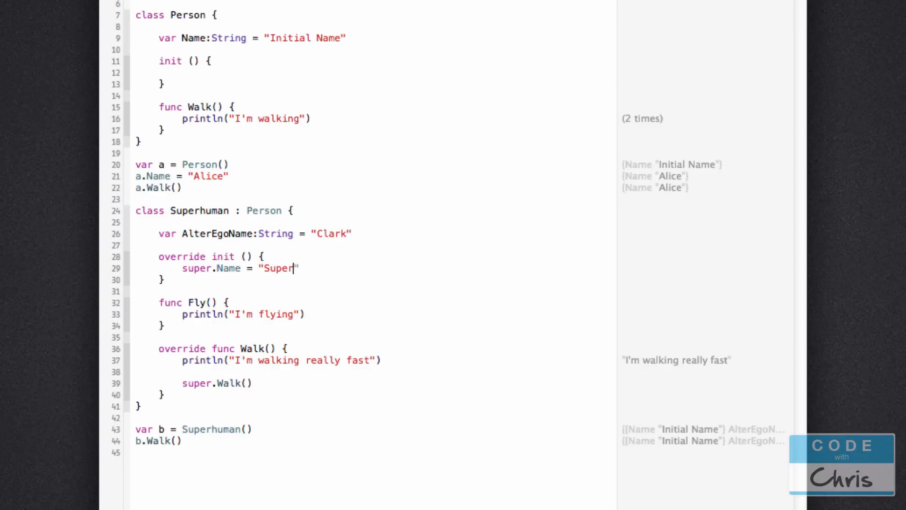
text(Duper)
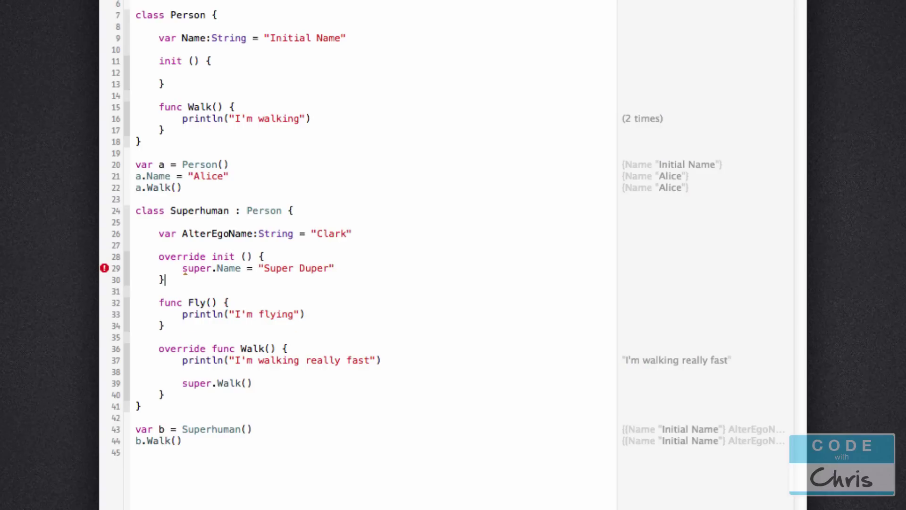
mouse_move(106, 271)
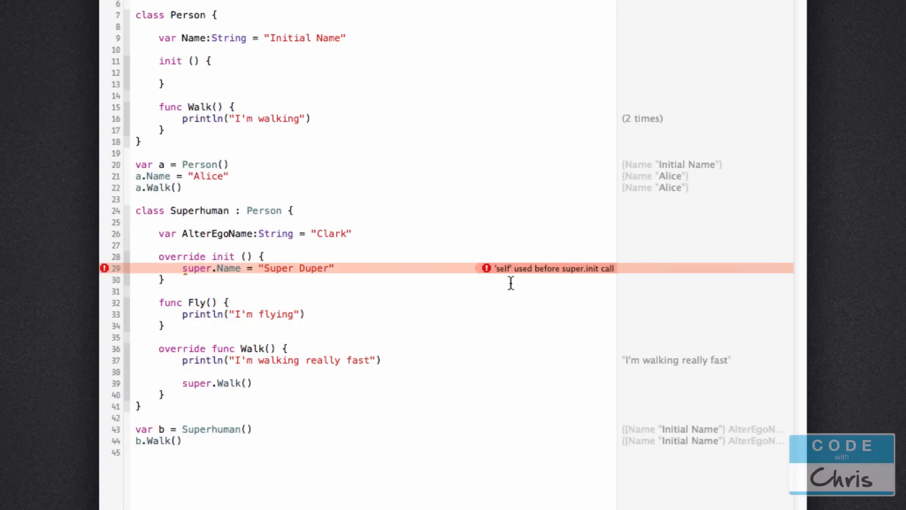
mouse_move(543, 278)
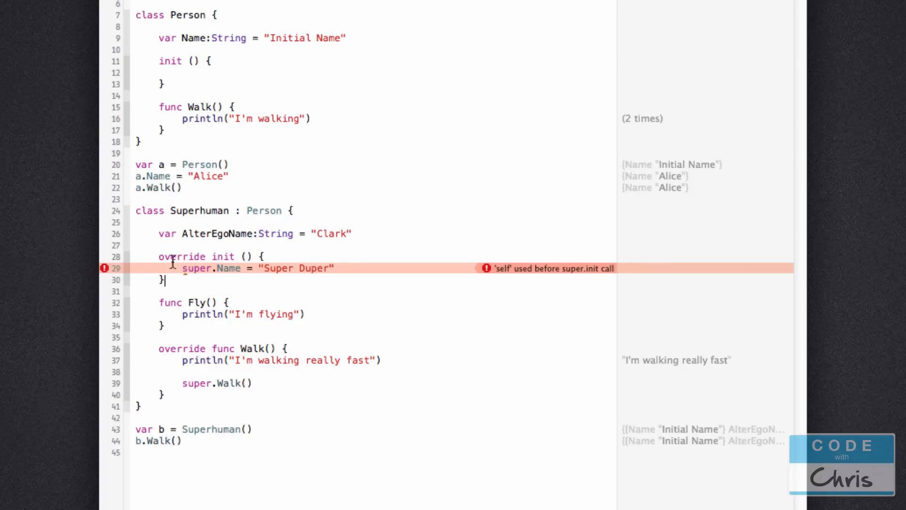
mouse_move(291, 256)
text(super.init())
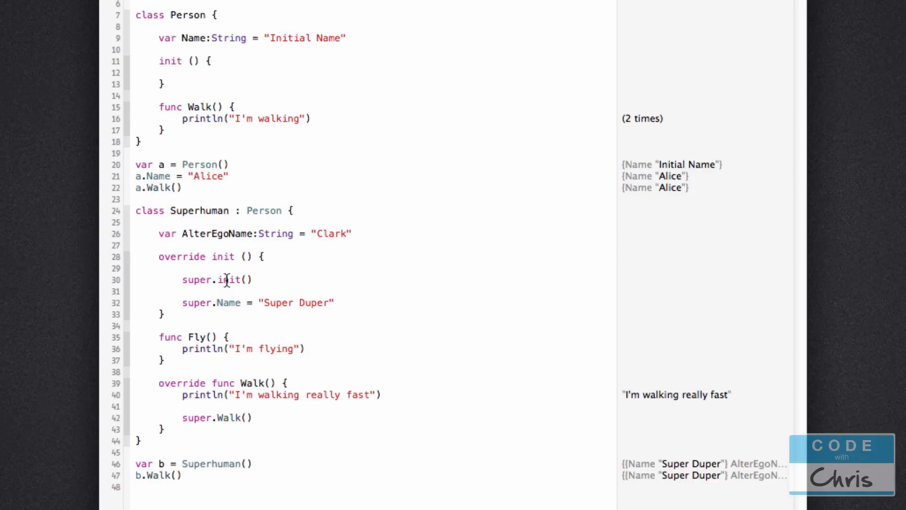
mouse_move(222, 309)
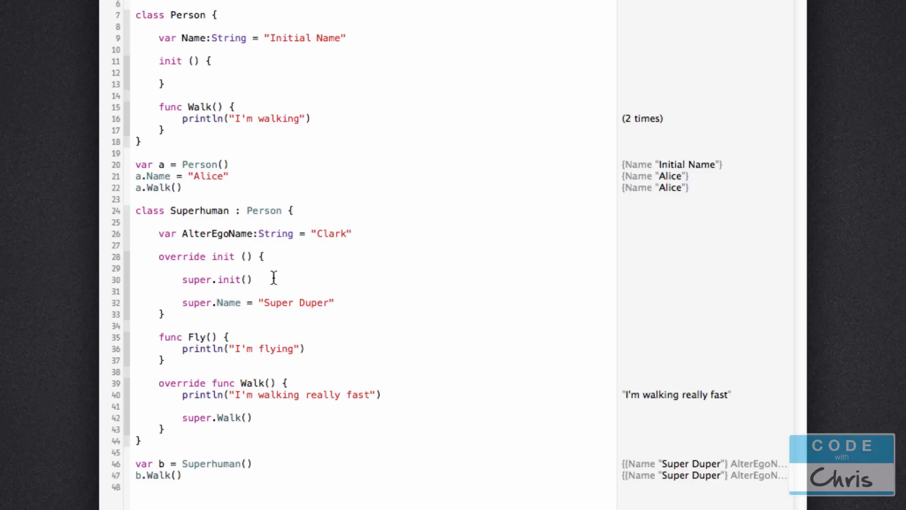
Insert super.init() above the Name assignment so the initializer error clears
click(253, 280)
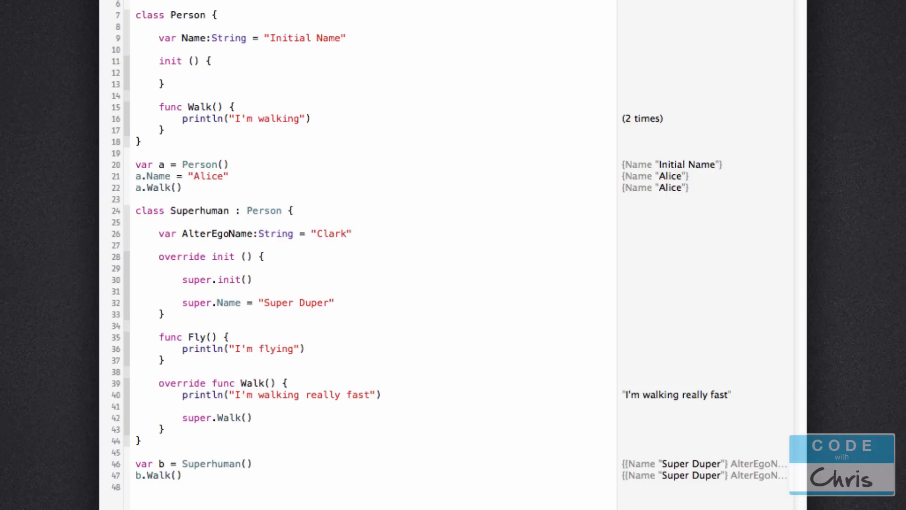
click(253, 280)
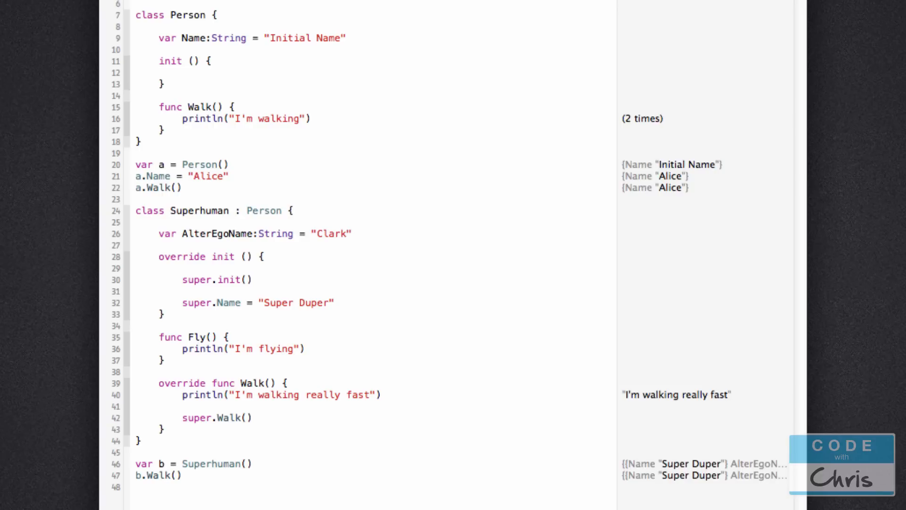
click(252, 280)
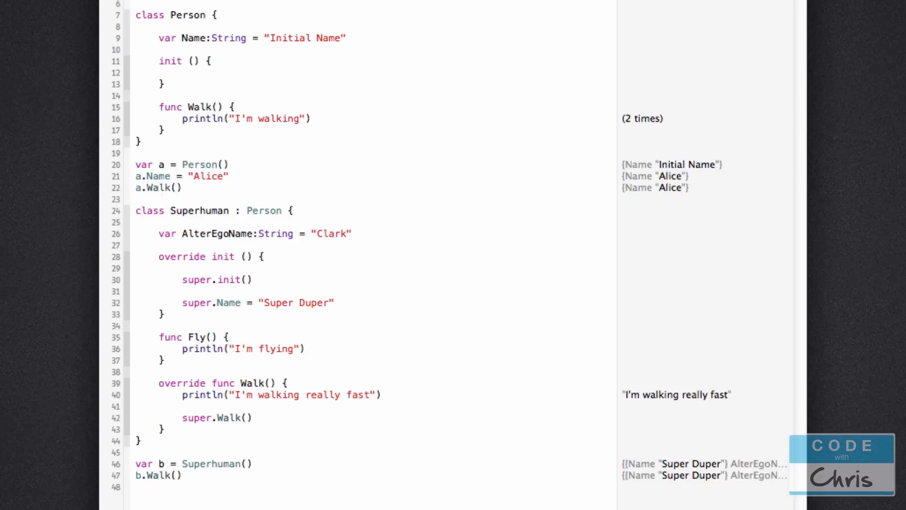
click(252, 279)
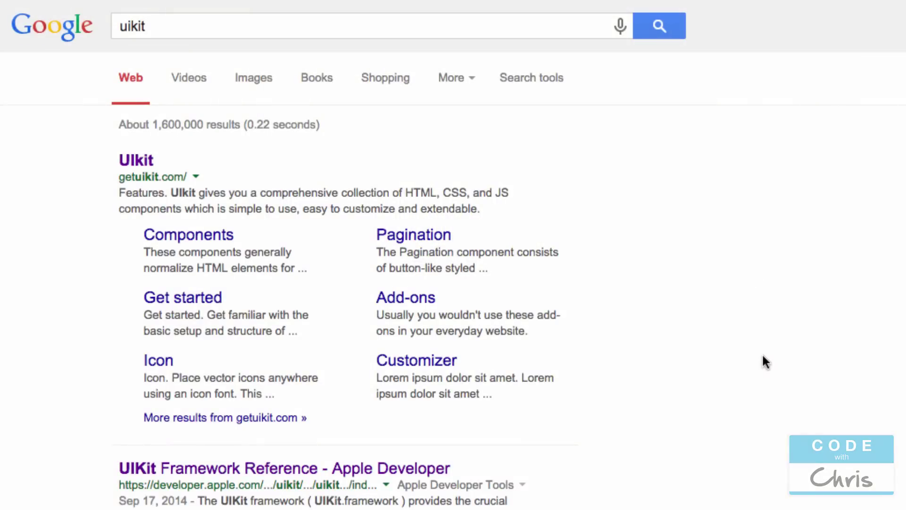
mouse_move(721, 347)
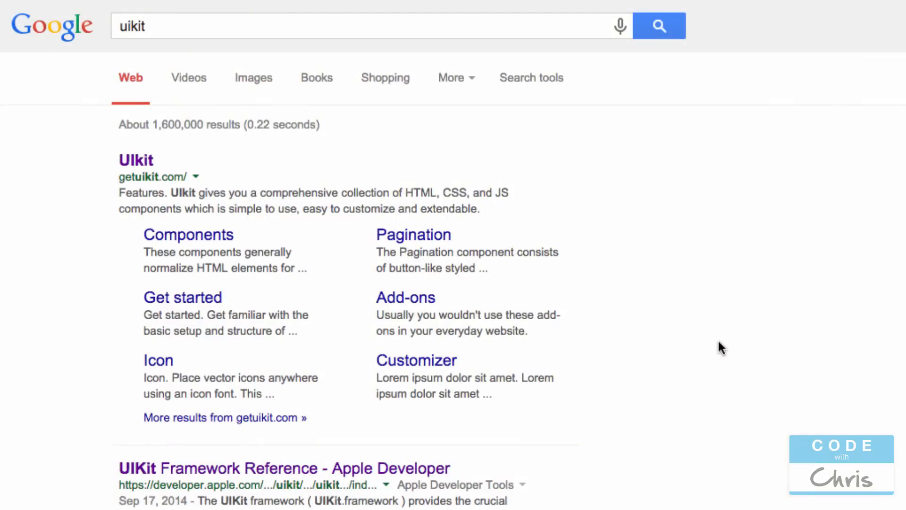
mouse_move(718, 328)
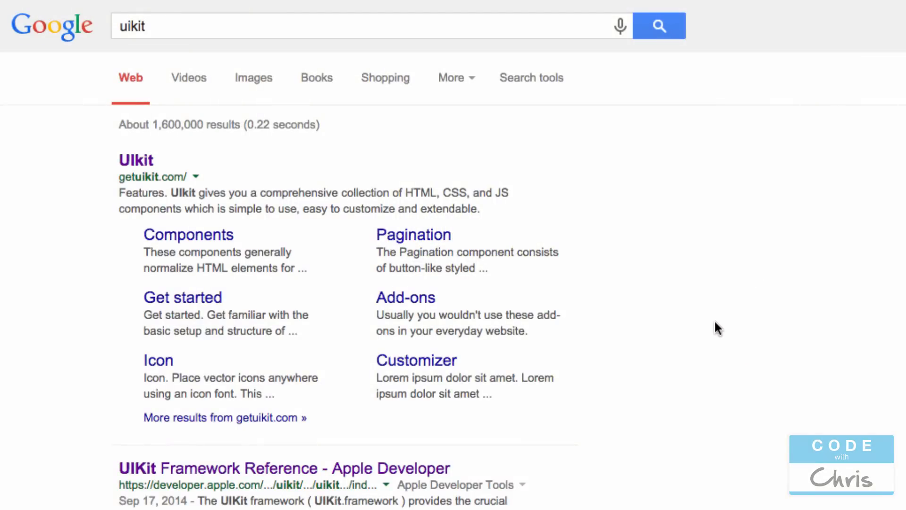
mouse_move(699, 355)
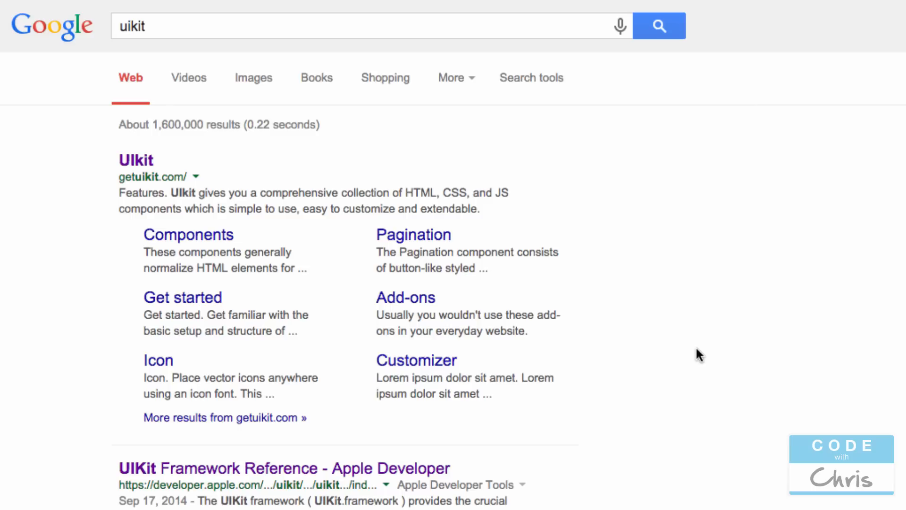
Scroll the uikit Google results and follow Apple's UIKit Framework Reference link
scroll(down, 3)
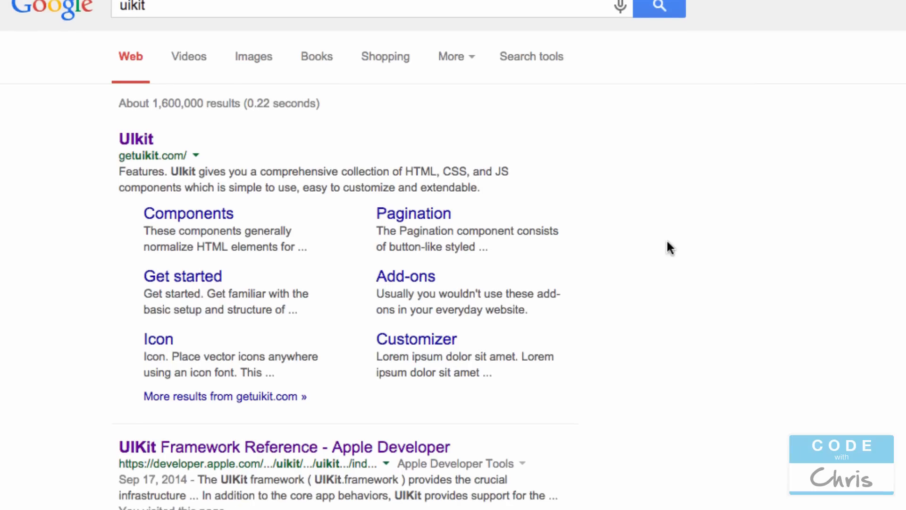
scroll(down, 3)
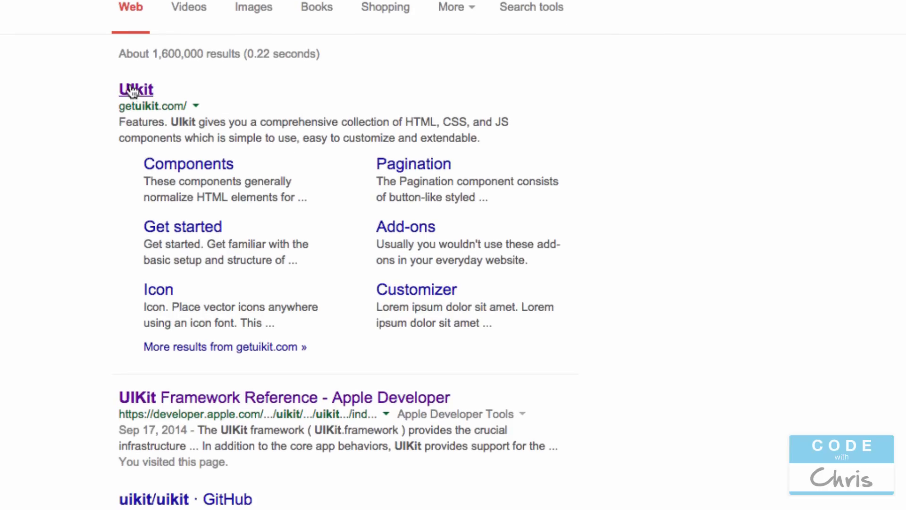
click(136, 89)
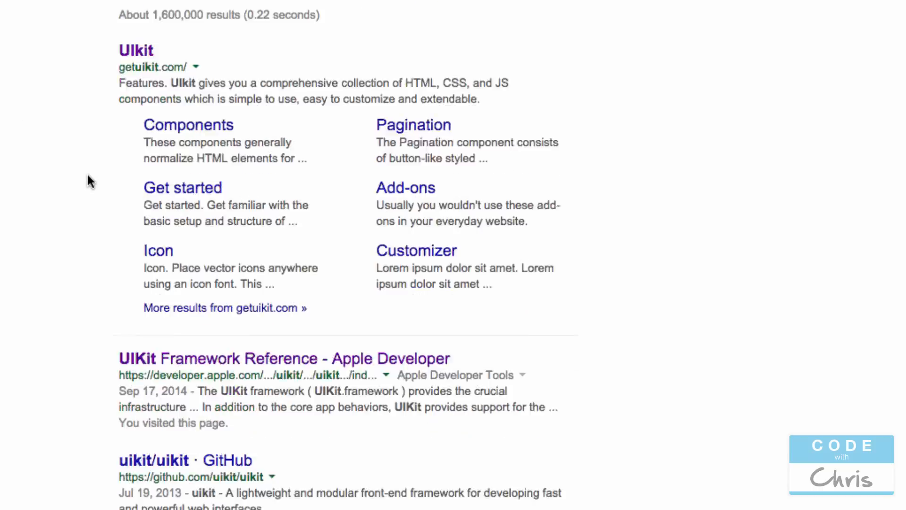
scroll(down, 3)
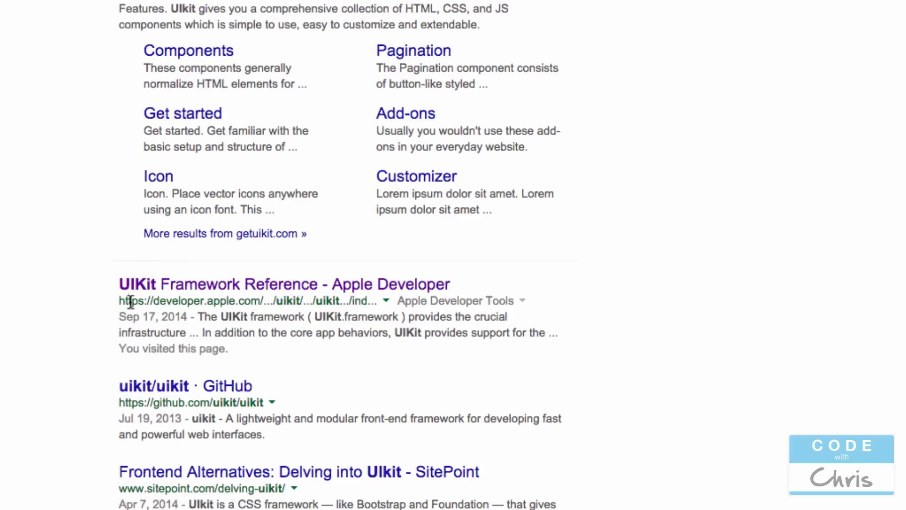
mouse_move(230, 298)
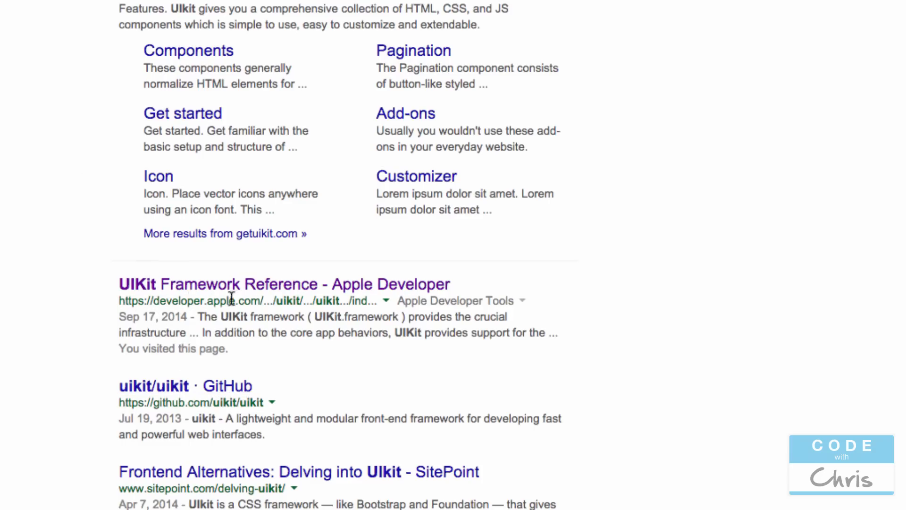
mouse_move(199, 294)
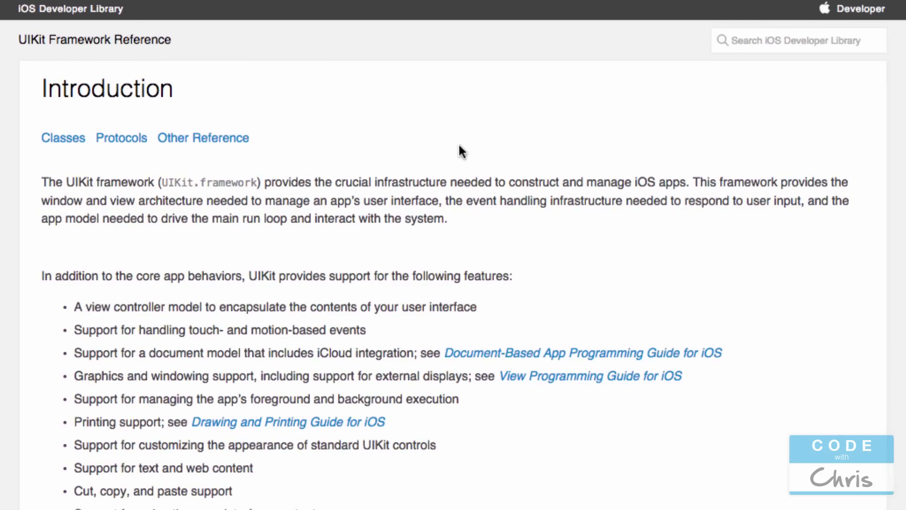
mouse_move(71, 216)
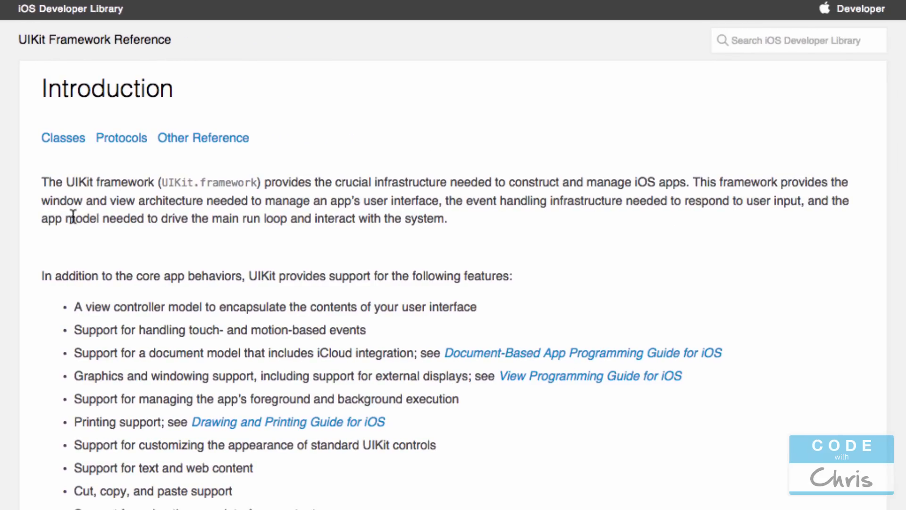
mouse_move(167, 347)
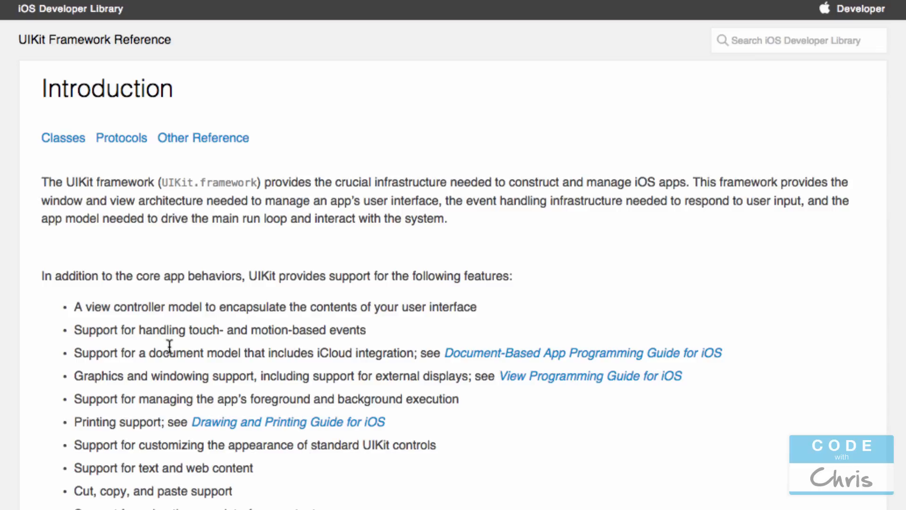
mouse_move(316, 300)
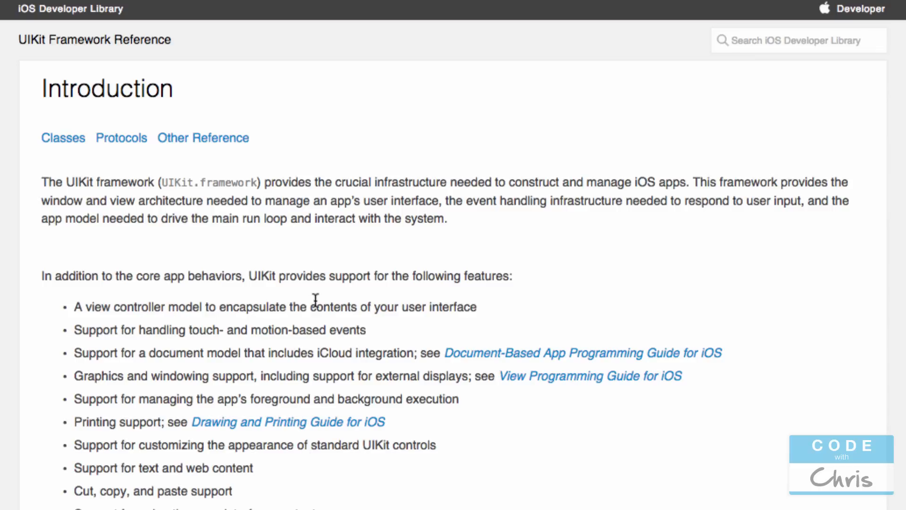
Scroll the UIKit Framework Reference introduction down to the Classes list starting at NSObject
scroll(down, 3)
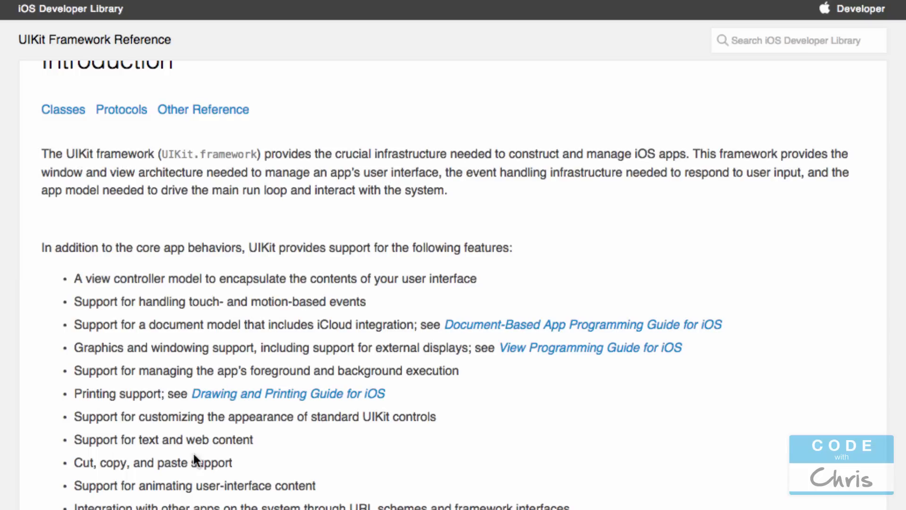
mouse_move(760, 294)
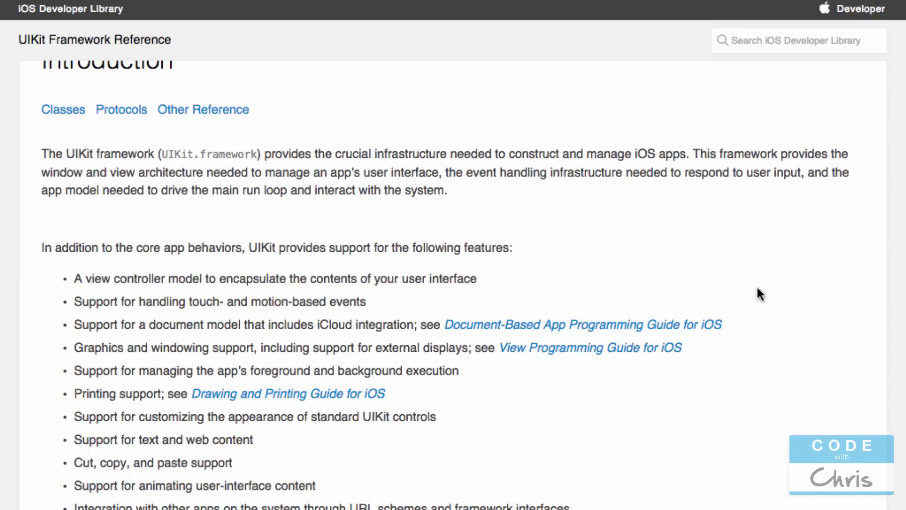
mouse_move(749, 276)
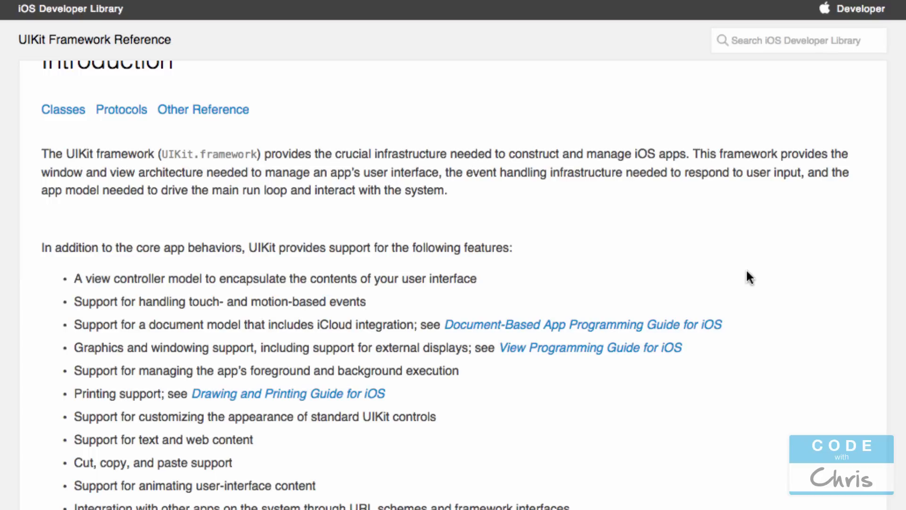
mouse_move(703, 247)
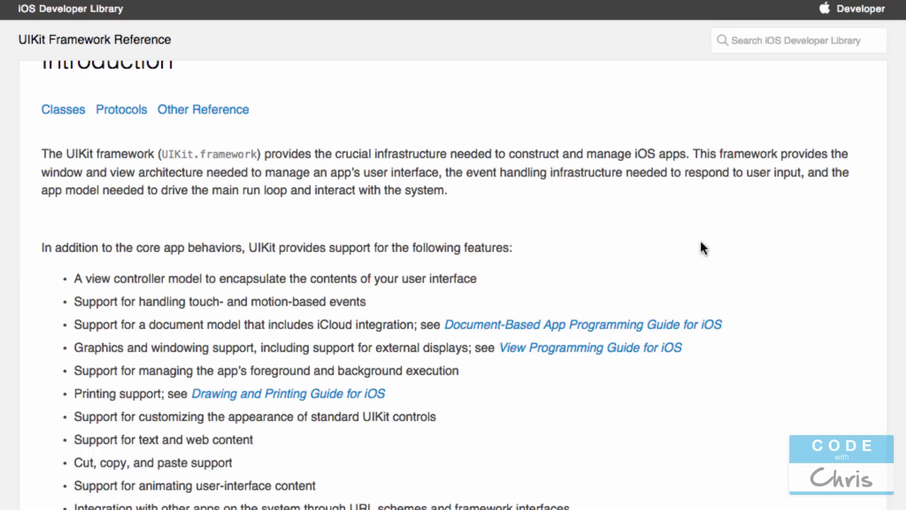
mouse_move(283, 368)
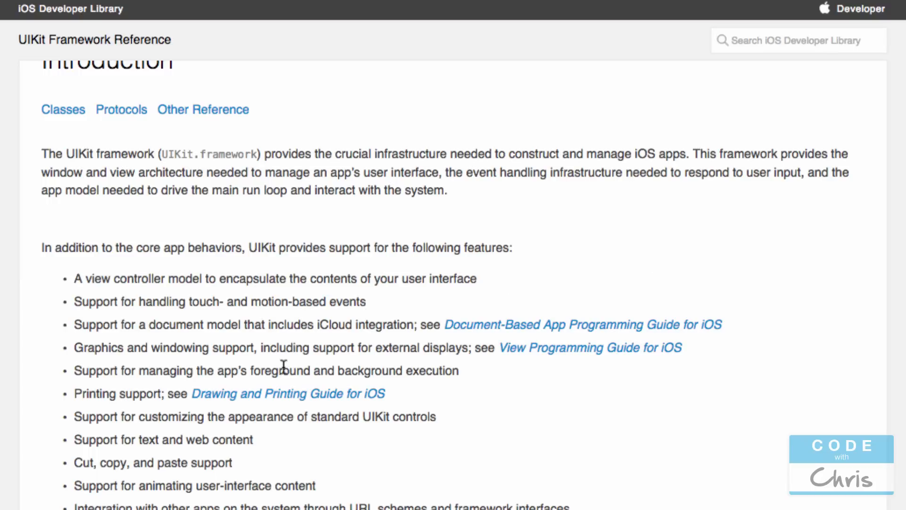
mouse_move(668, 392)
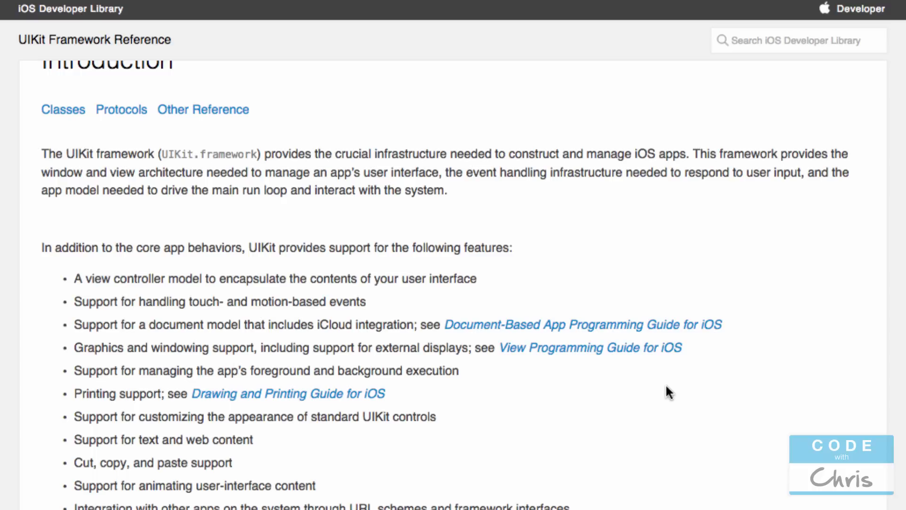
scroll(down, 3)
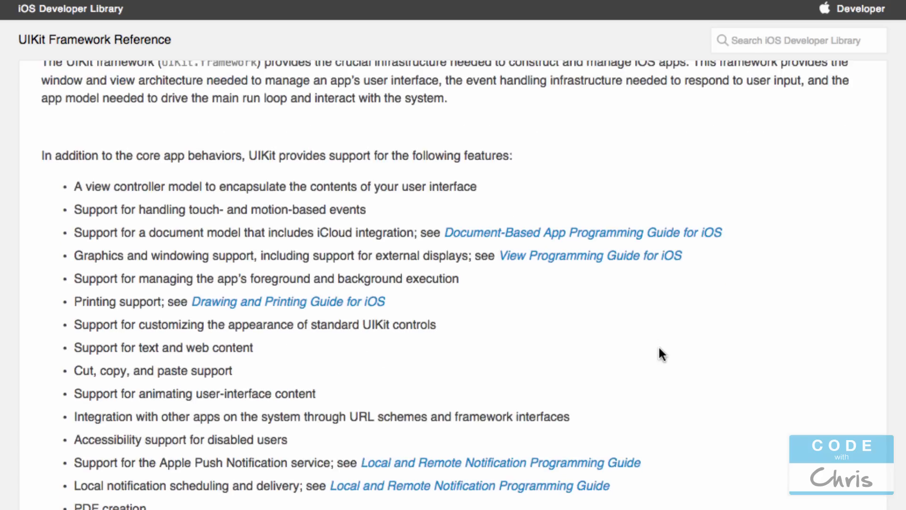
scroll(down, 3)
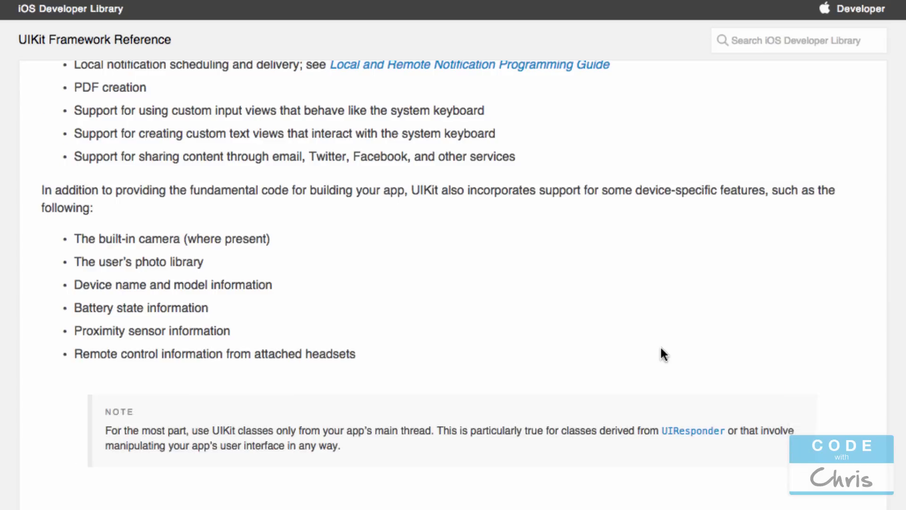
scroll(down, 3)
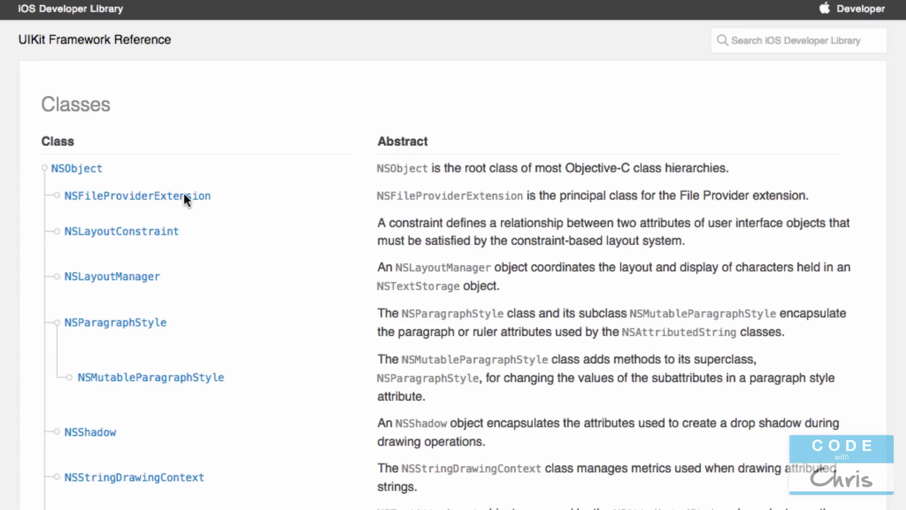
mouse_move(149, 369)
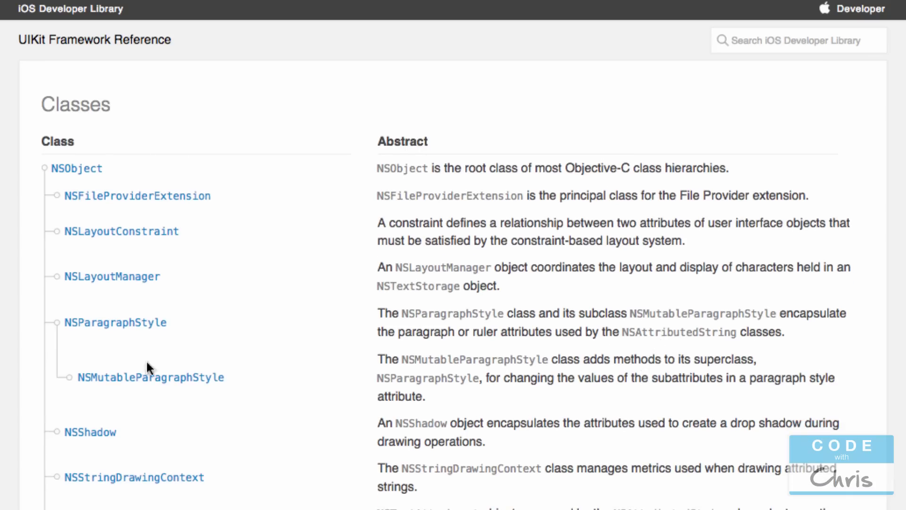
mouse_move(18, 185)
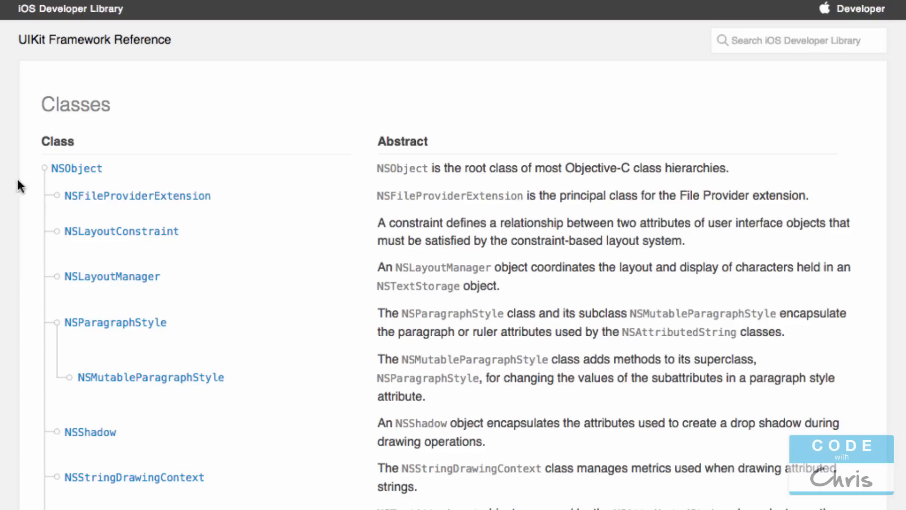
mouse_move(441, 149)
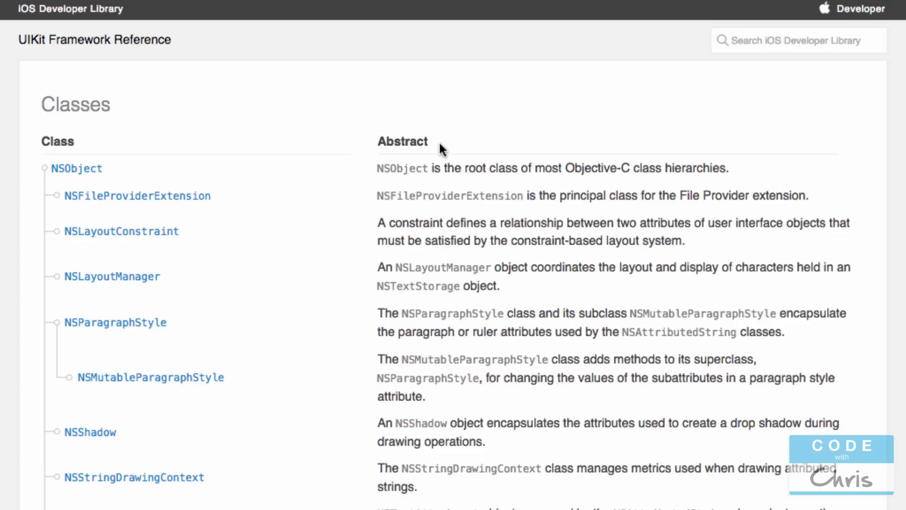
mouse_move(404, 211)
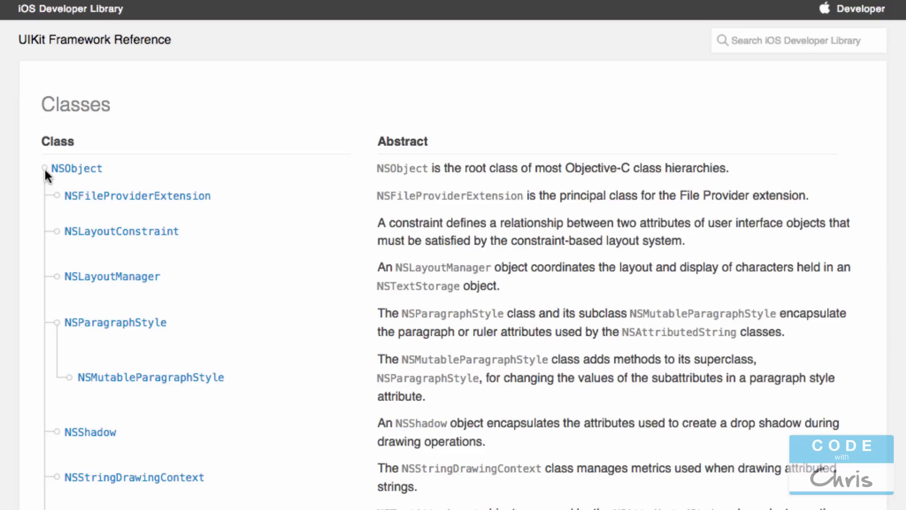
mouse_move(138, 329)
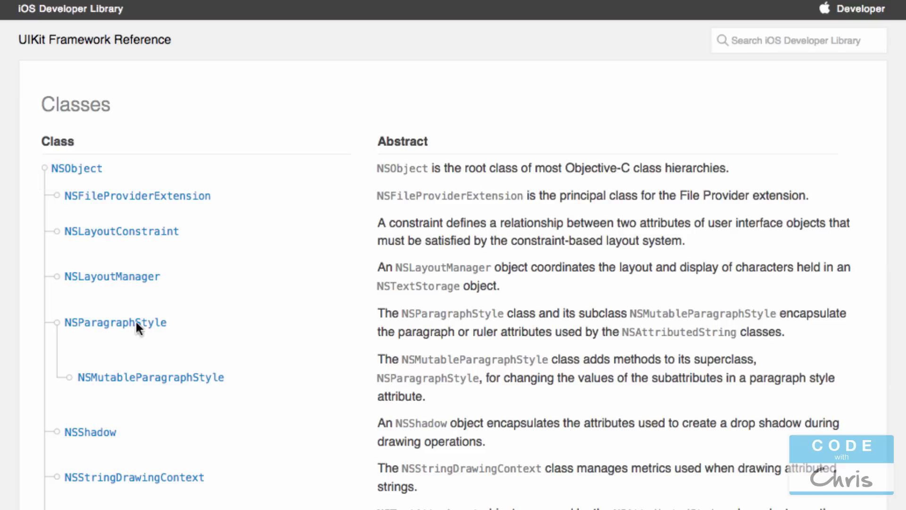
mouse_move(242, 170)
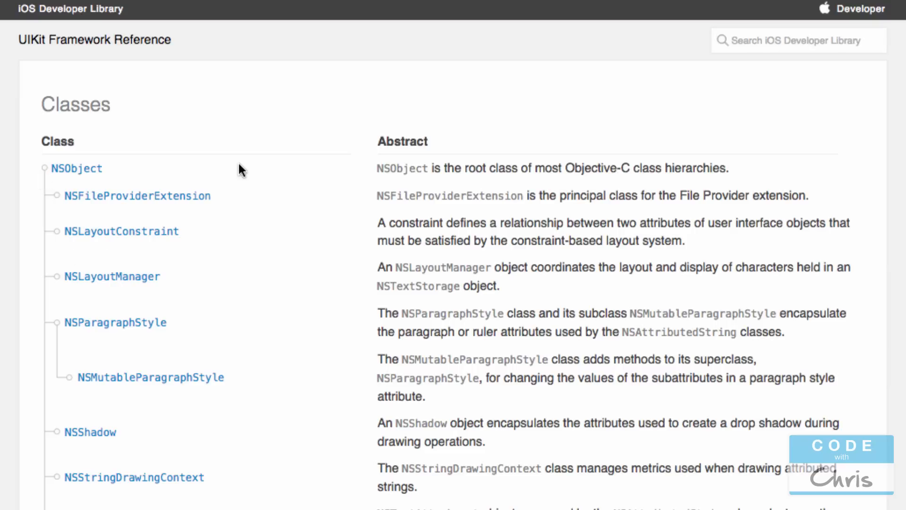
mouse_move(49, 173)
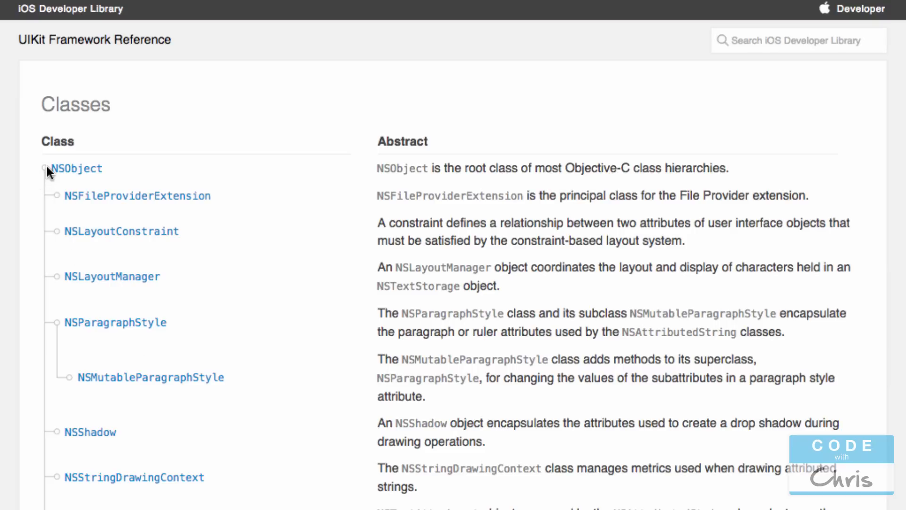
mouse_move(49, 179)
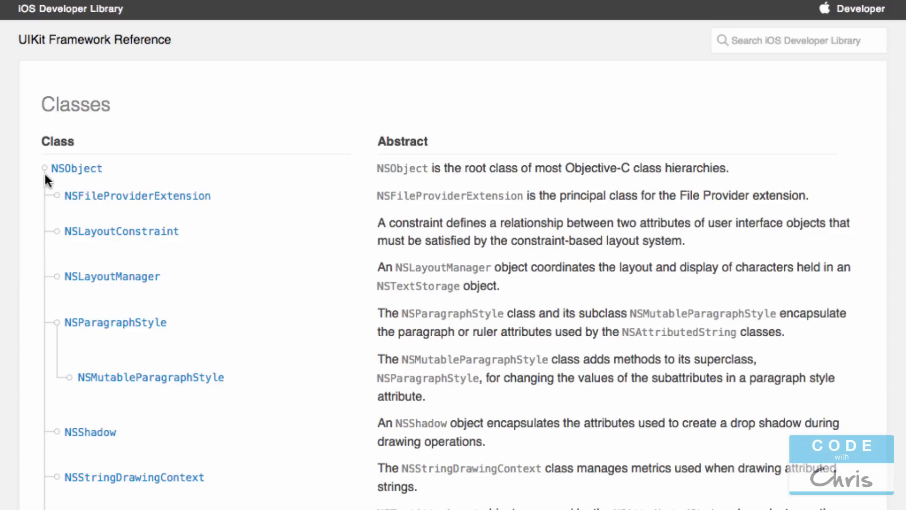
mouse_move(85, 199)
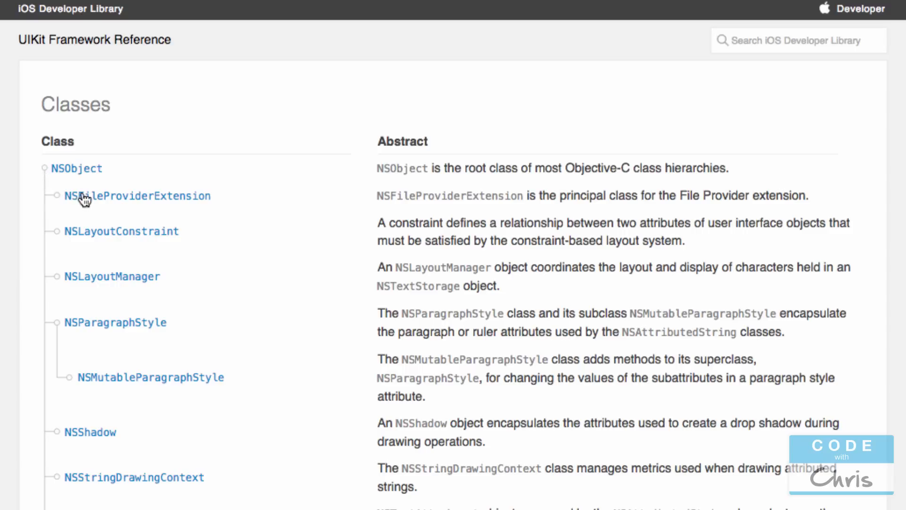
mouse_move(85, 276)
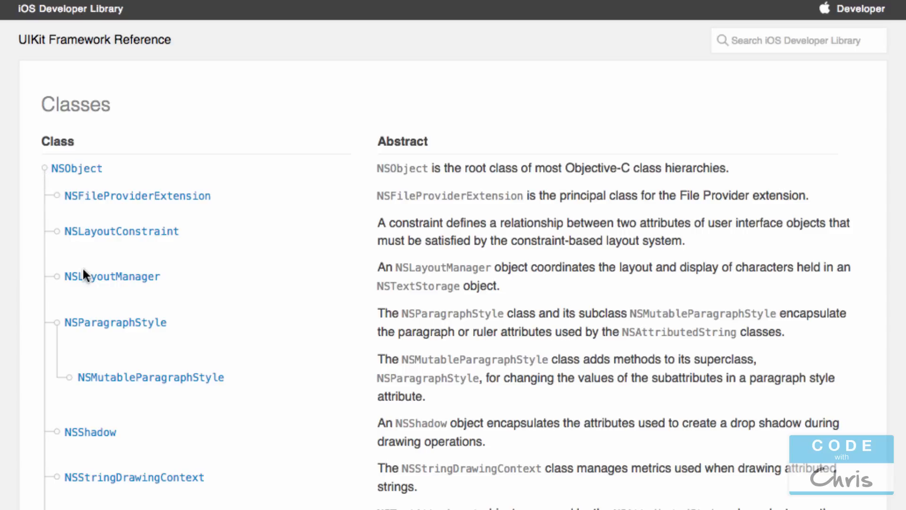
mouse_move(87, 391)
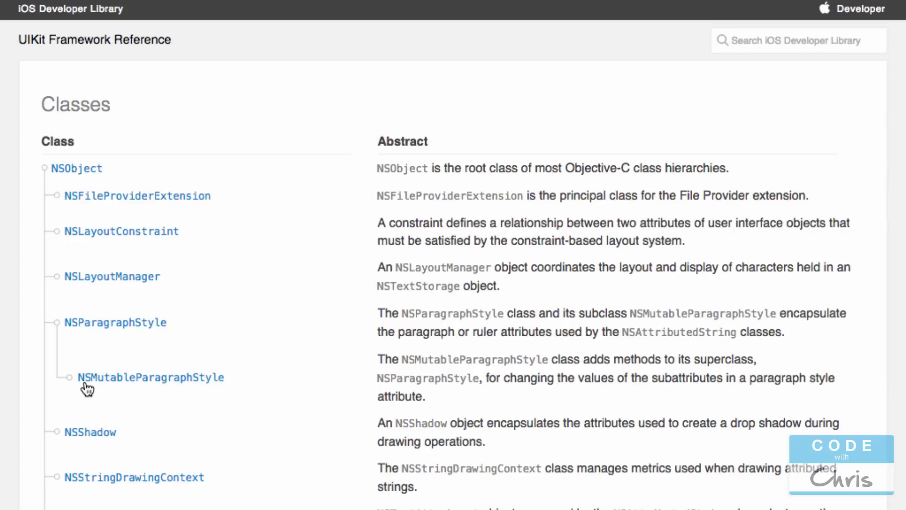
mouse_move(130, 389)
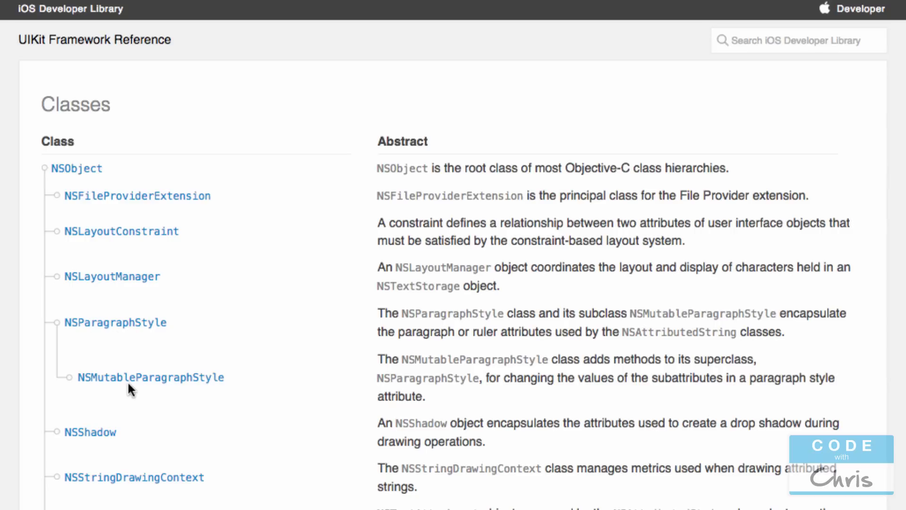
mouse_move(268, 404)
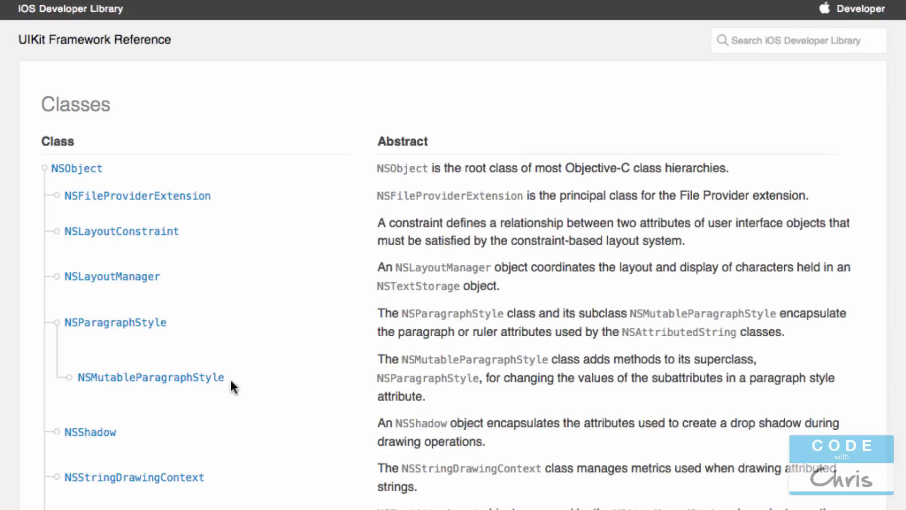
mouse_move(124, 327)
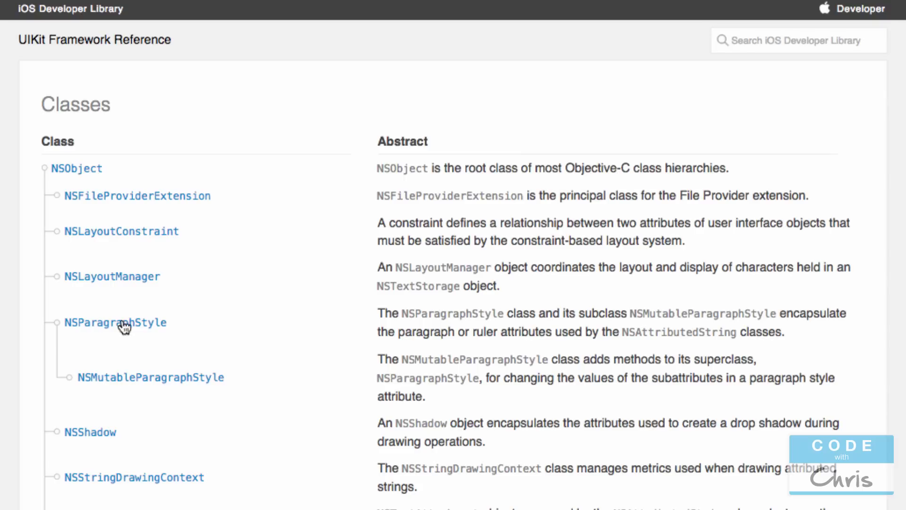
mouse_move(154, 332)
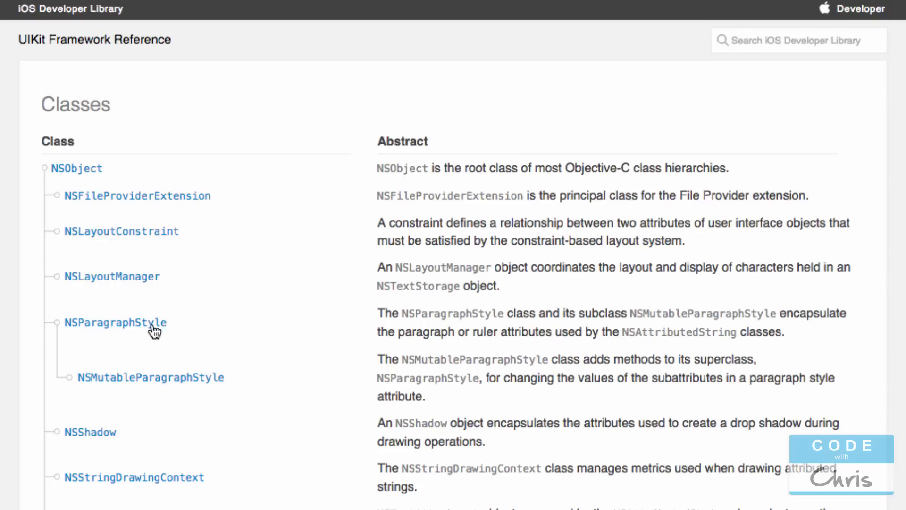
mouse_move(85, 194)
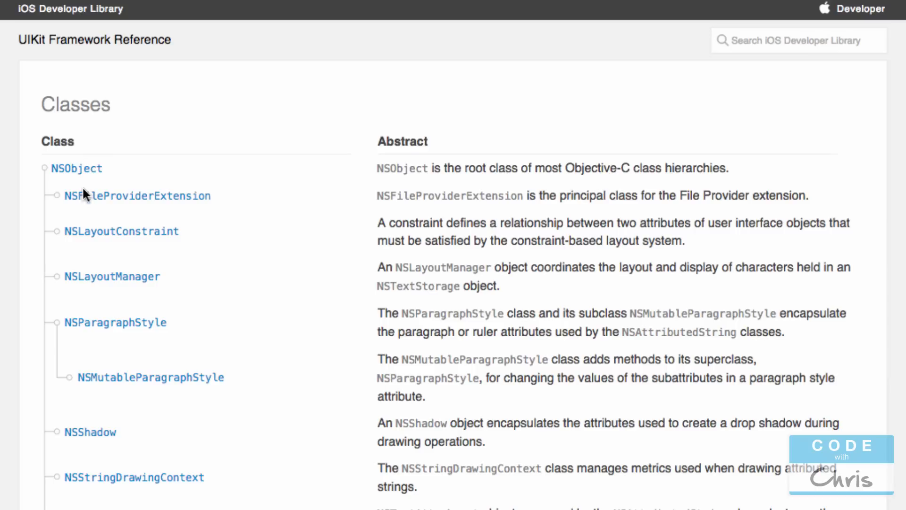
mouse_move(86, 172)
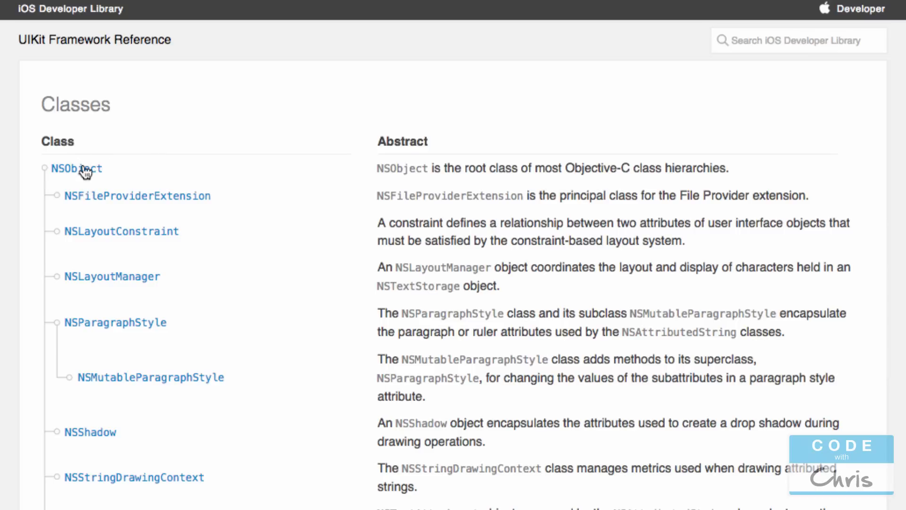
mouse_move(565, 169)
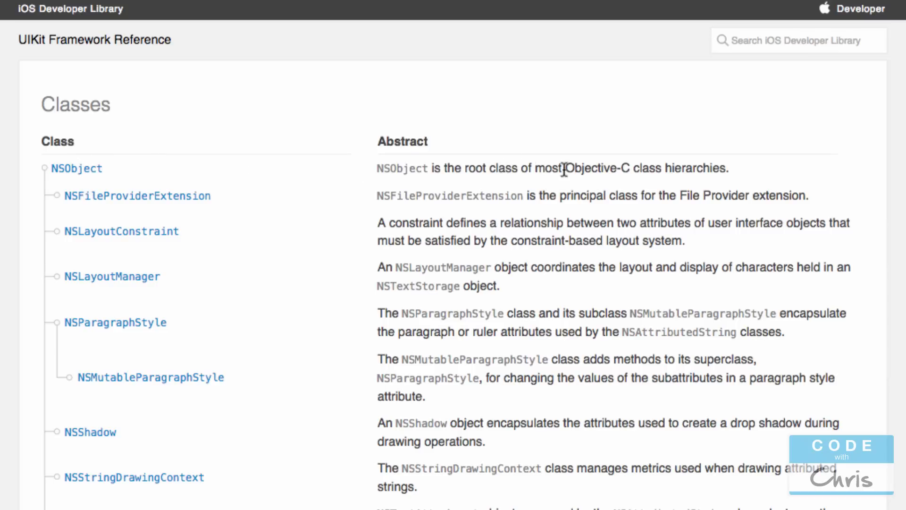
Select 'Objective-C' in NSObject's abstract in the UIKit Classes table
double_click(592, 168)
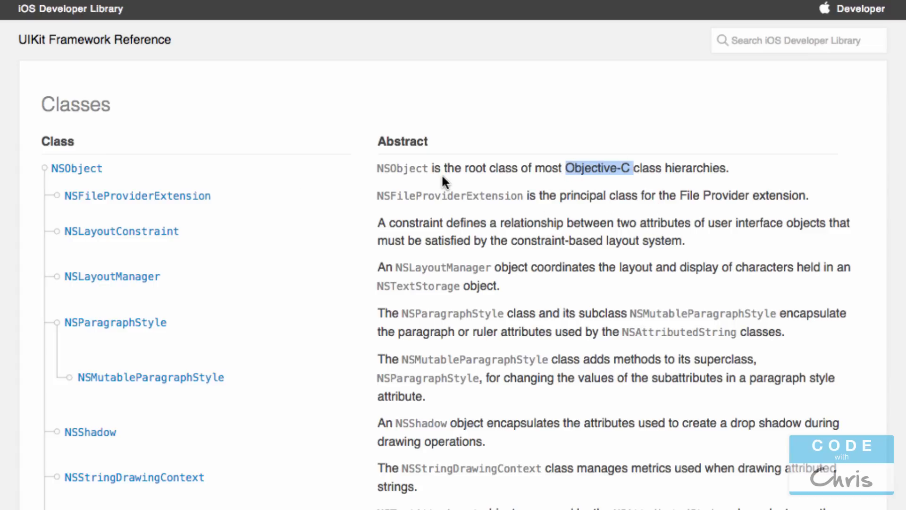
mouse_move(501, 172)
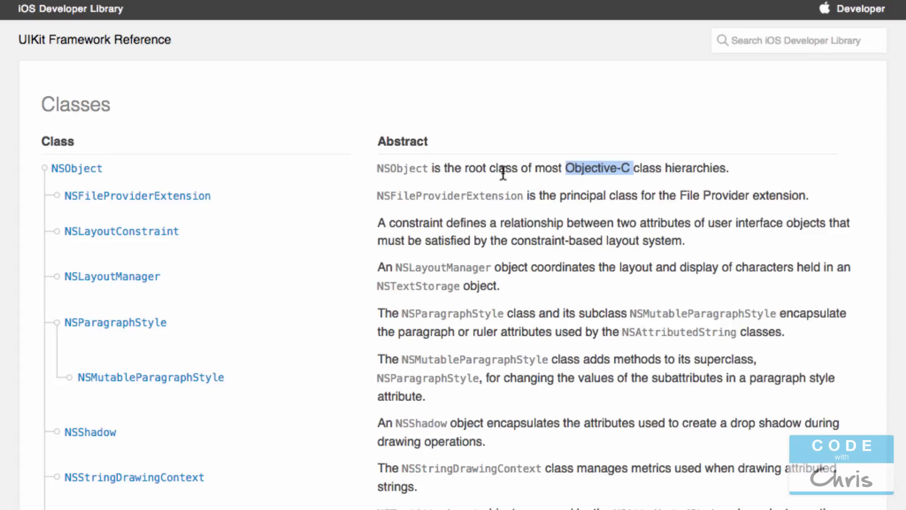
mouse_move(728, 146)
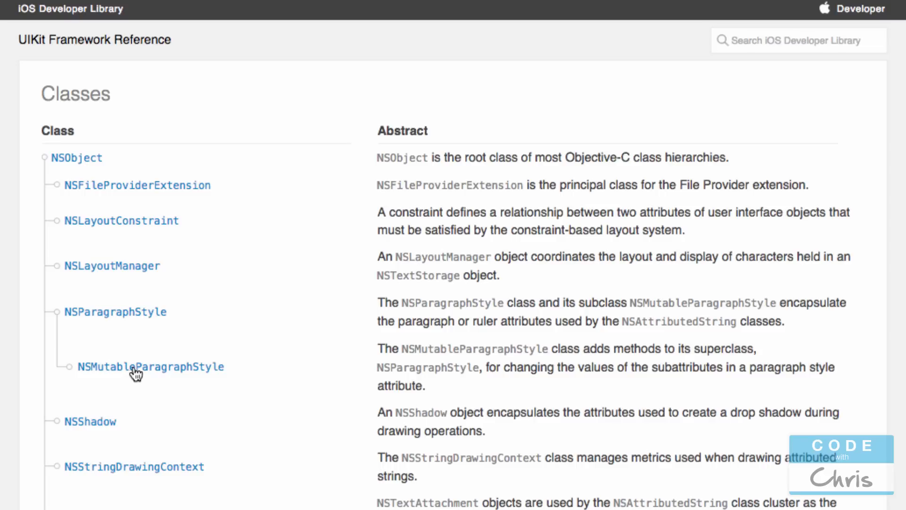
mouse_move(65, 161)
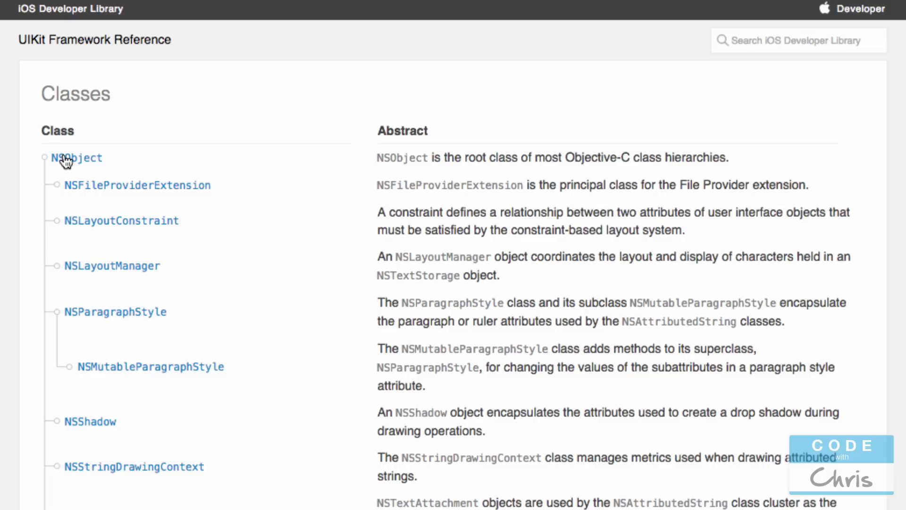
mouse_move(102, 194)
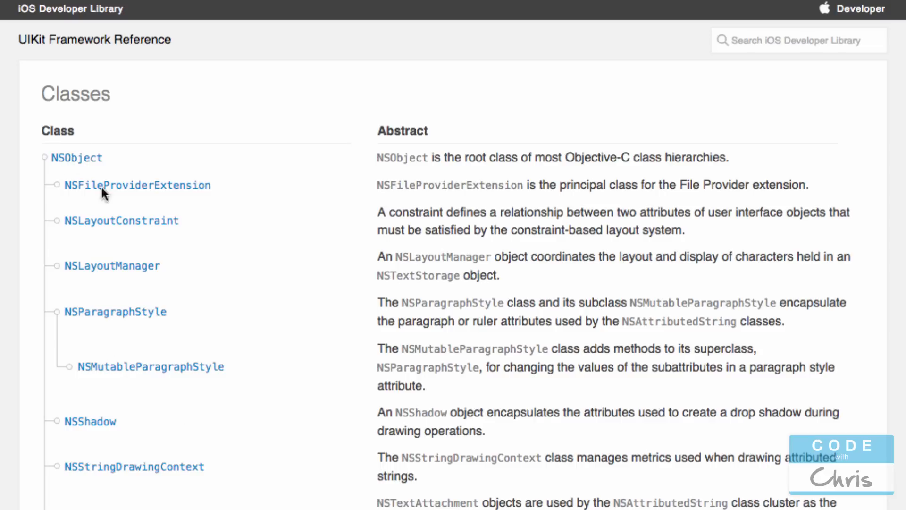
mouse_move(198, 391)
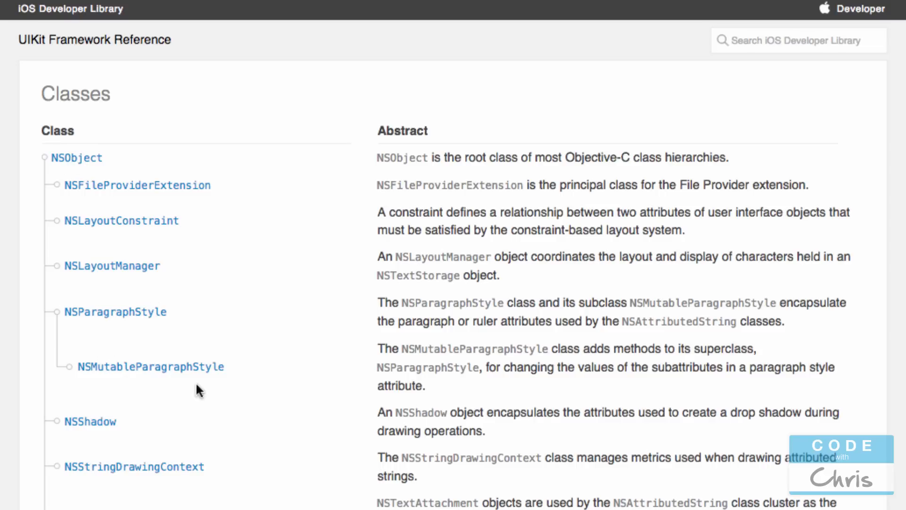
mouse_move(296, 179)
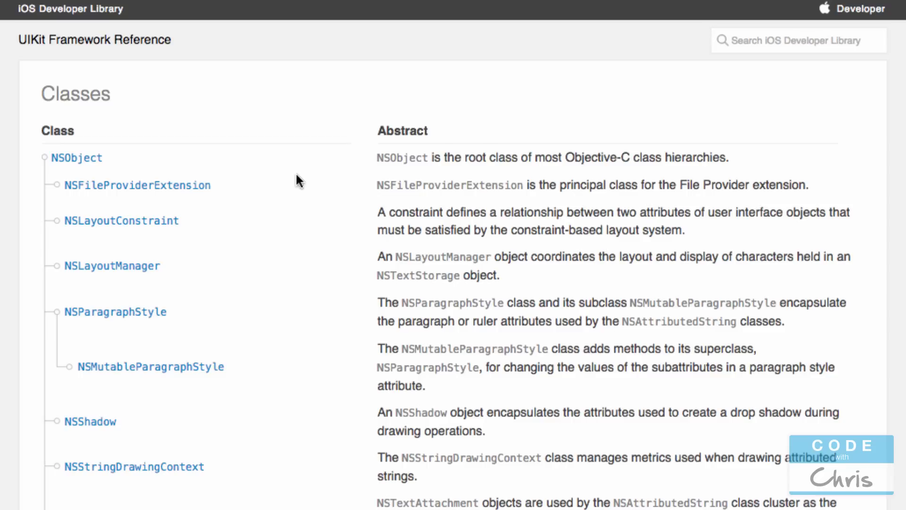
scroll(down, 3)
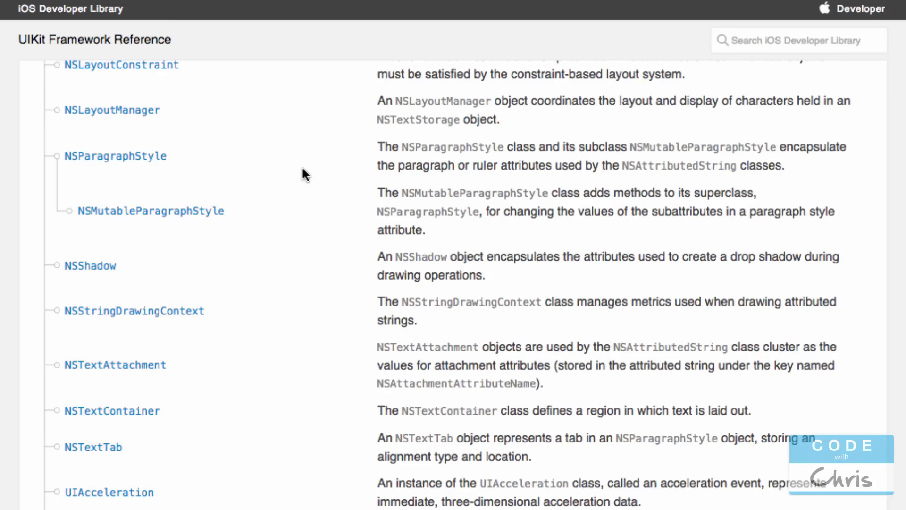
scroll(down, 3)
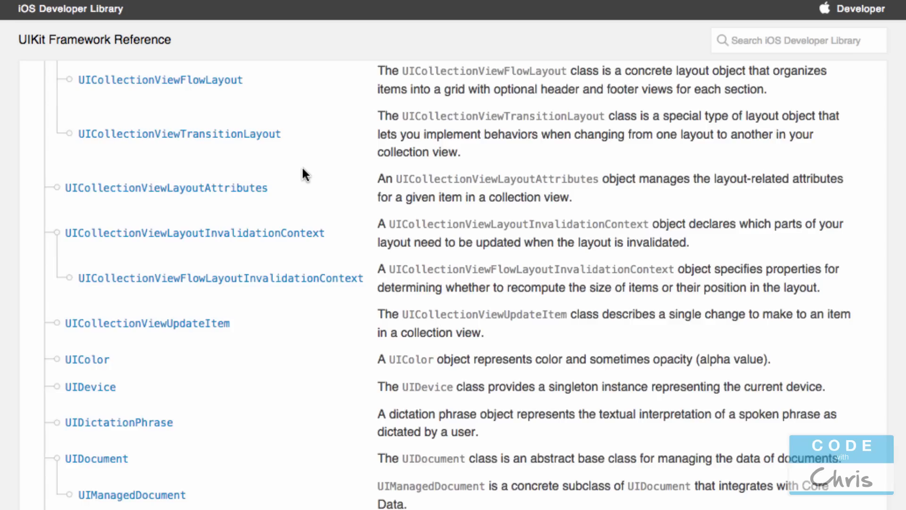
scroll(down, 3)
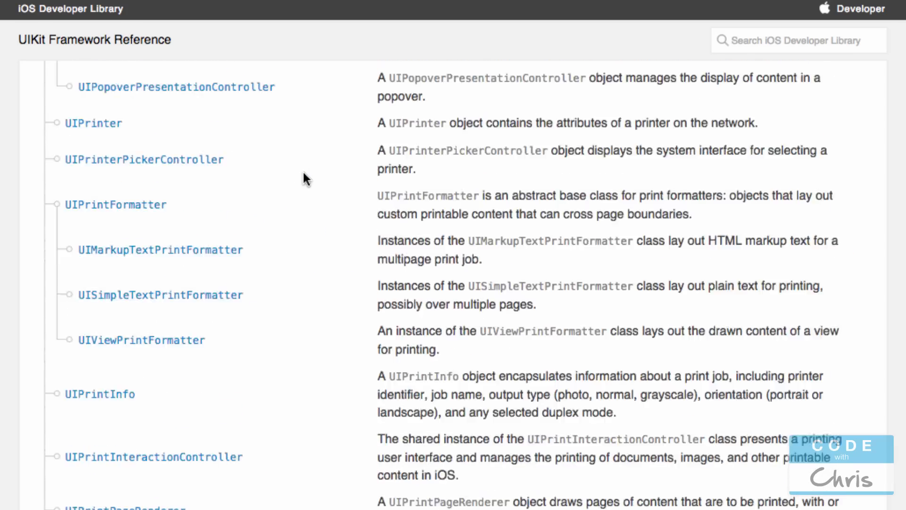
scroll(up, 3)
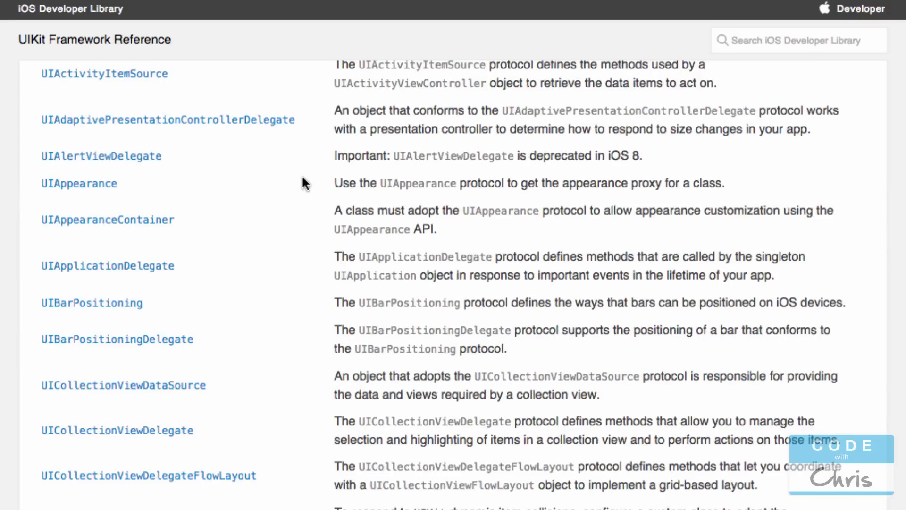
scroll(down, 3)
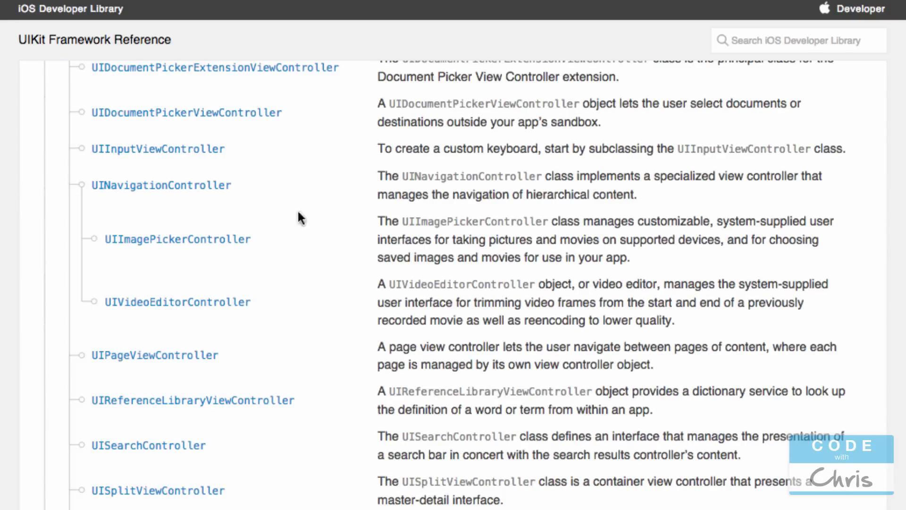
mouse_move(329, 380)
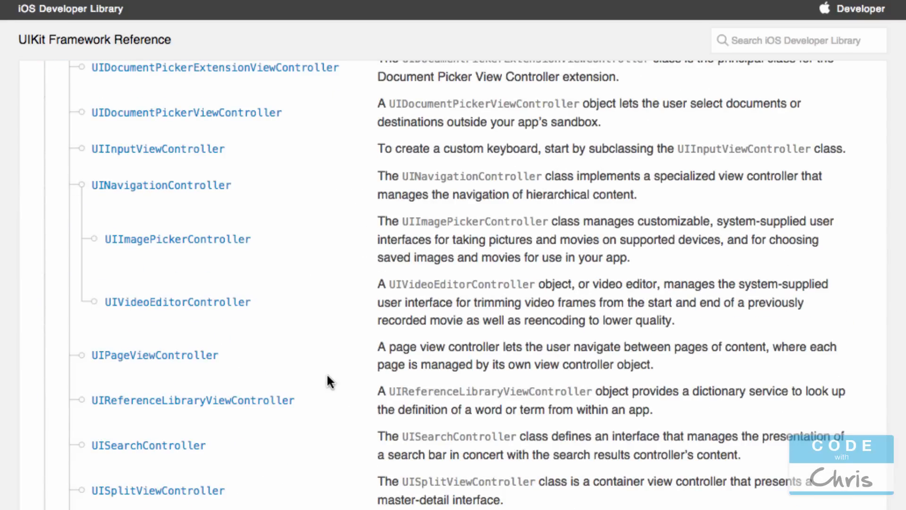
mouse_move(332, 367)
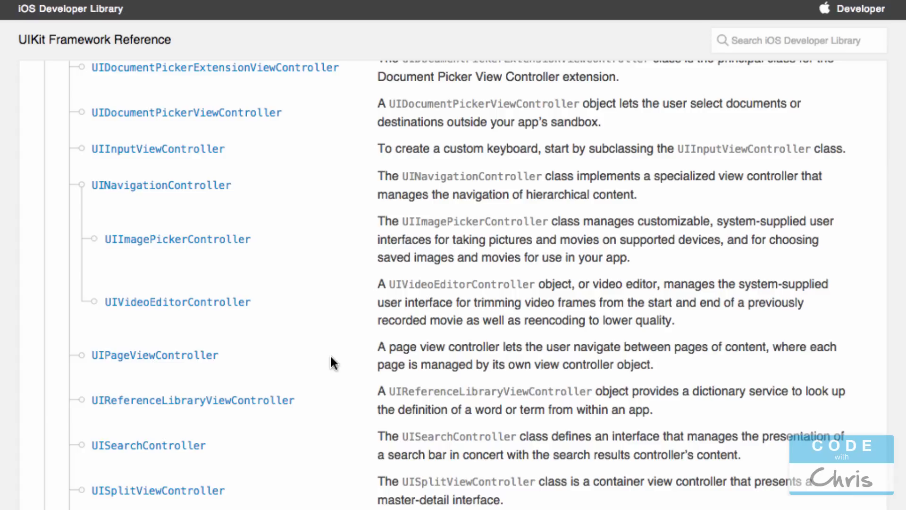
mouse_move(325, 396)
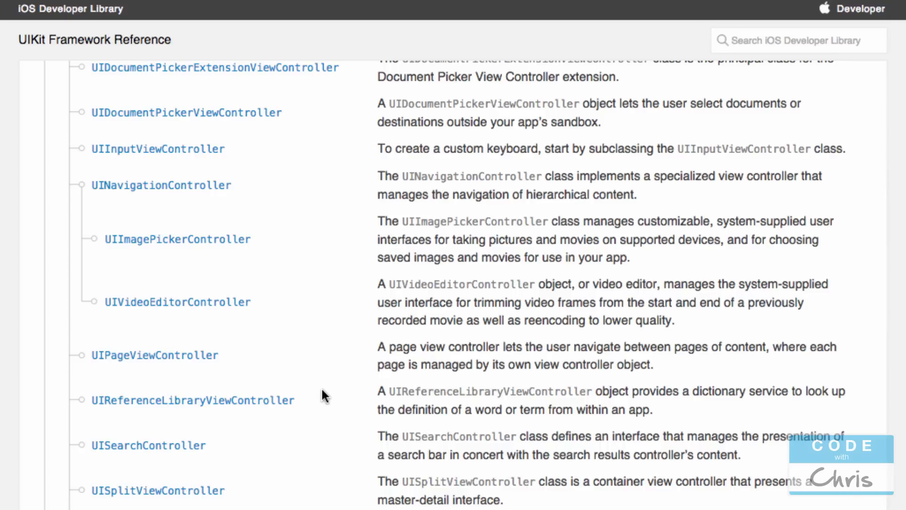
mouse_move(316, 394)
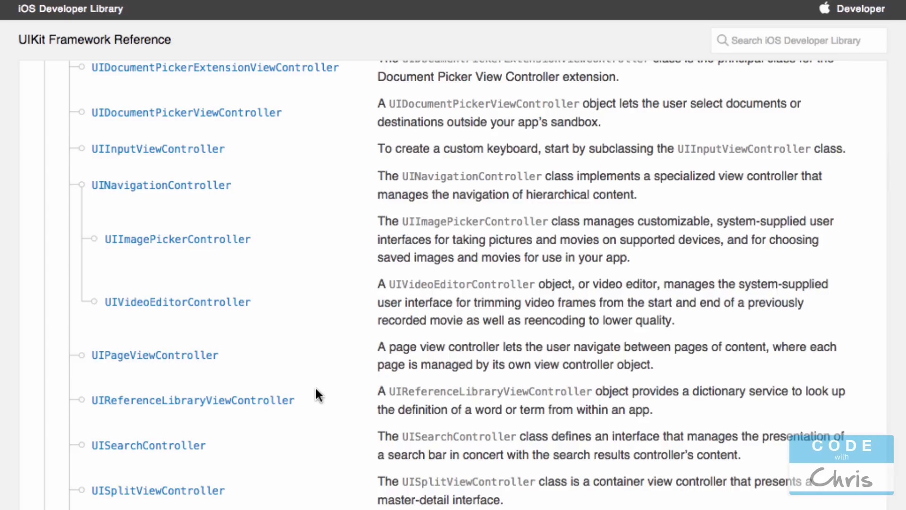
mouse_move(265, 243)
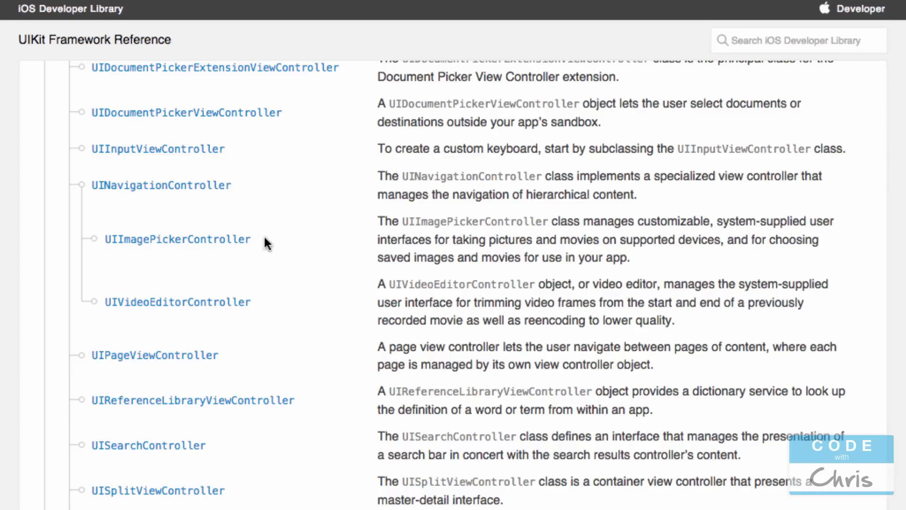
mouse_move(273, 235)
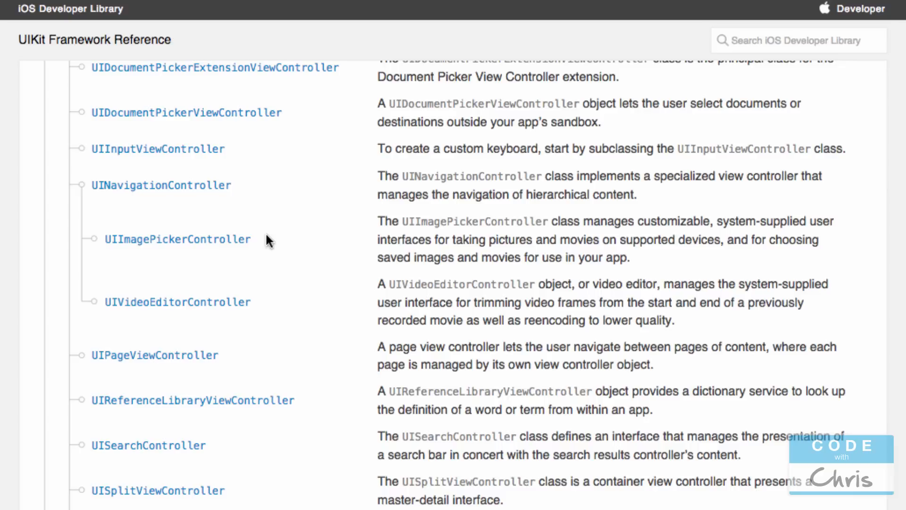
mouse_move(619, 289)
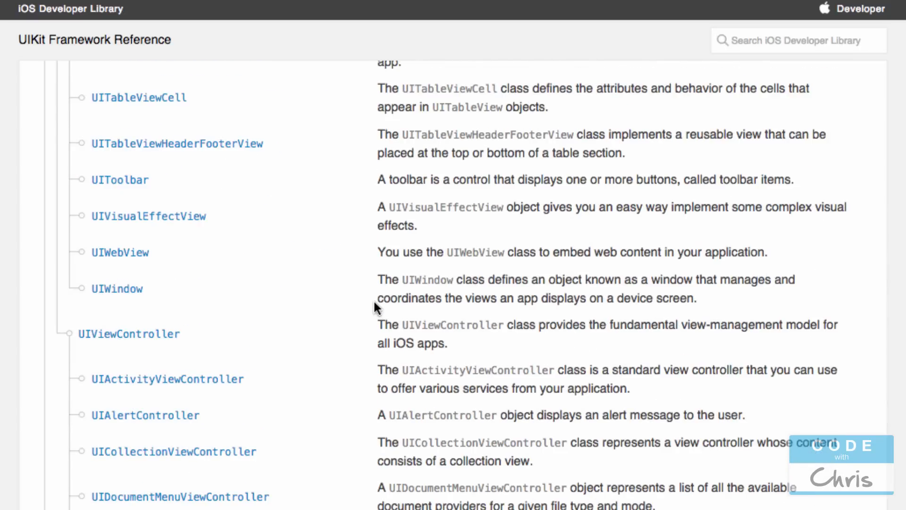
scroll(up, 3)
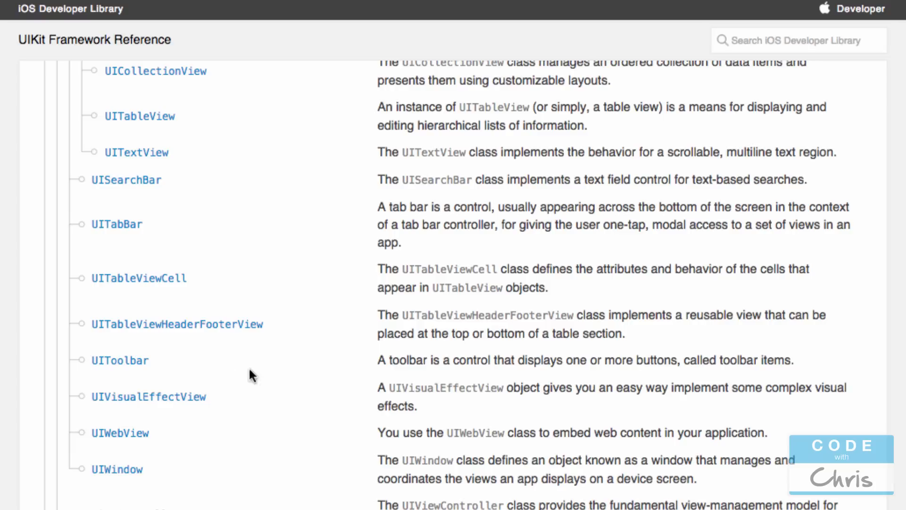
mouse_move(10, 275)
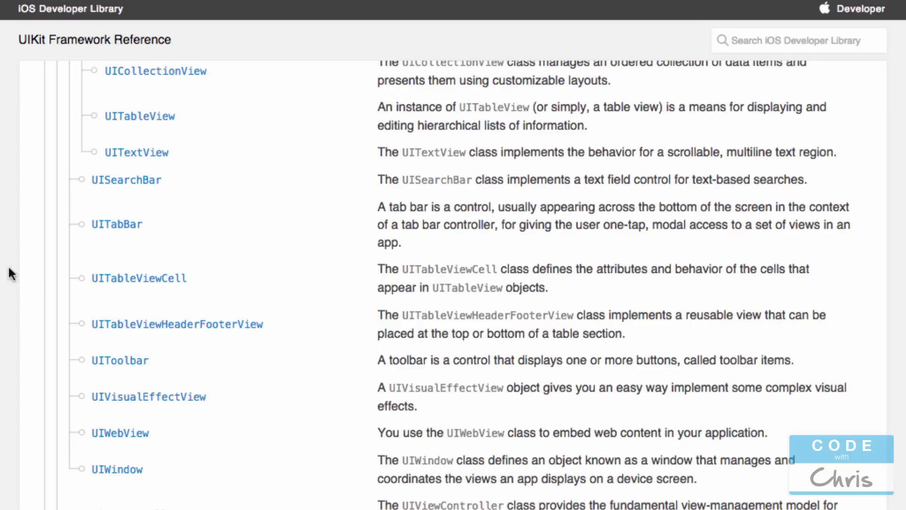
mouse_move(134, 186)
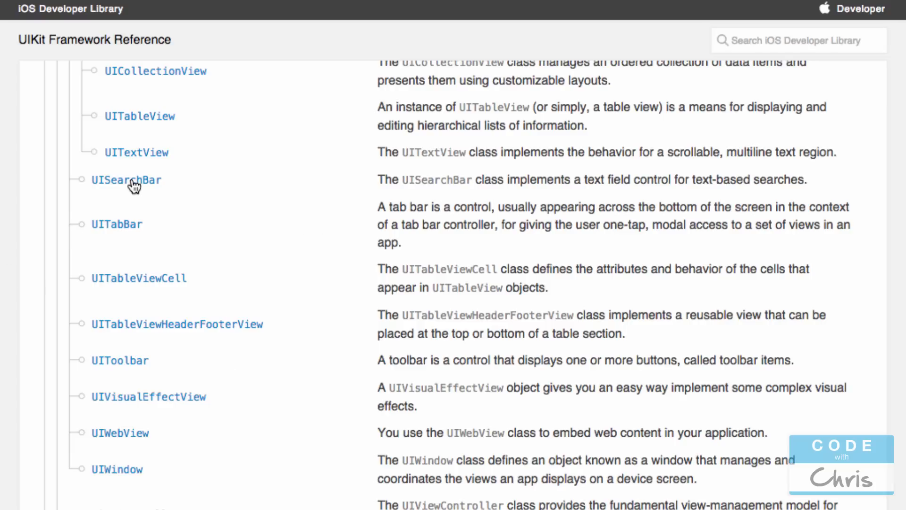
Open the UITextView class reference, view it in Swift only, then show both languages again
click(137, 152)
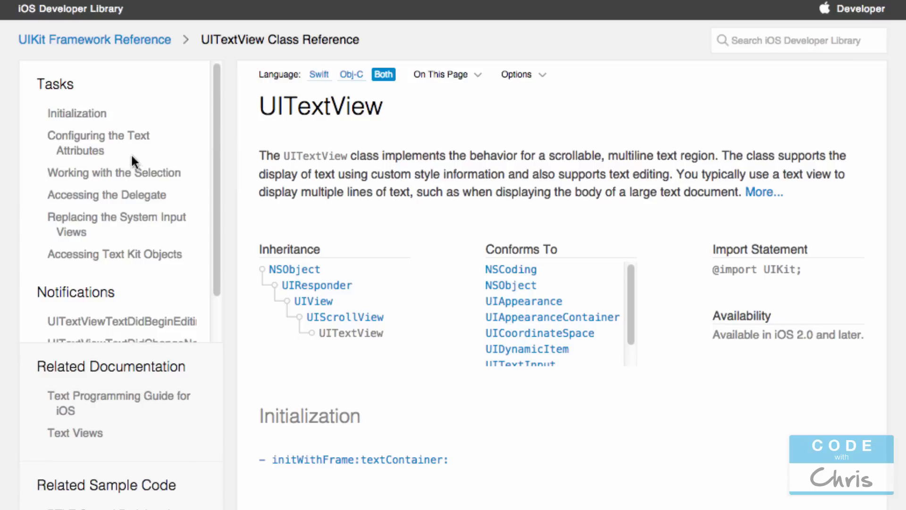
mouse_move(331, 193)
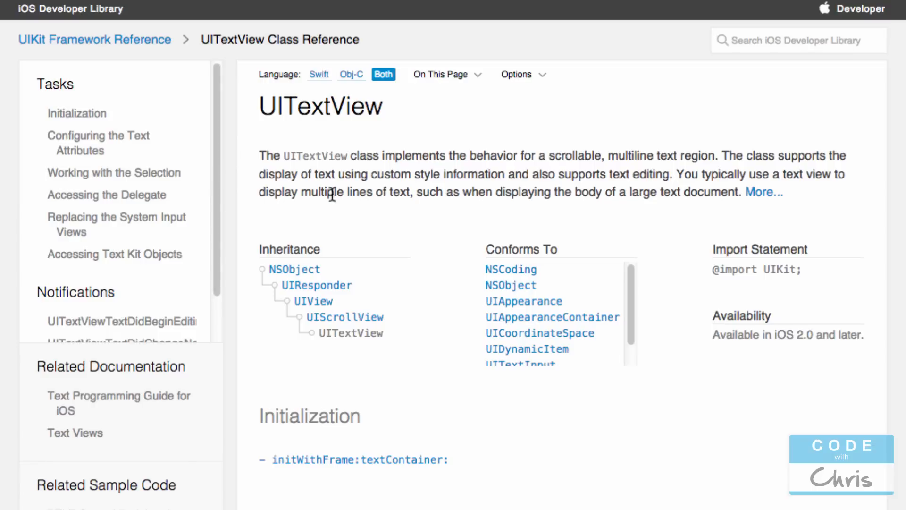
mouse_move(314, 84)
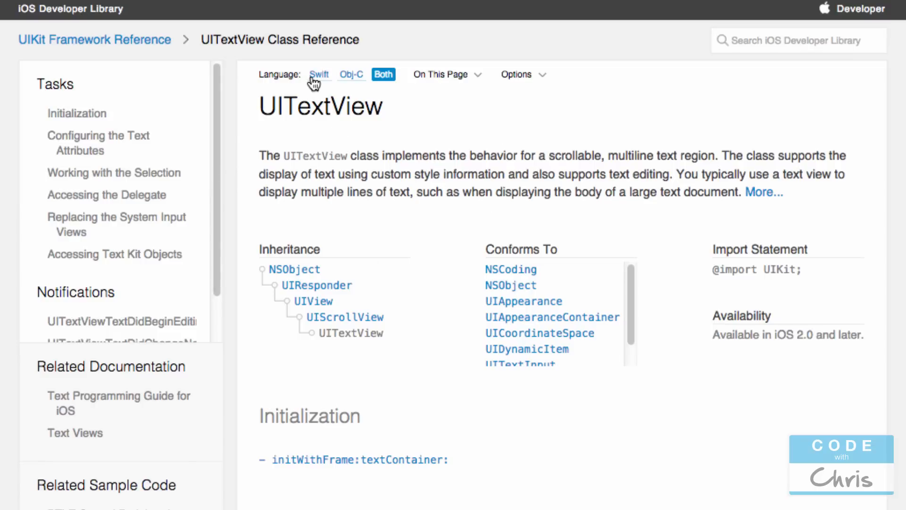
click(318, 74)
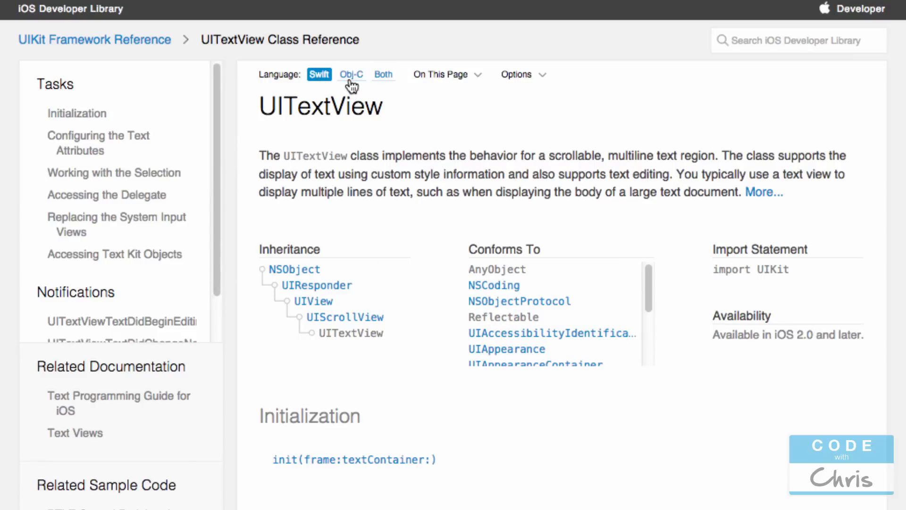
click(383, 75)
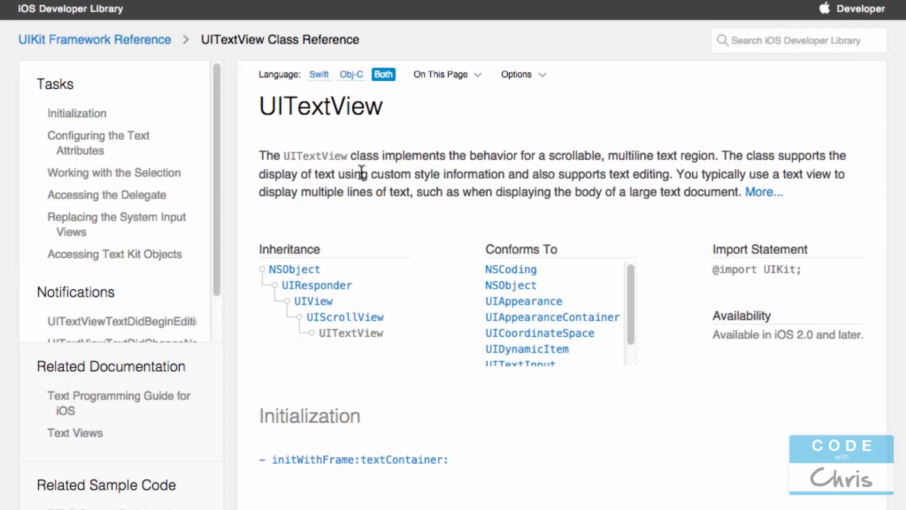